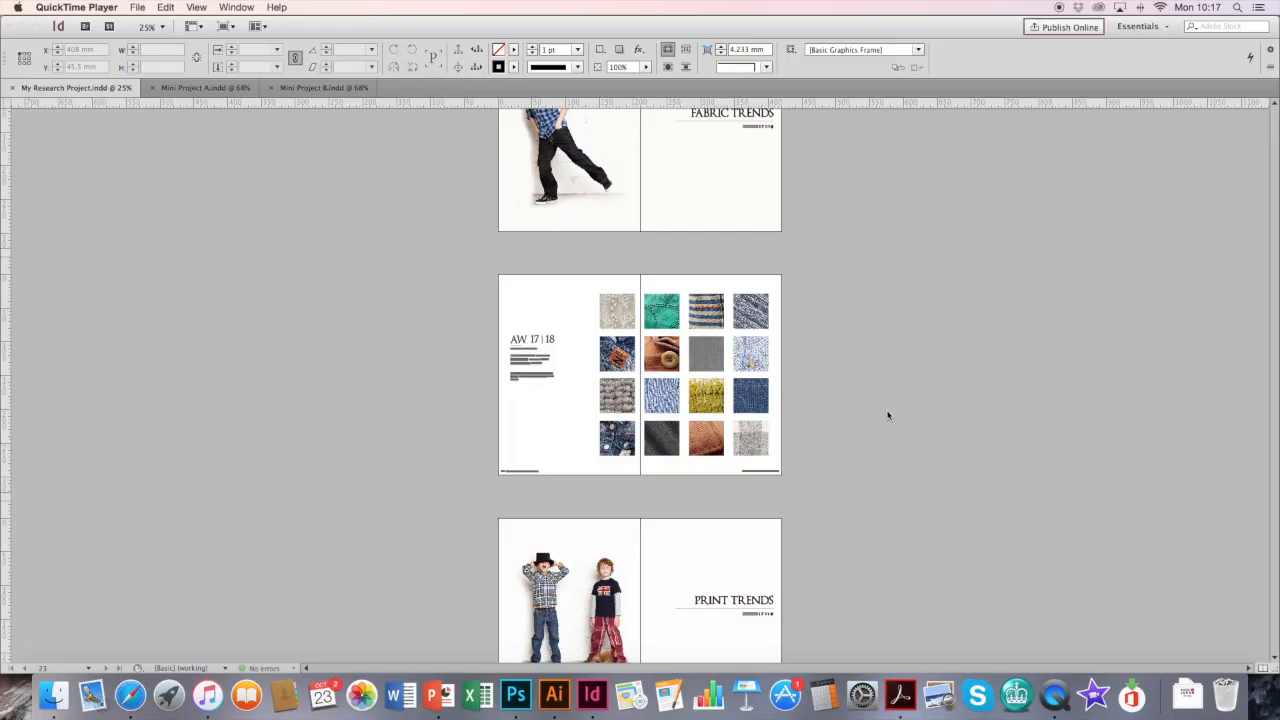
mouse_move(195, 224)
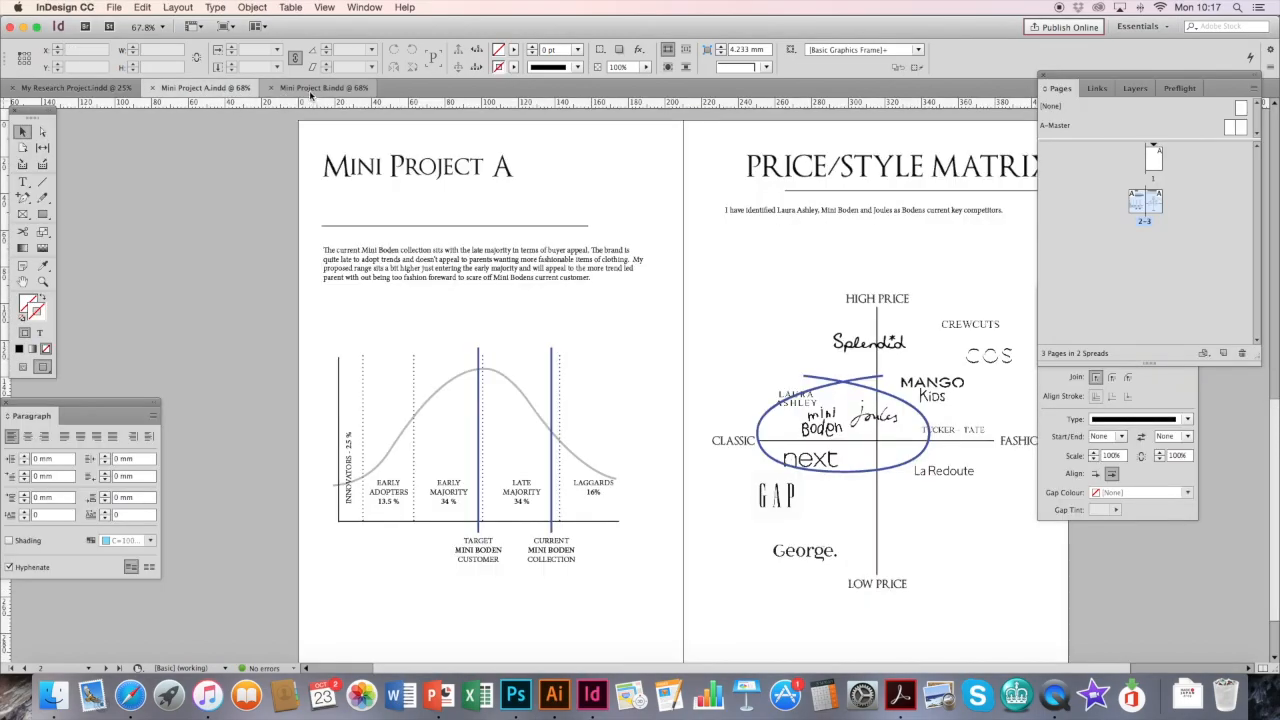
Save My Research Project with the [High Quality Print] preset into Project Name Folder
left_click(320, 88)
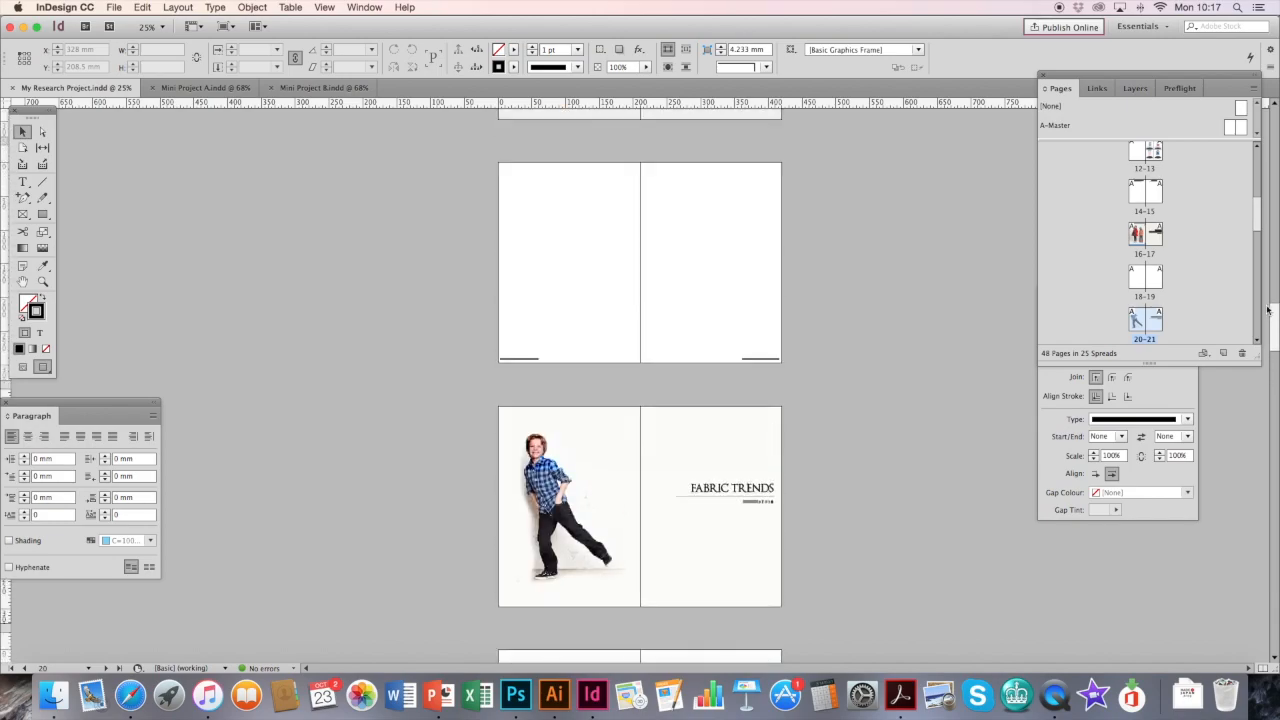
scroll("down", 3)
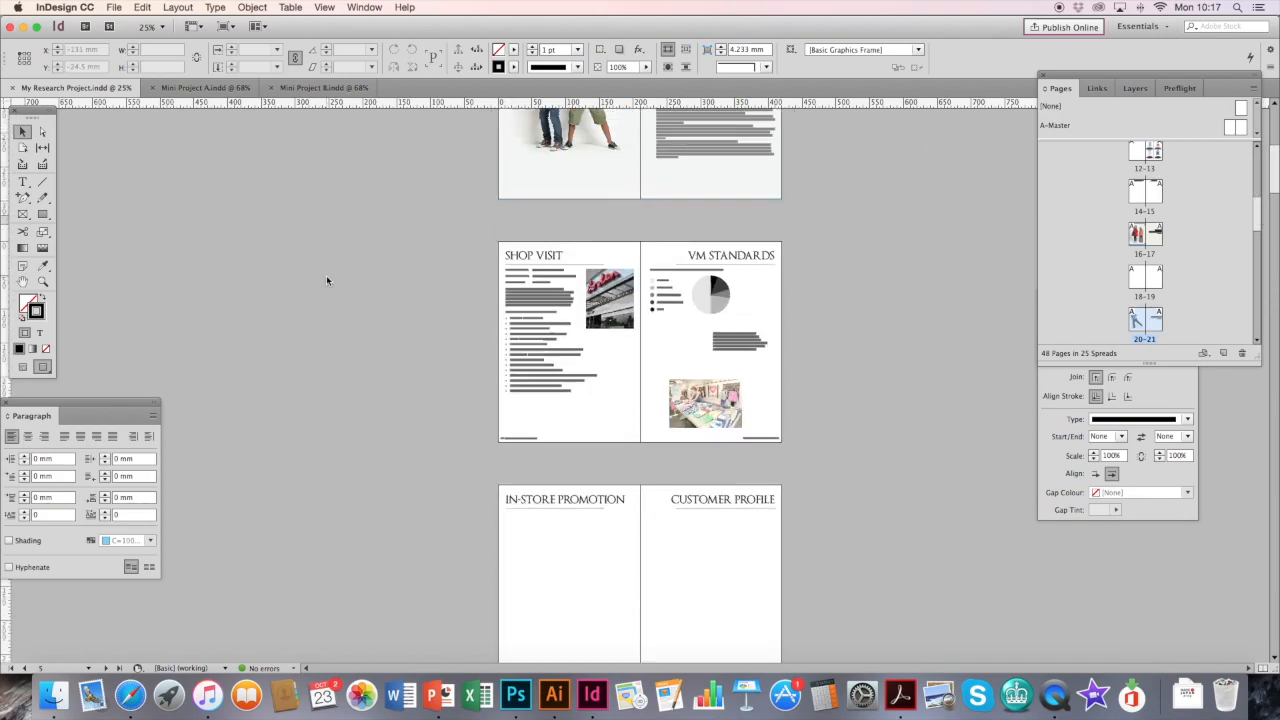
mouse_move(328, 281)
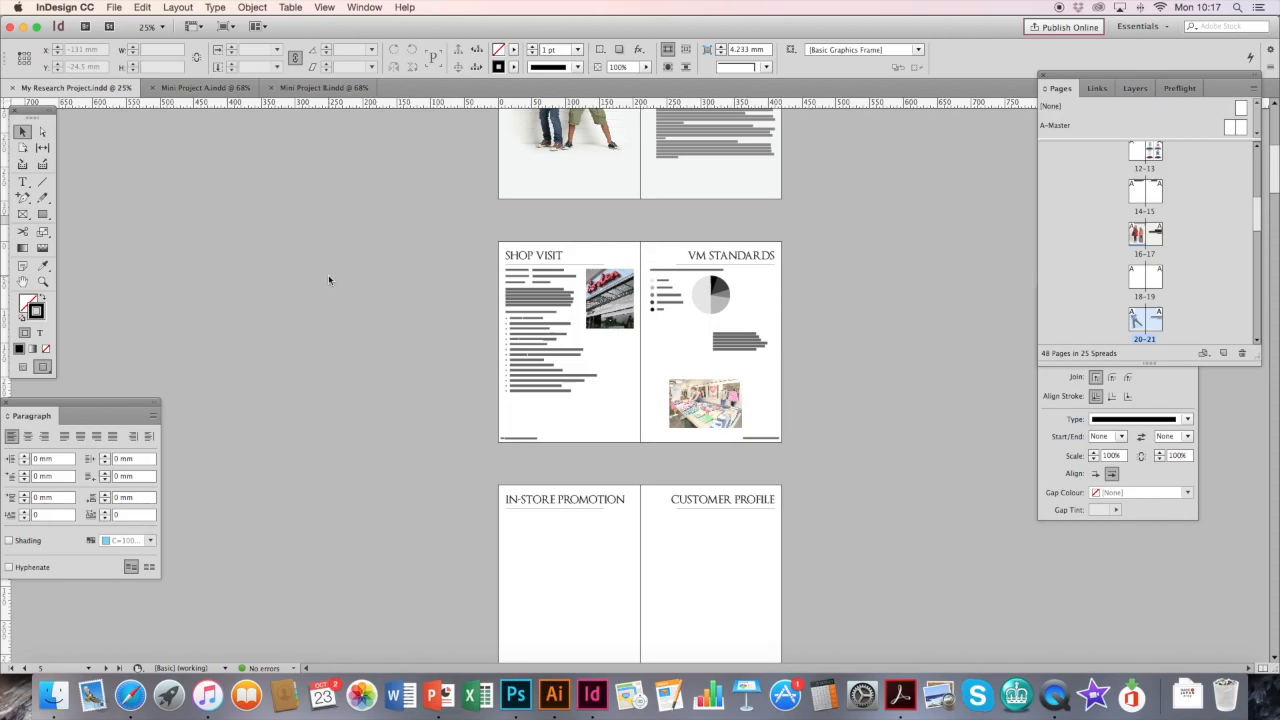
left_click(108, 9)
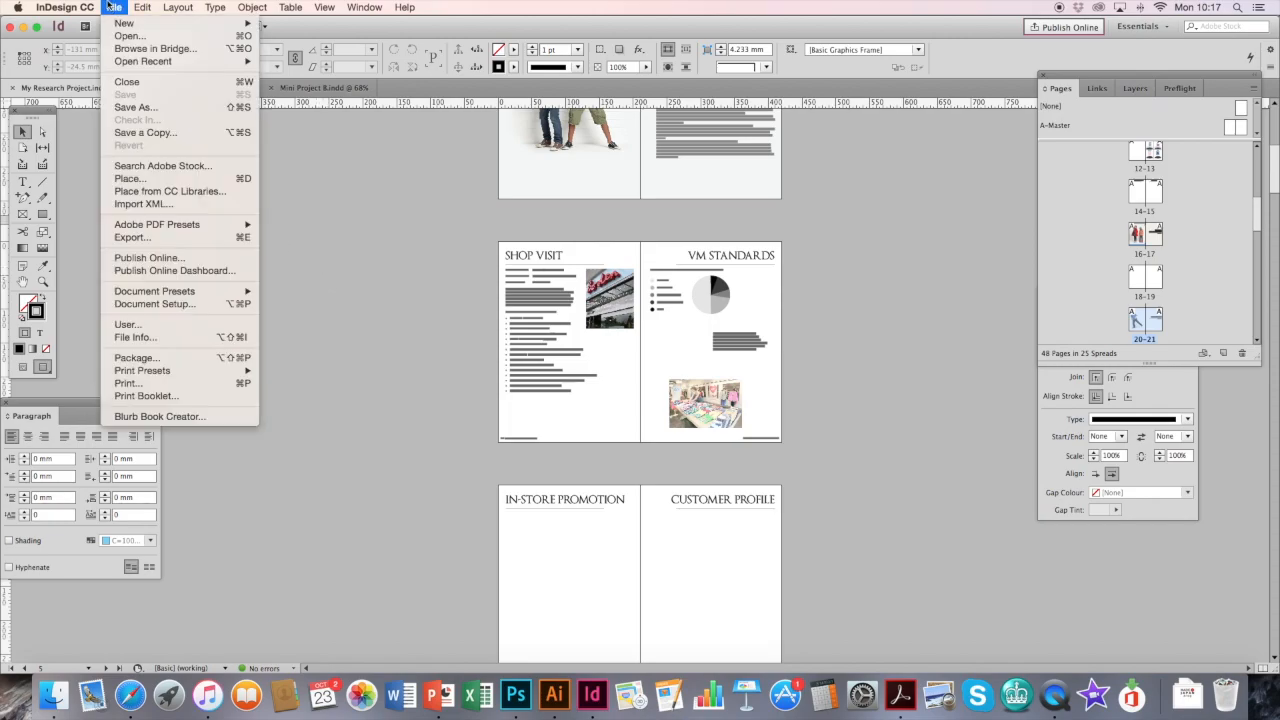
mouse_move(157, 224)
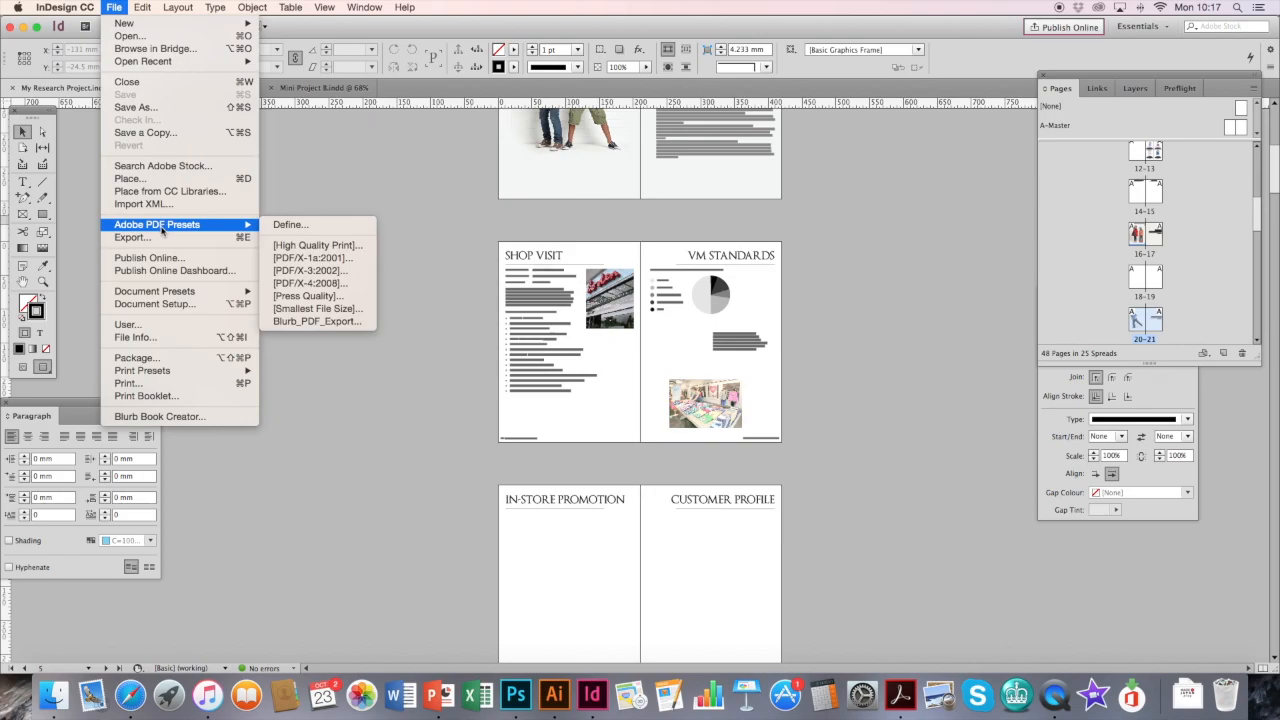
mouse_move(317, 245)
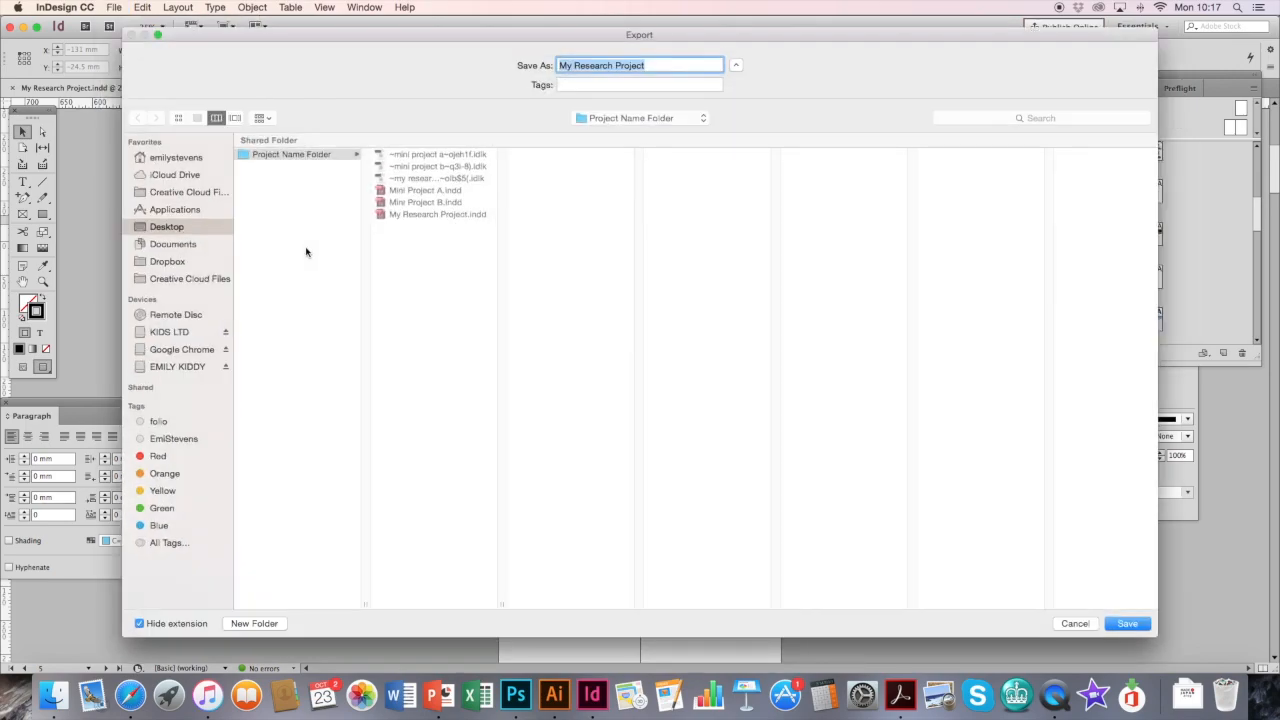
mouse_move(280, 174)
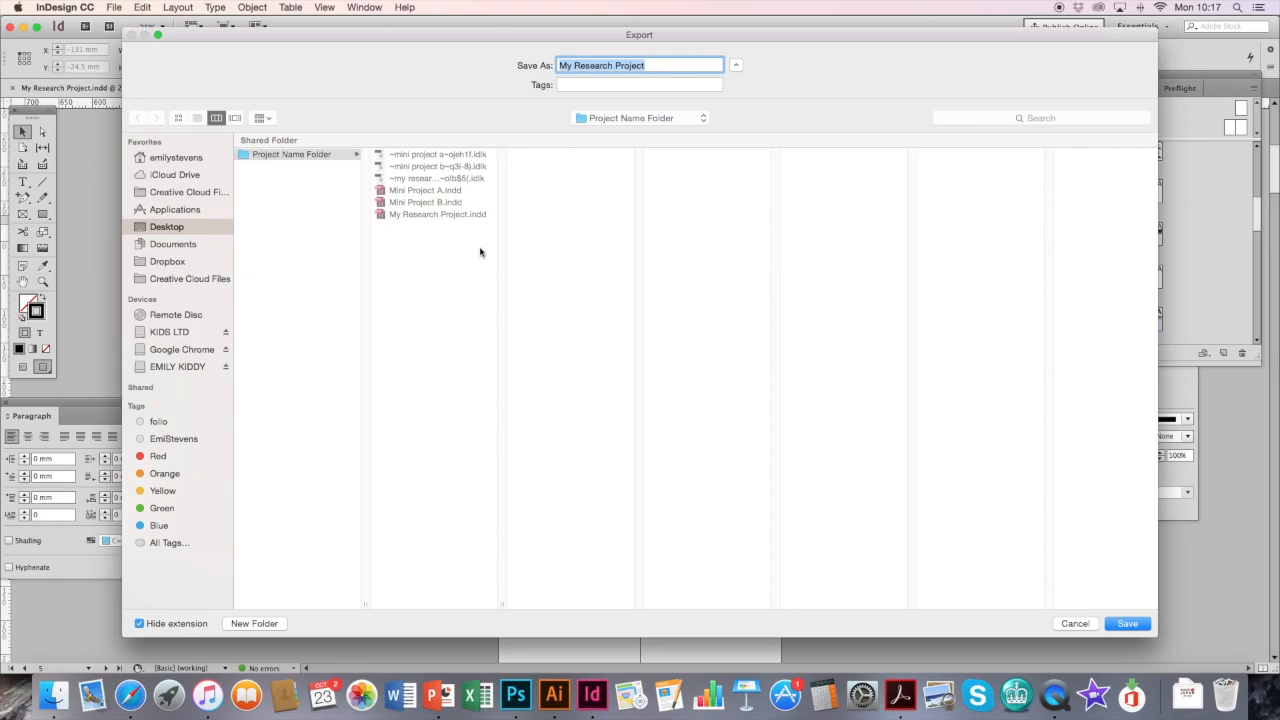
left_click(1126, 623)
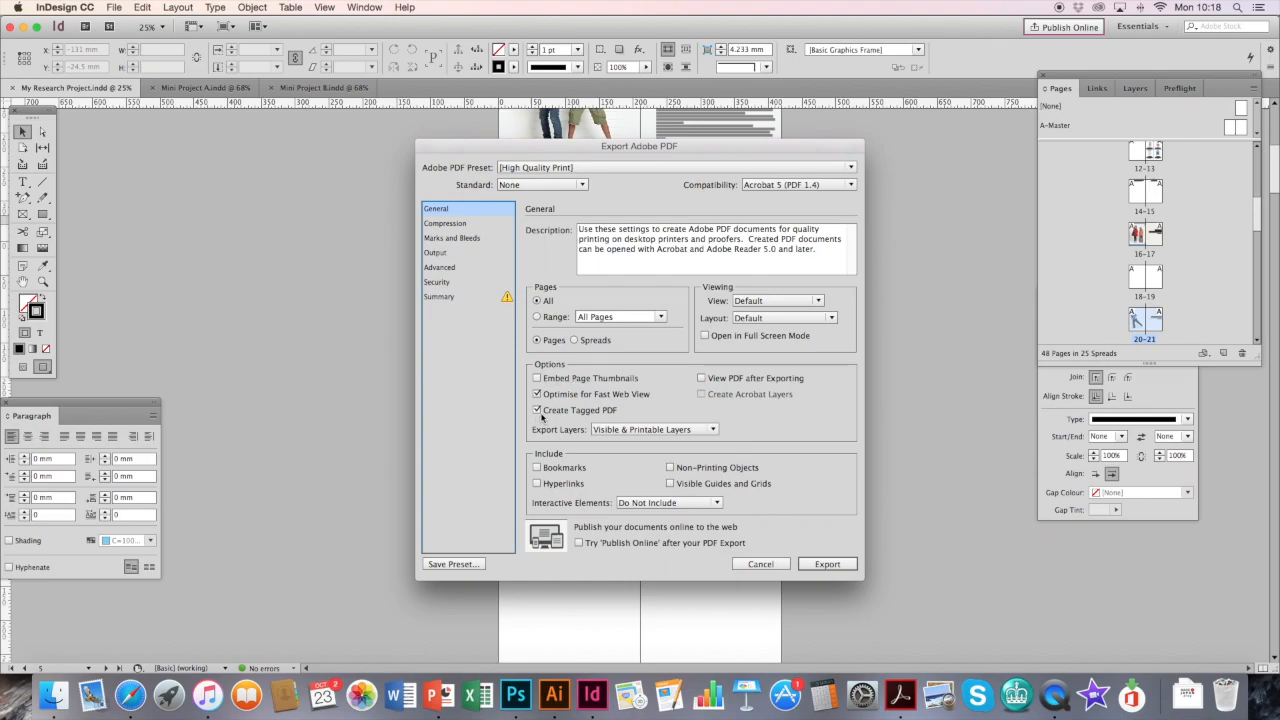
Move the Export Adobe PDF dialog aside, choose Spreads, and export My Research Project.pdf
left_click_drag(639, 146, 277, 135)
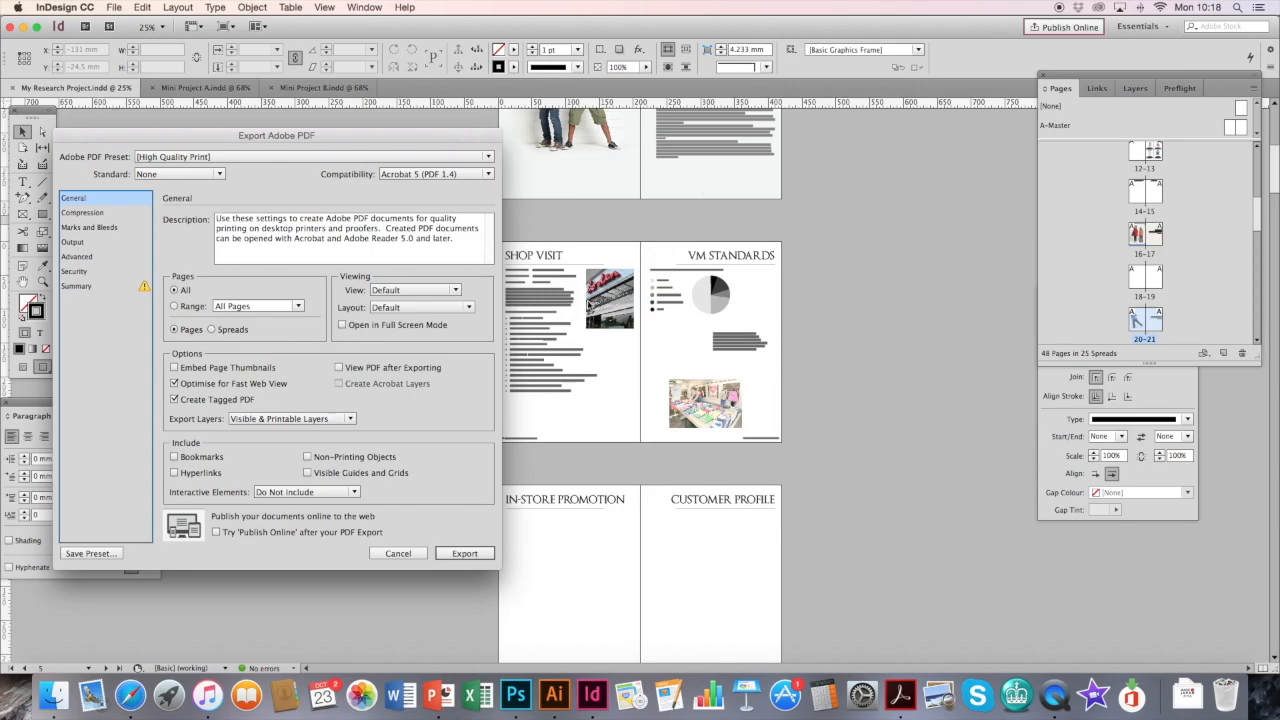
left_click_drag(277, 135, 290, 133)
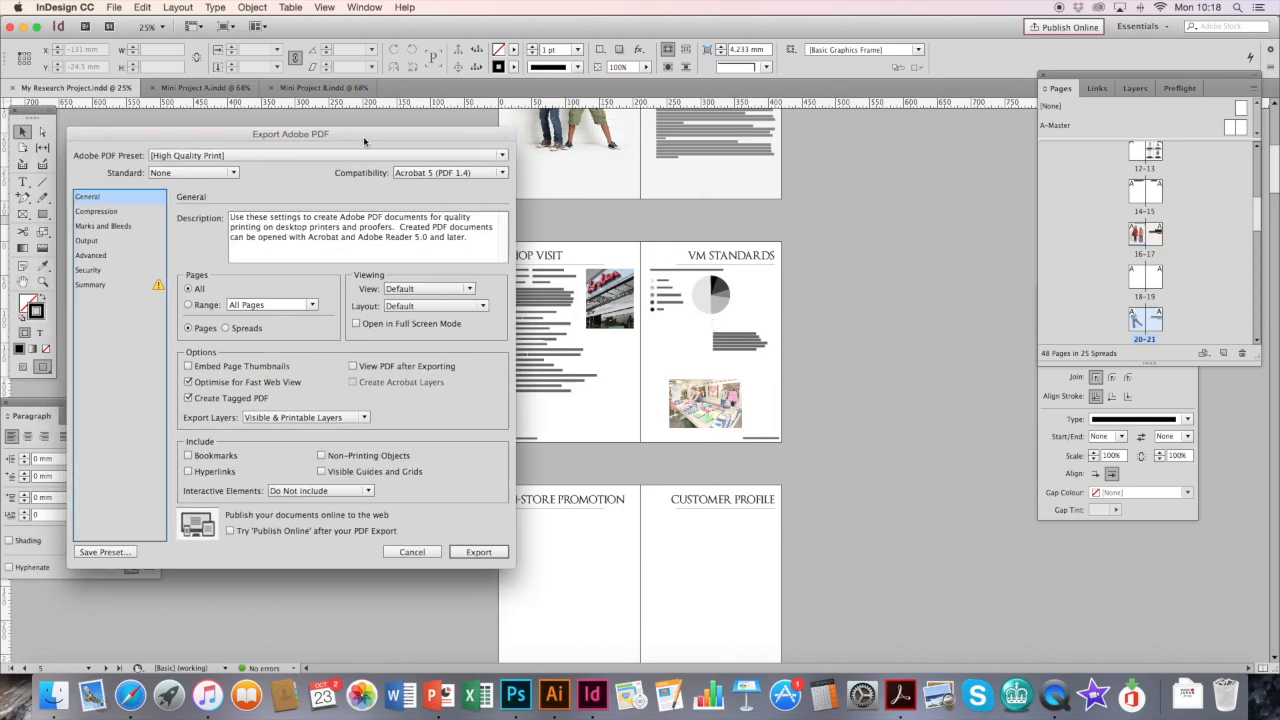
left_click_drag(290, 134, 622, 157)
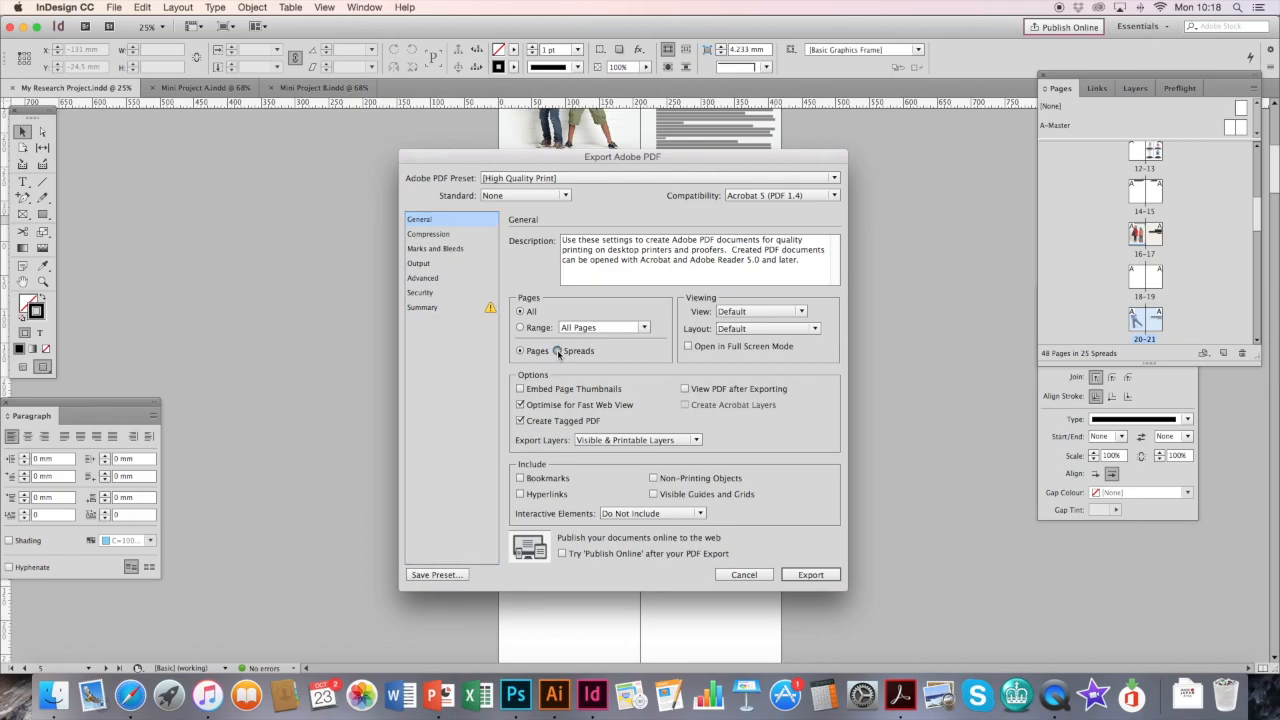
left_click(558, 350)
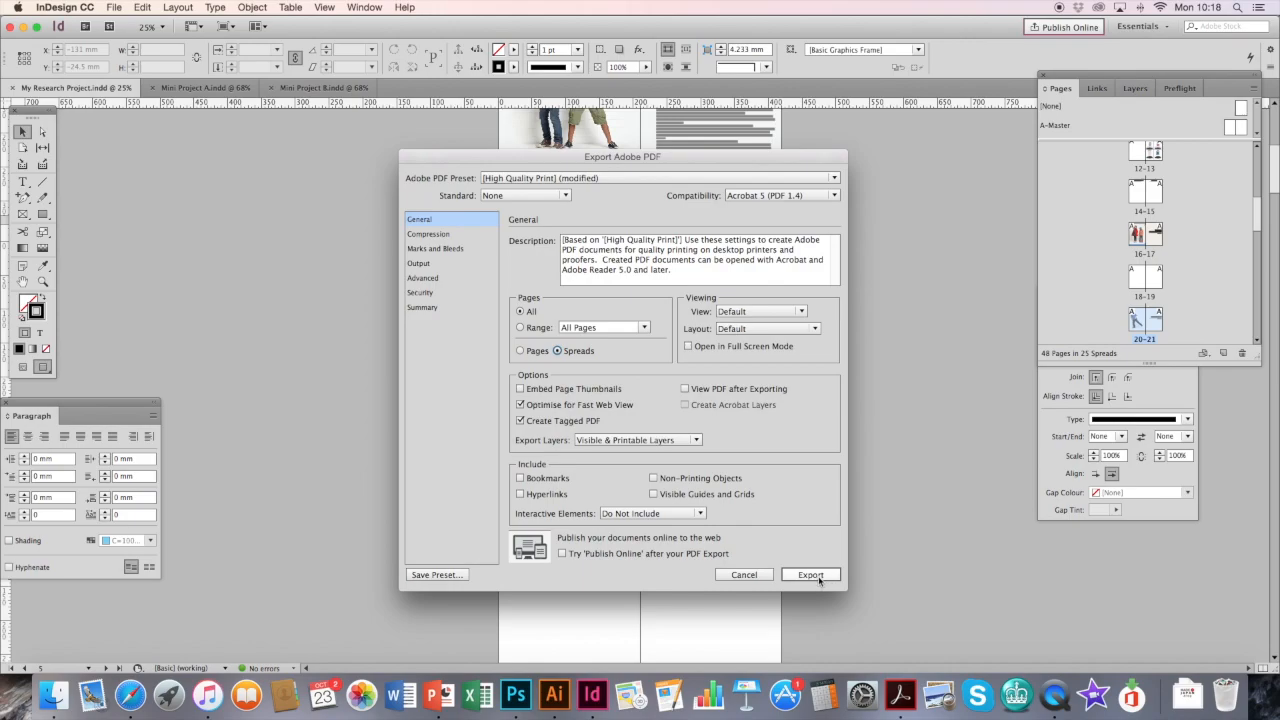
left_click(810, 574)
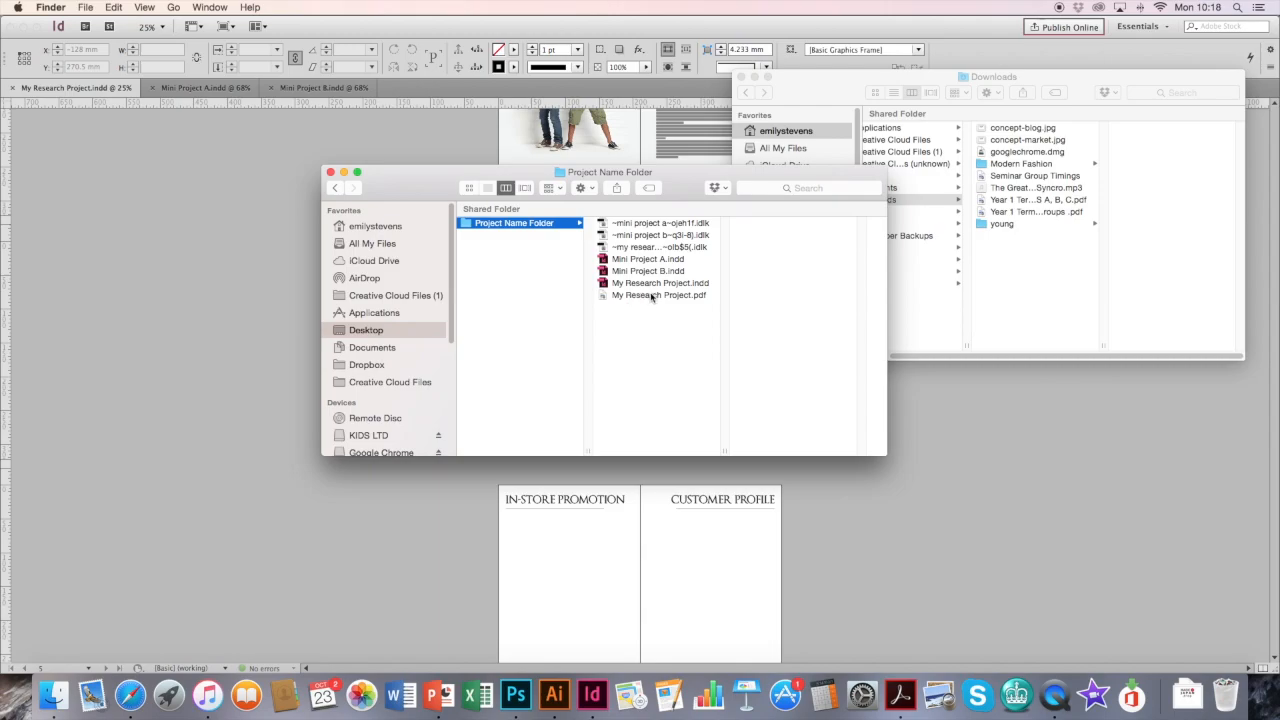
left_click(656, 282)
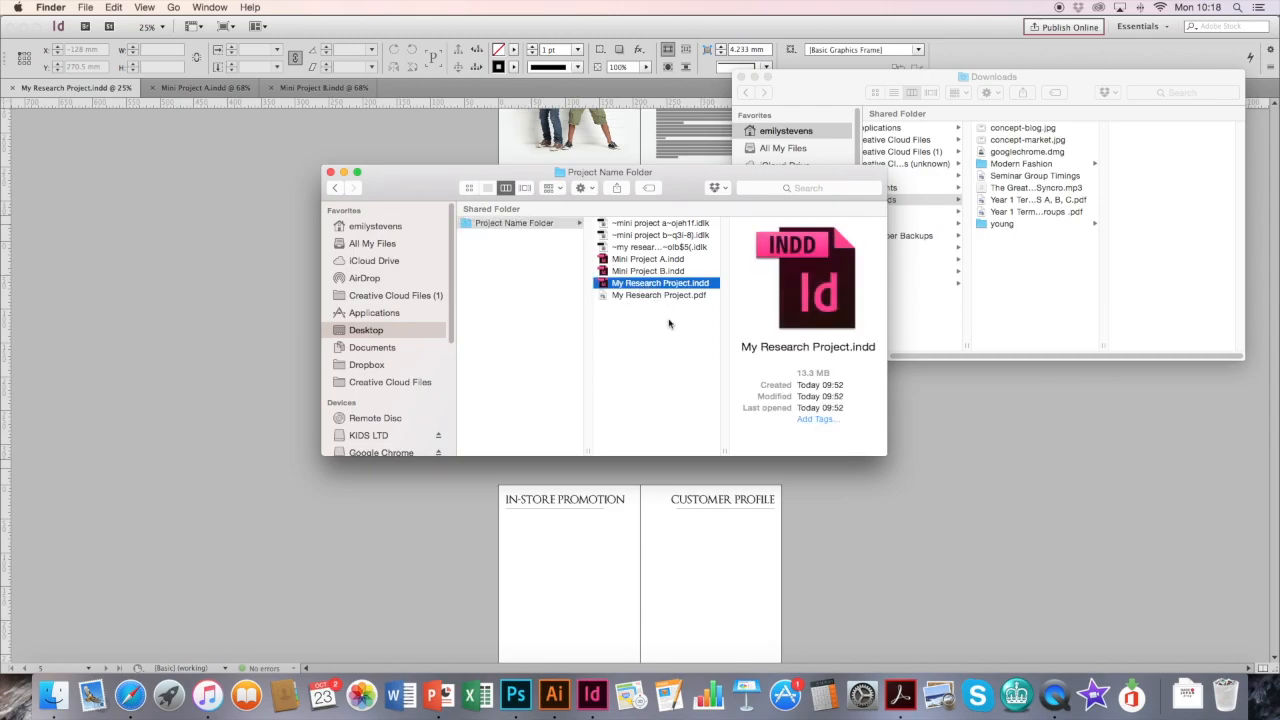
left_click(653, 295)
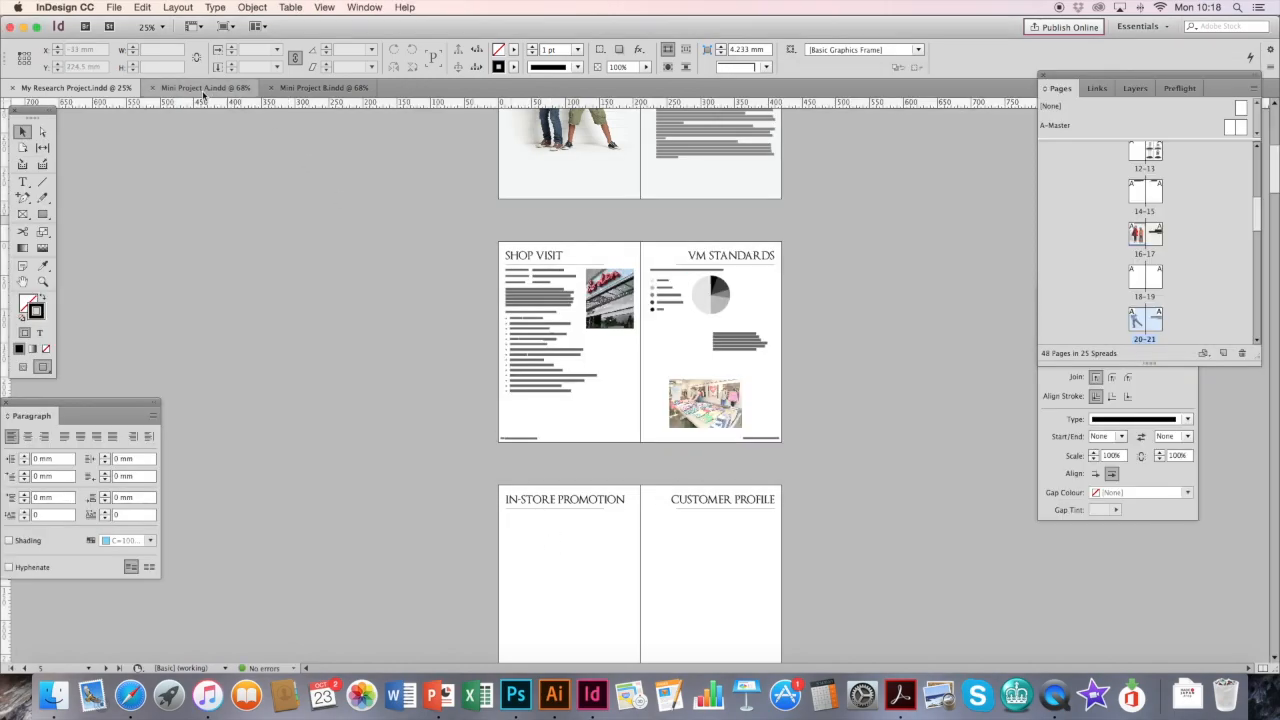
Save Mini Project A as a High Quality Print PDF in Project Name Folder
left_click(112, 9)
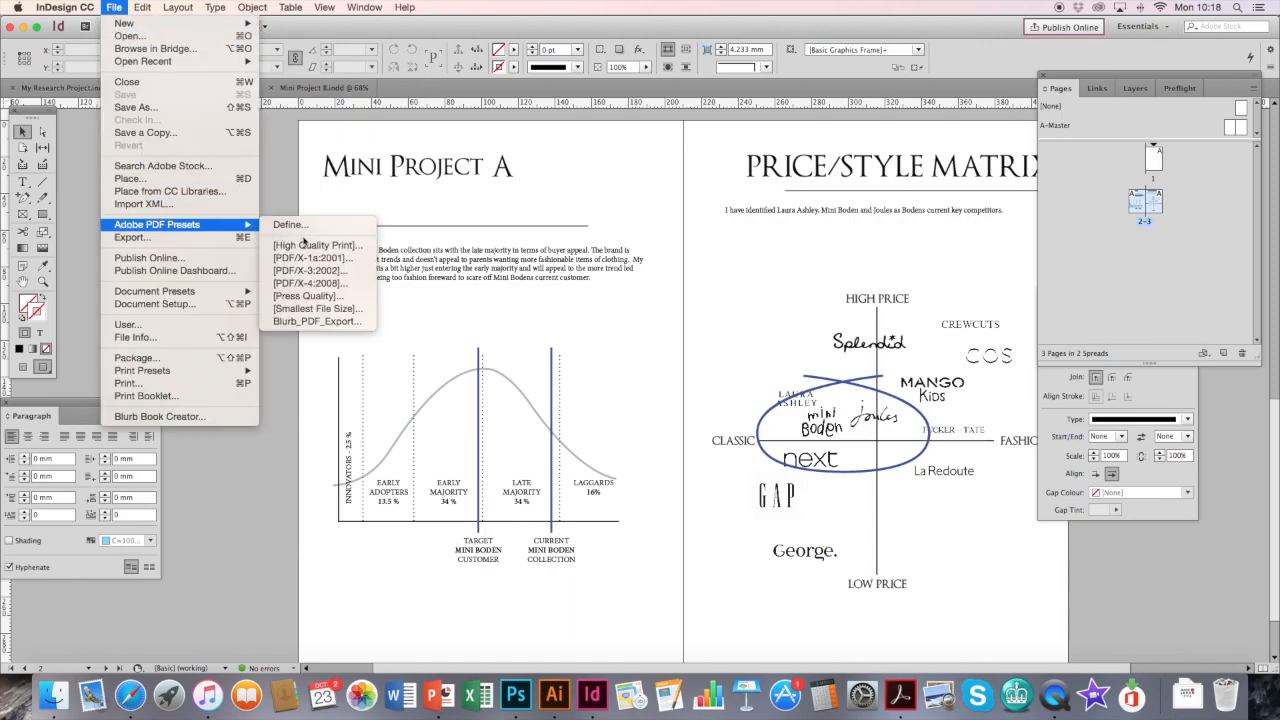
left_click(131, 238)
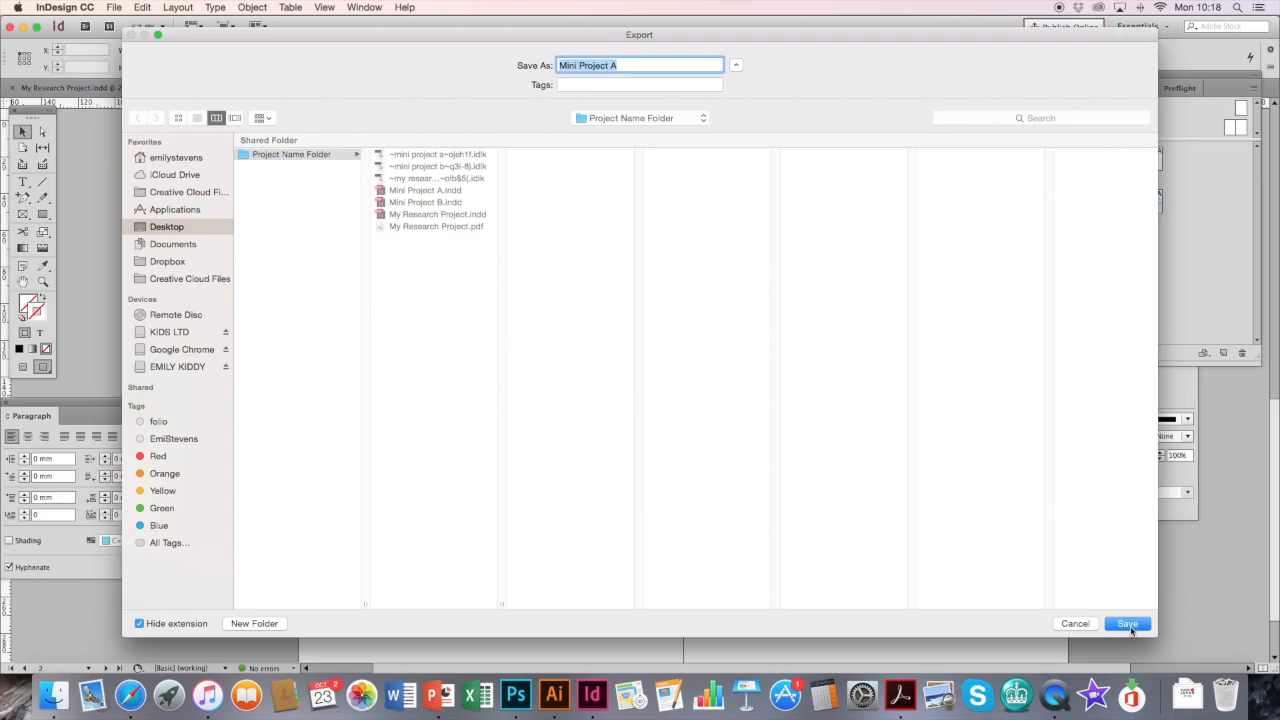
left_click(1127, 623)
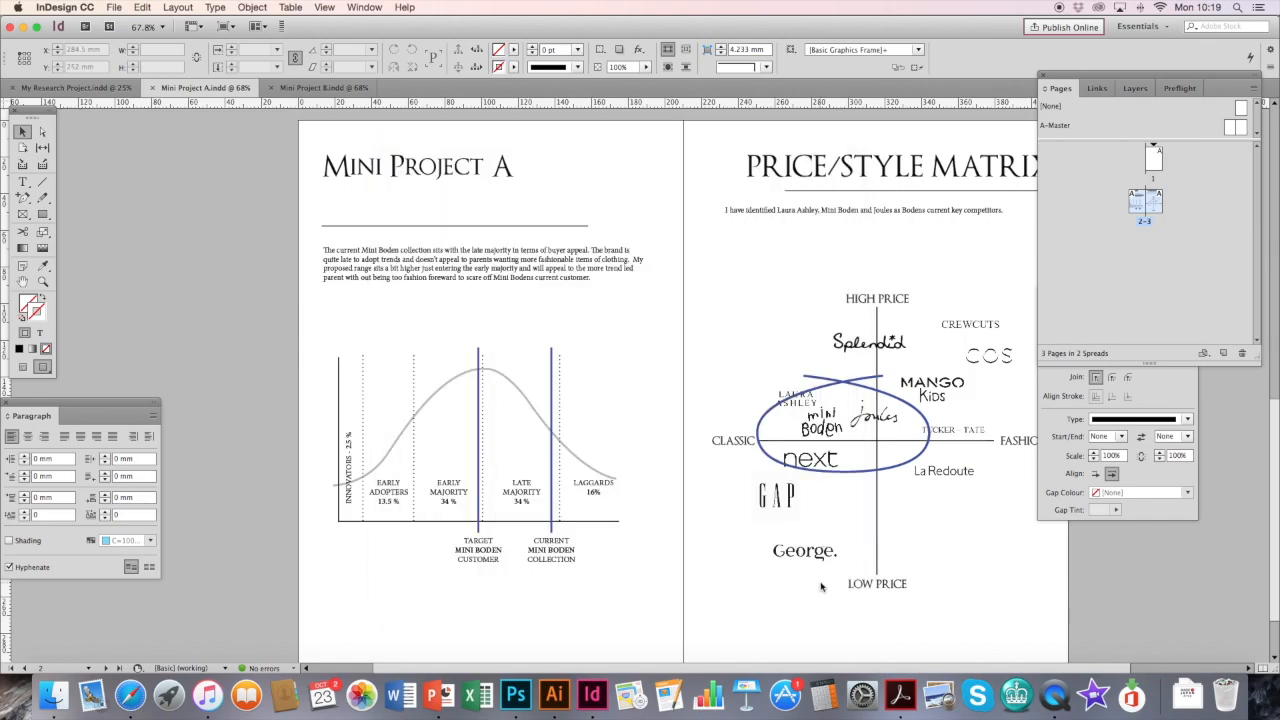
Export Mini Project B as a High Quality Print PDF with Spreads into Project Name Folder
left_click(323, 88)
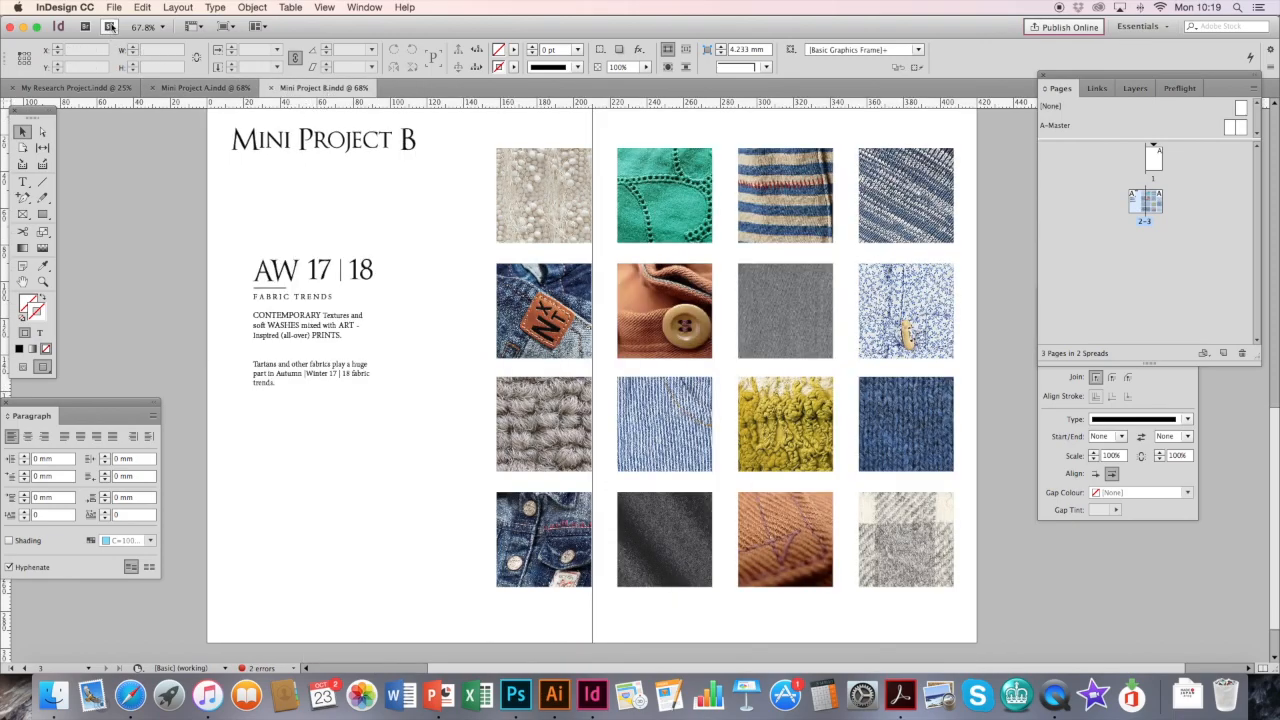
left_click(112, 9)
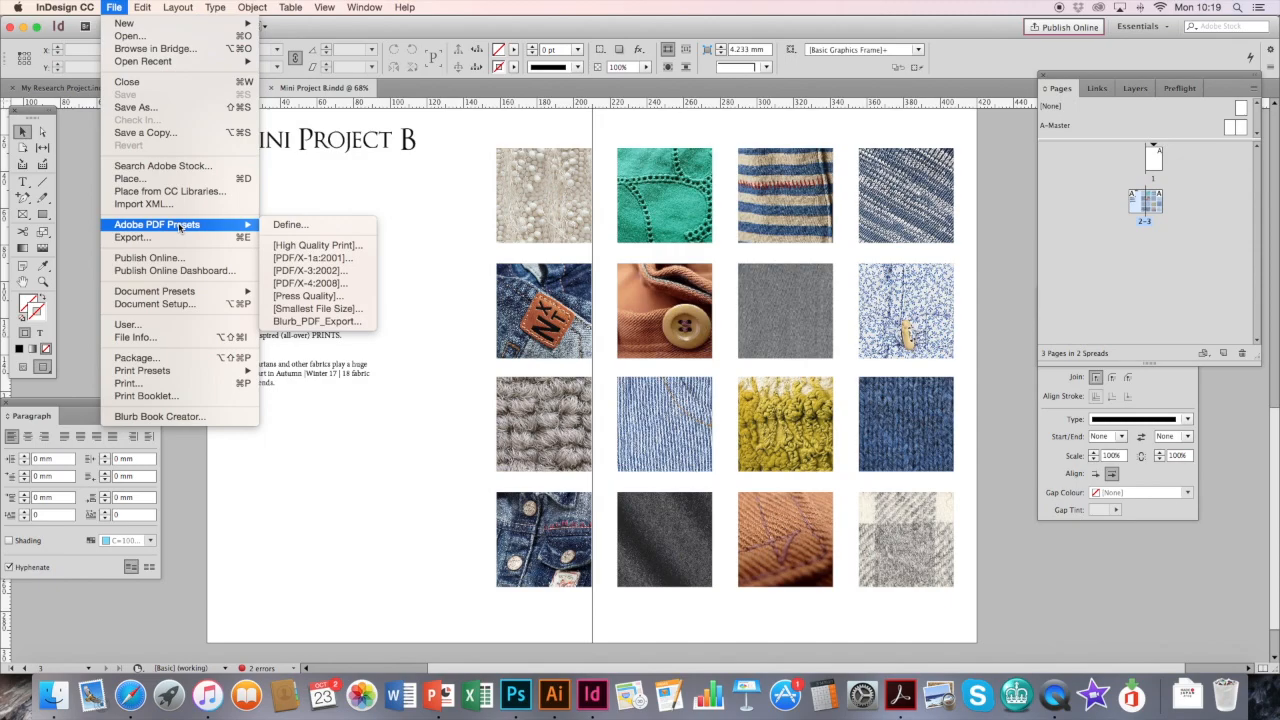
key("Escape")
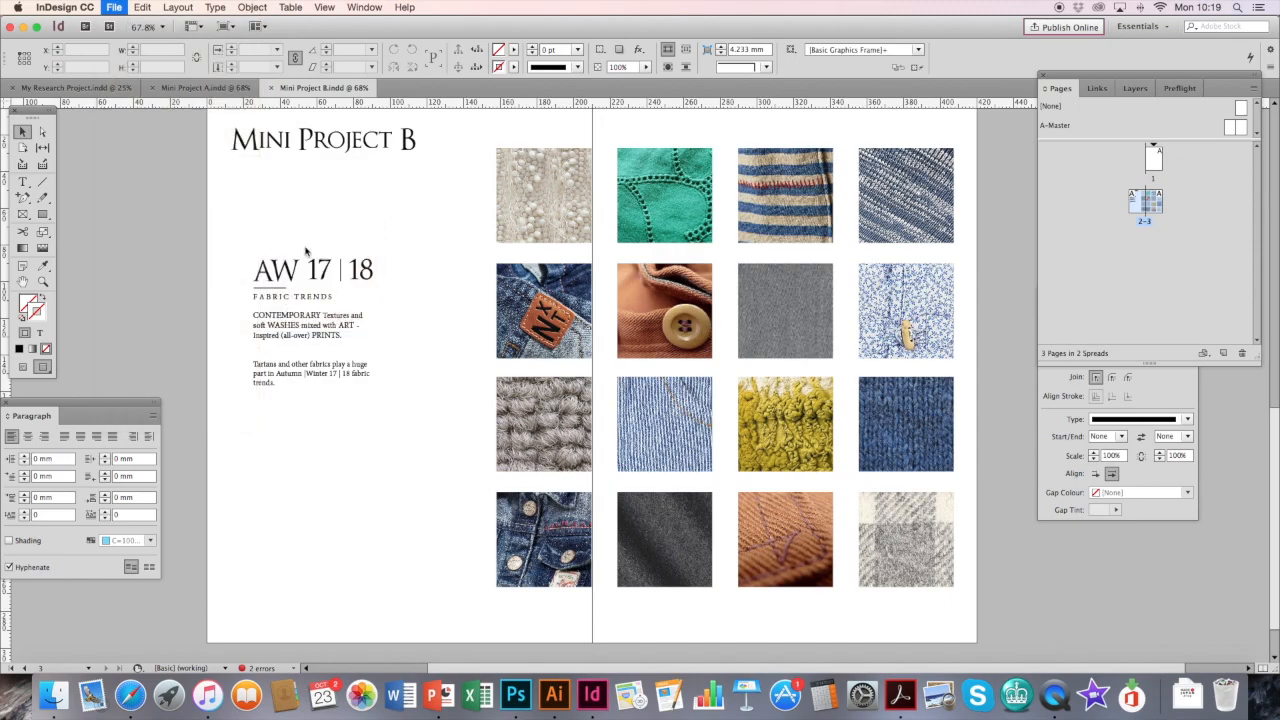
left_click(112, 9)
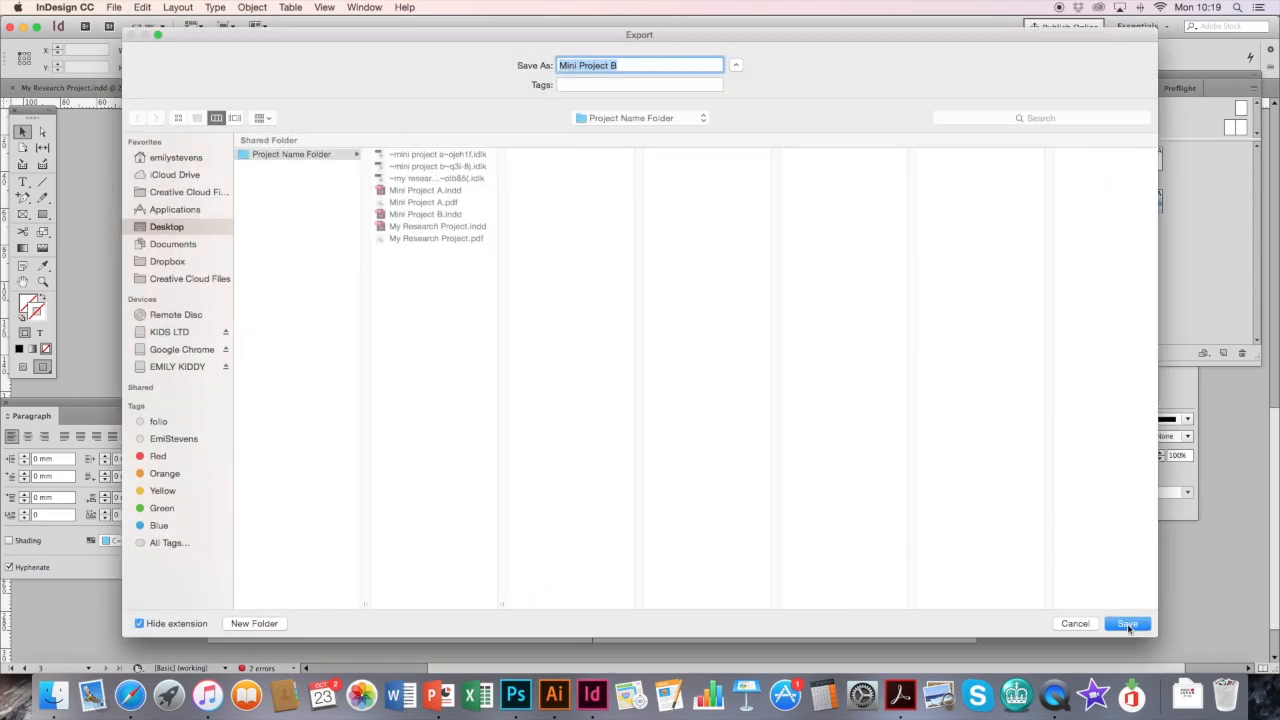
left_click(1127, 623)
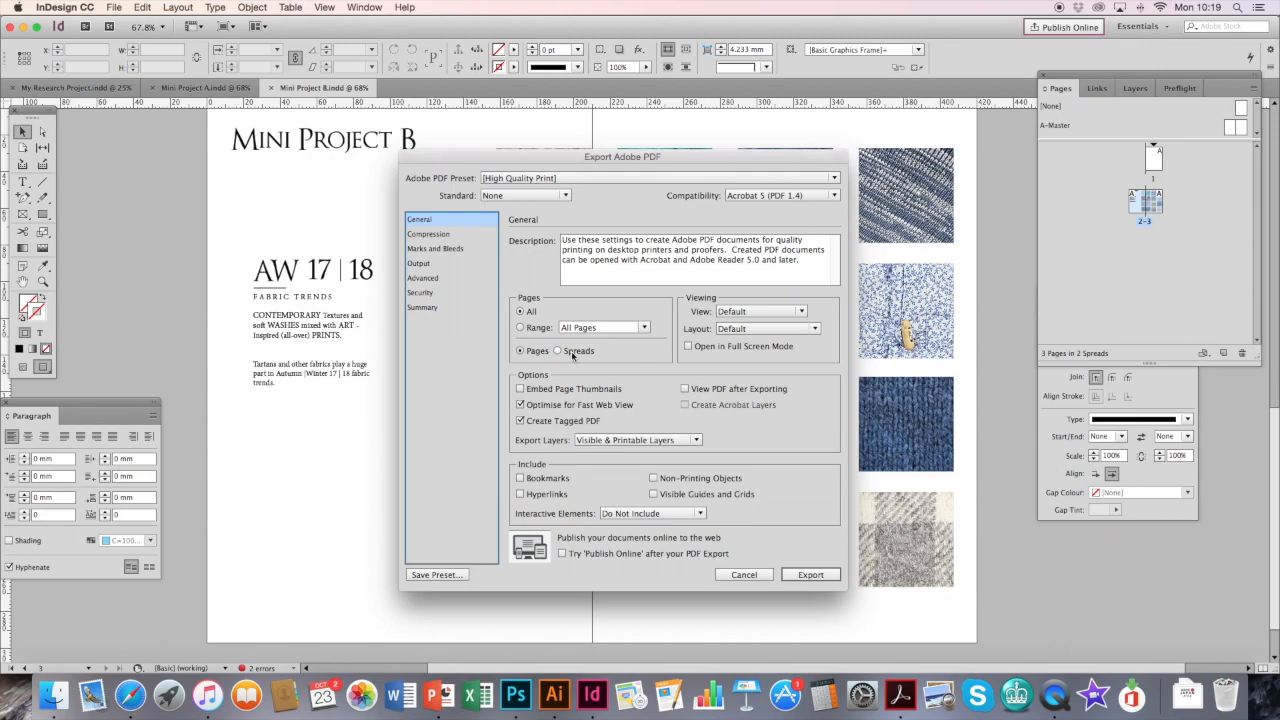
left_click(557, 350)
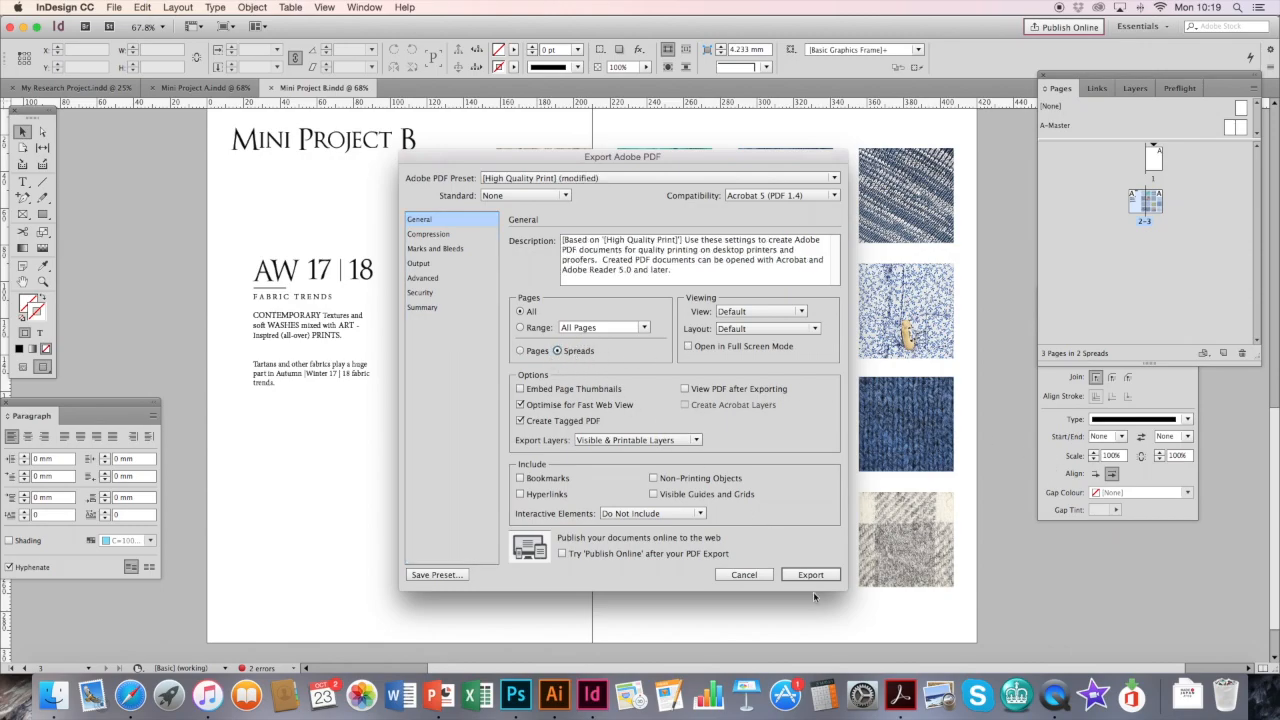
left_click(810, 574)
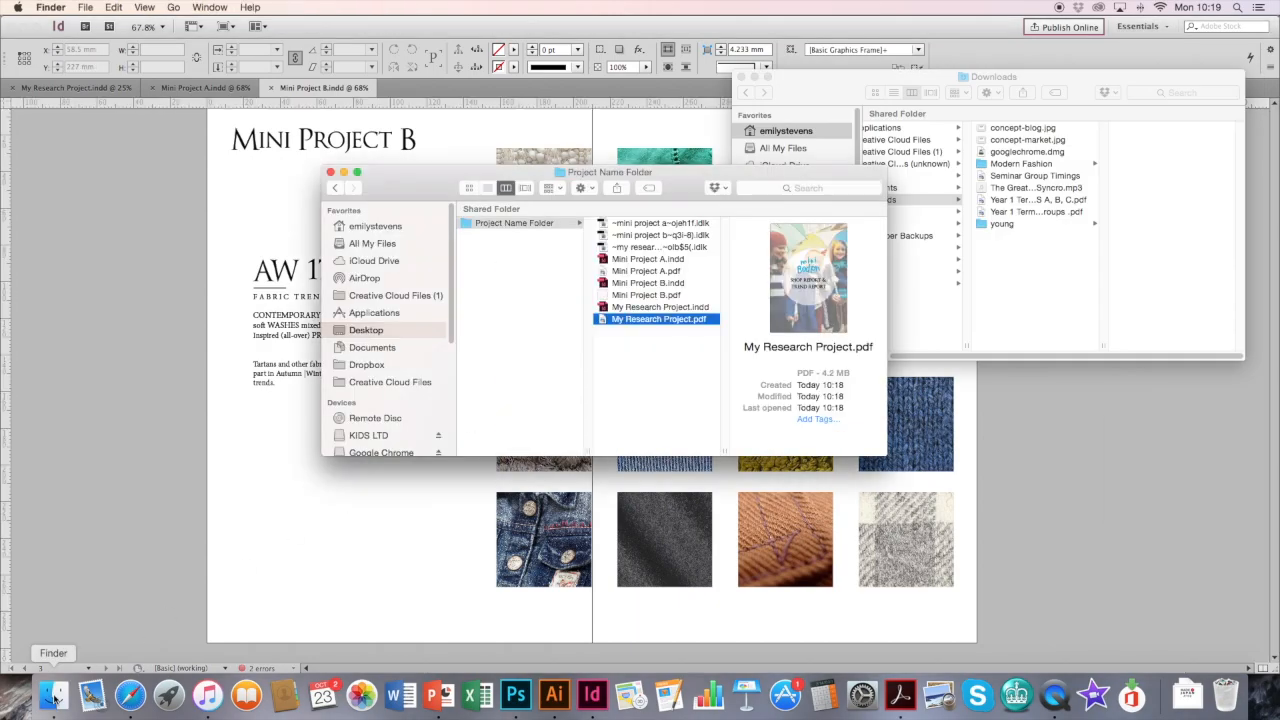
Review details of Mini Project A.indd, My Research Project.indd and the exported PDFs in Finder
left_click(644, 259)
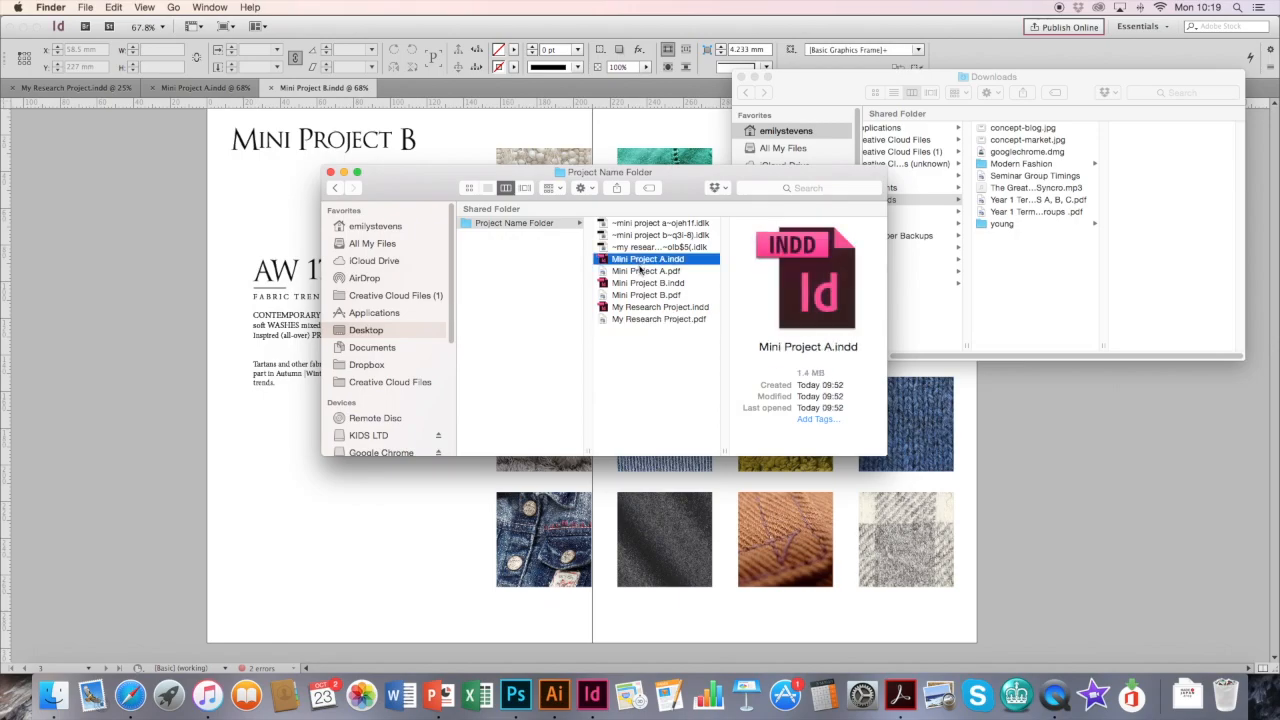
left_click(657, 307)
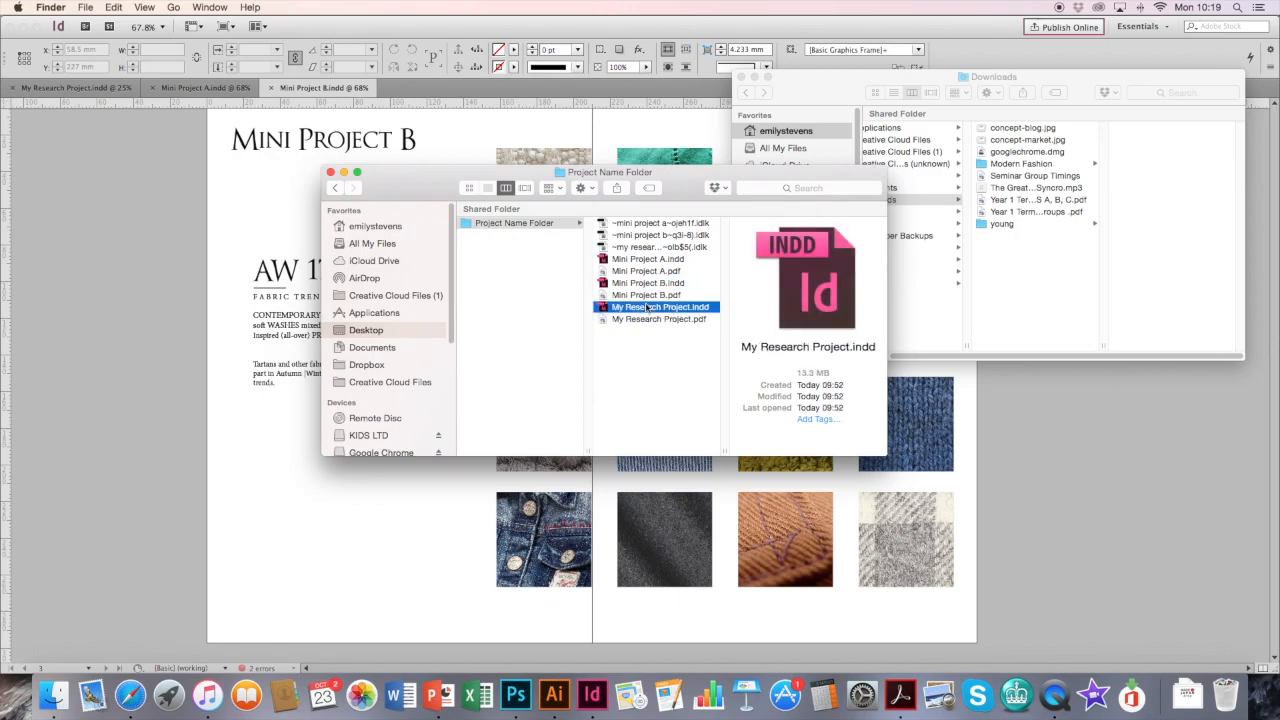
left_click(645, 294)
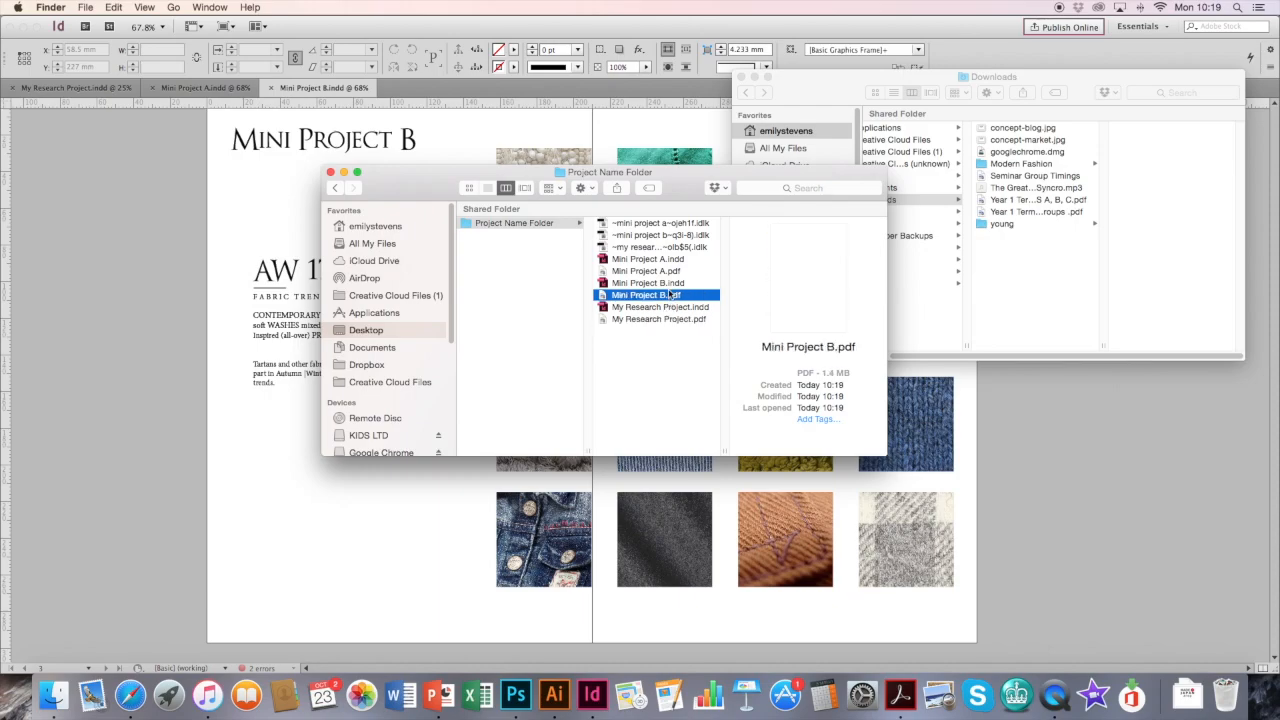
left_click(645, 270)
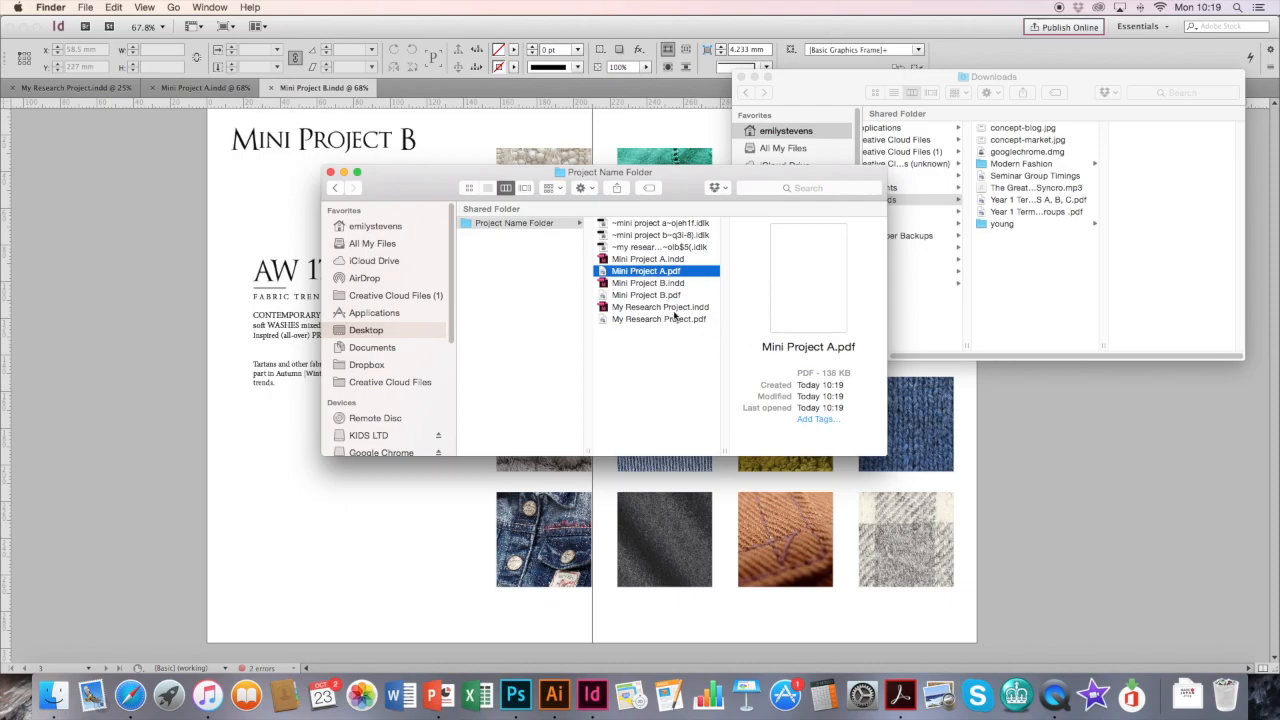
mouse_move(688, 367)
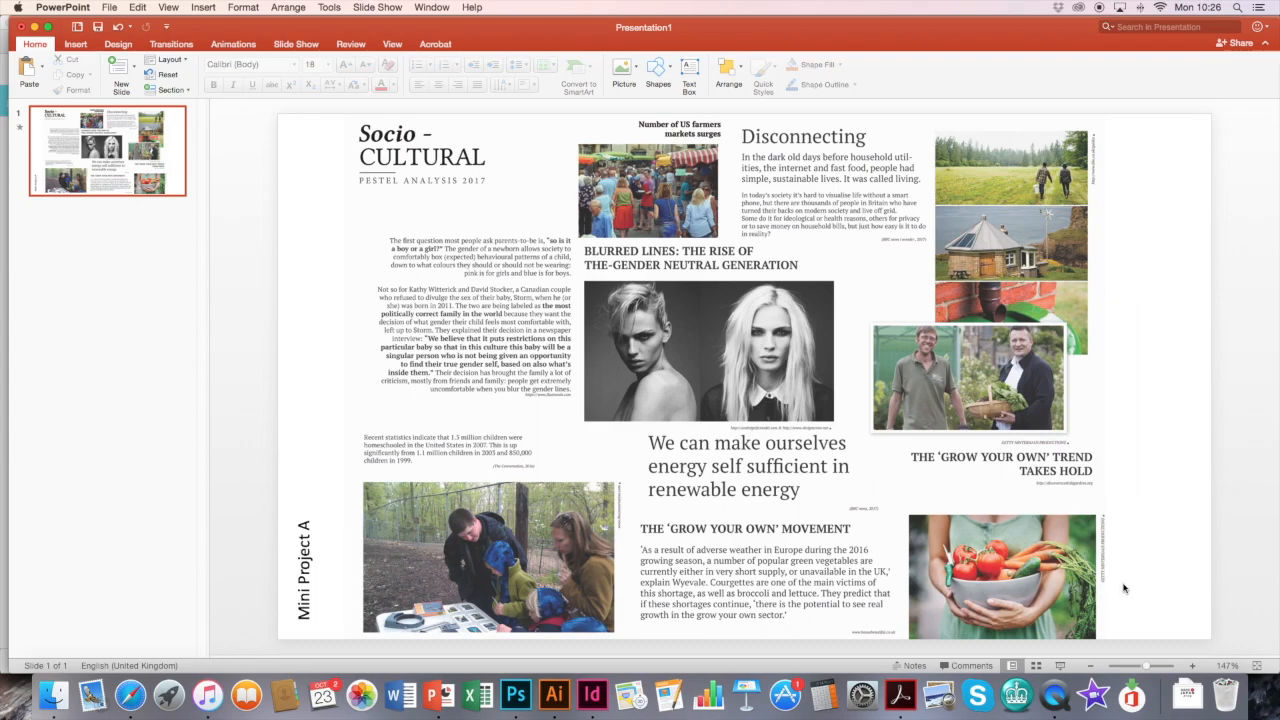
mouse_move(1154, 586)
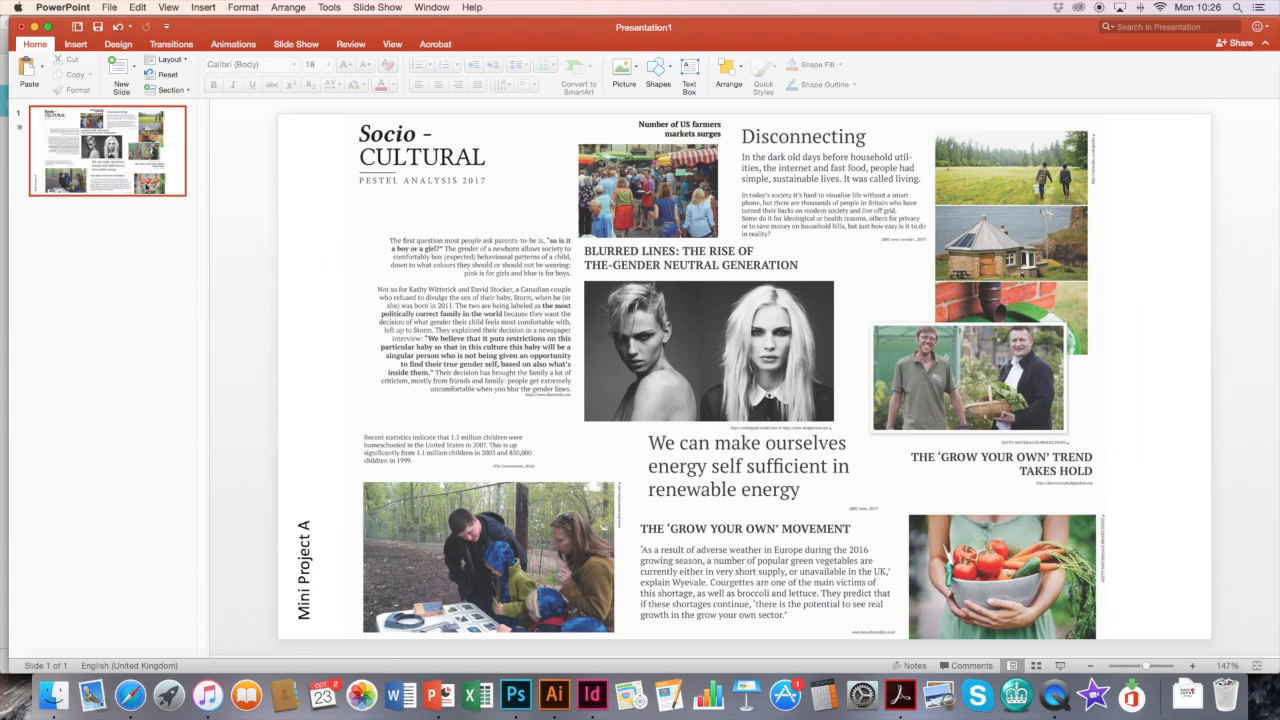
Export the slide through Save As in PDF format, named Mini Project C
left_click(128, 9)
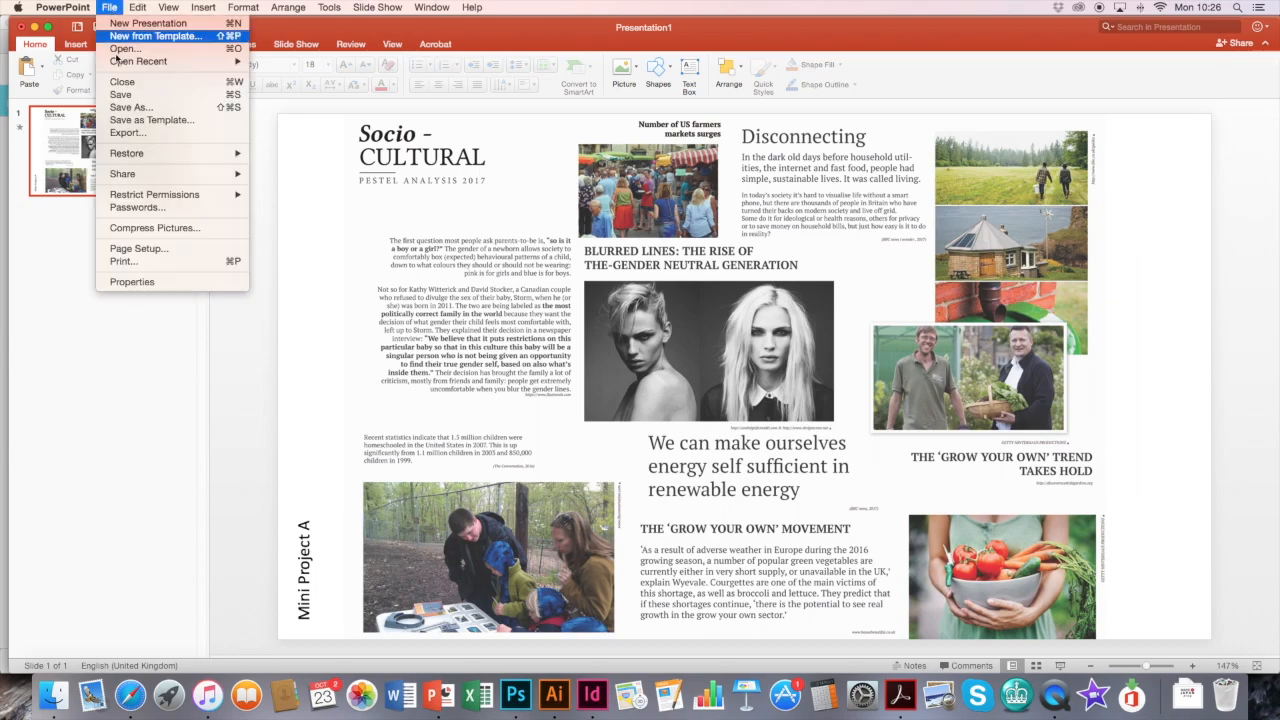
left_click(132, 107)
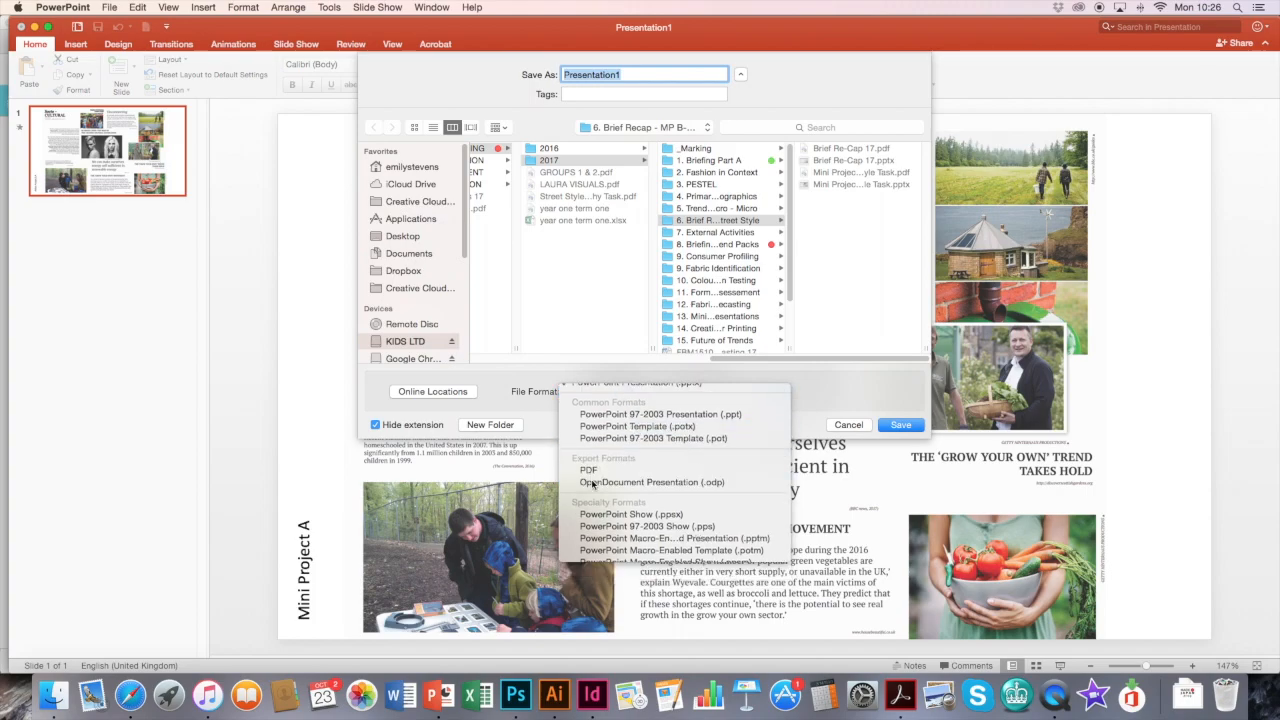
left_click(588, 469)
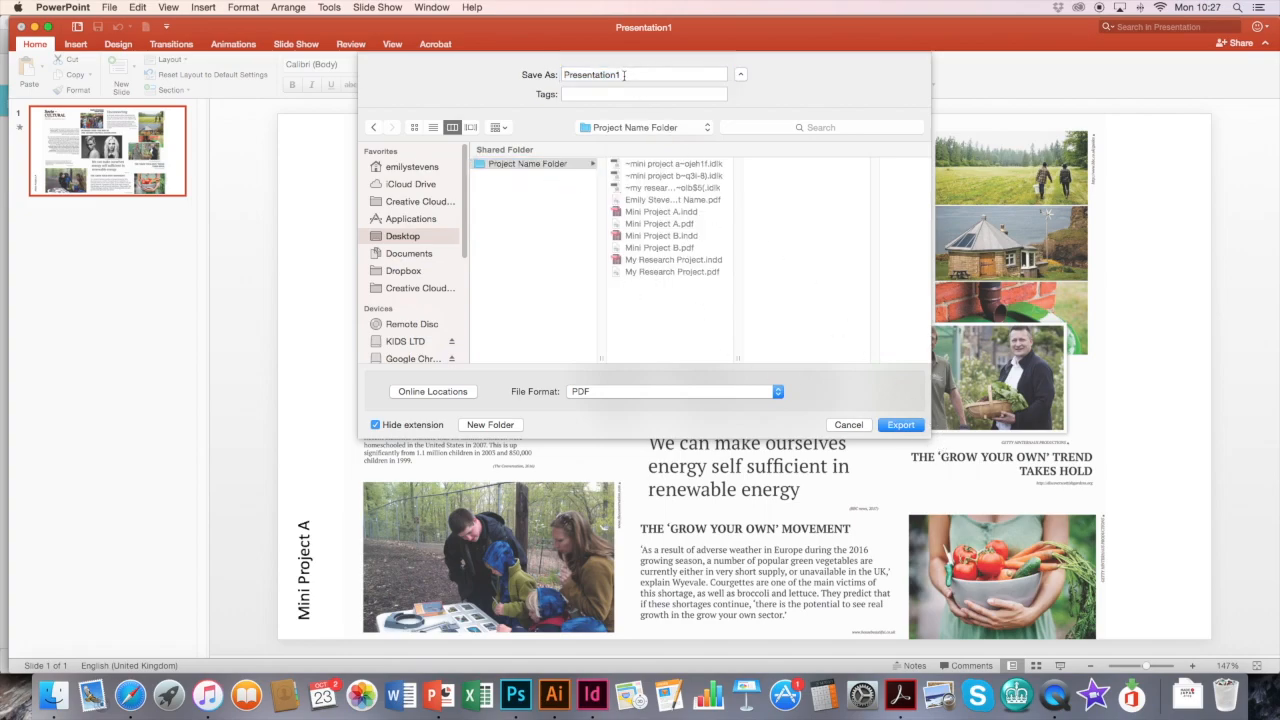
type("Mini Project C")
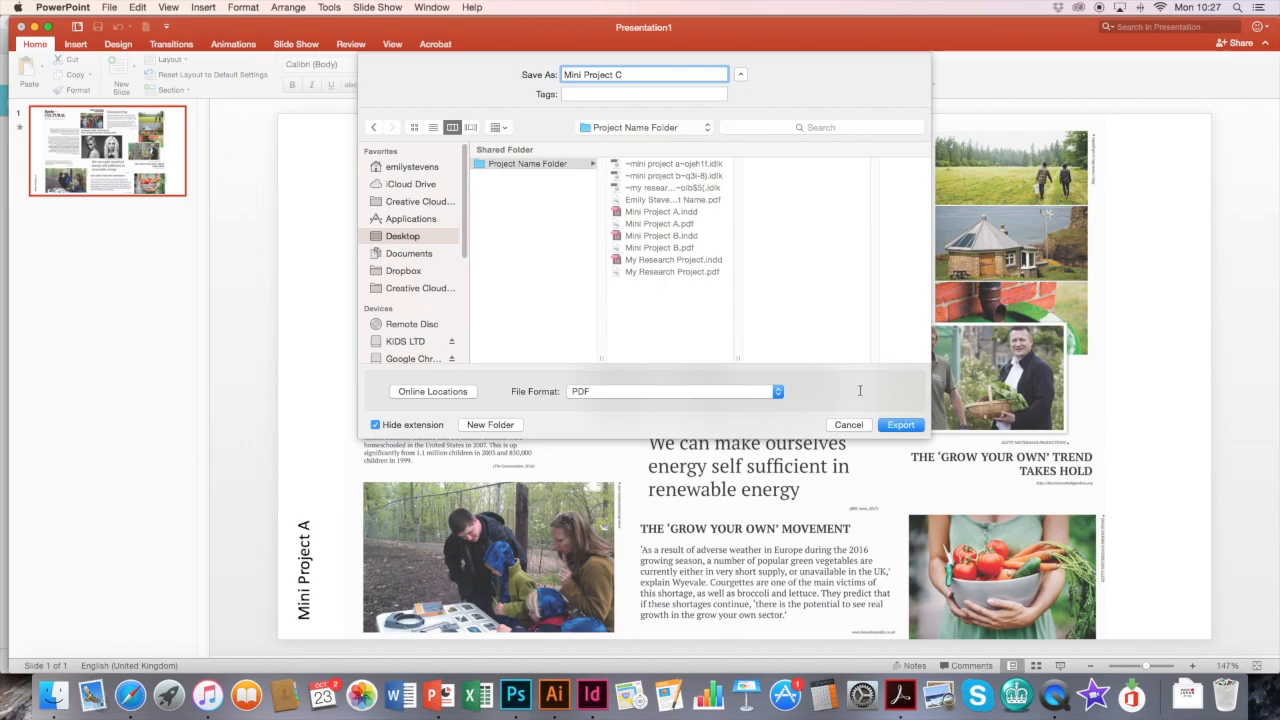
left_click(849, 425)
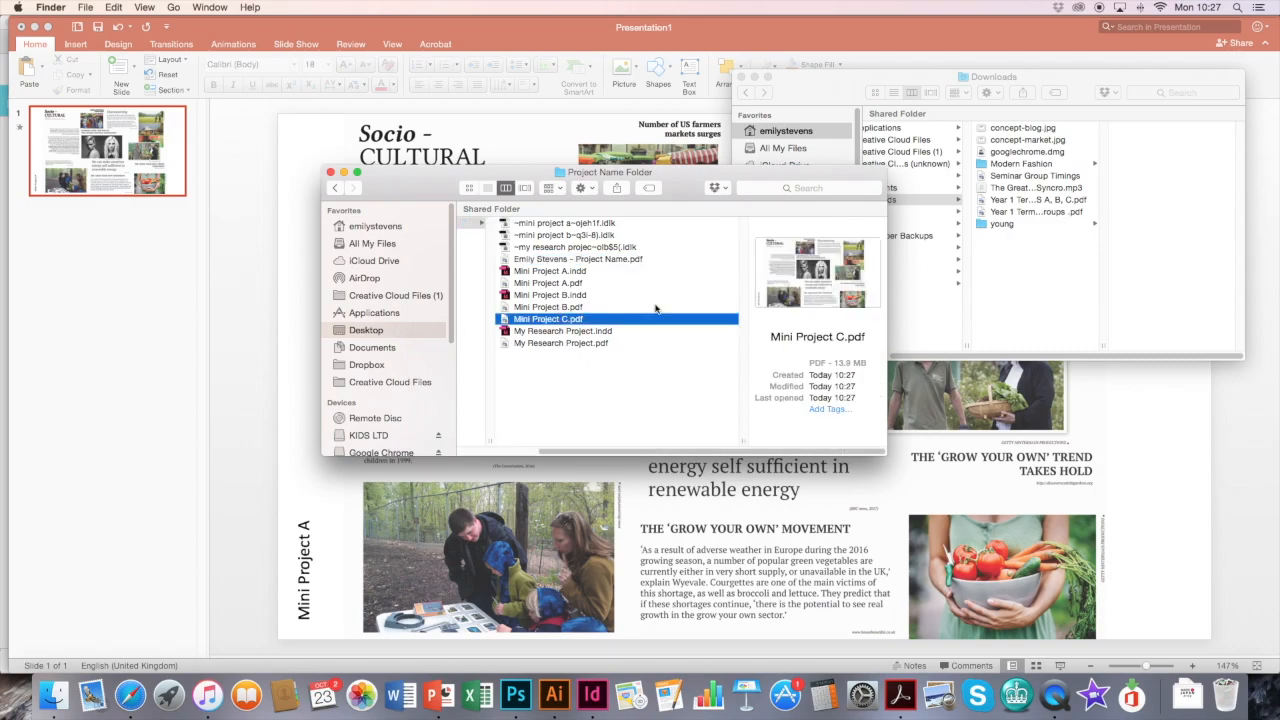
Open Mini Project C.pdf from the Project Name Folder in Finder
double_click(548, 318)
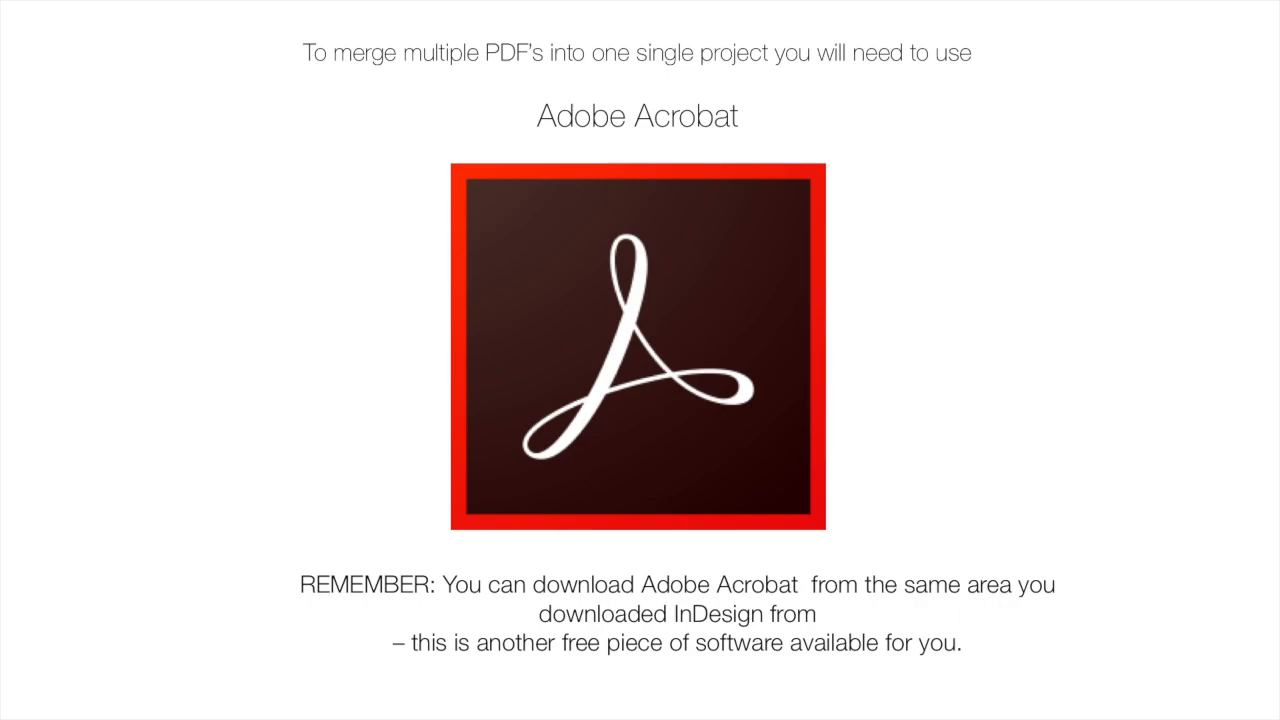
Bring Acrobat forward and start File > Create > Combine Files into a Single PDF
left_click(899, 694)
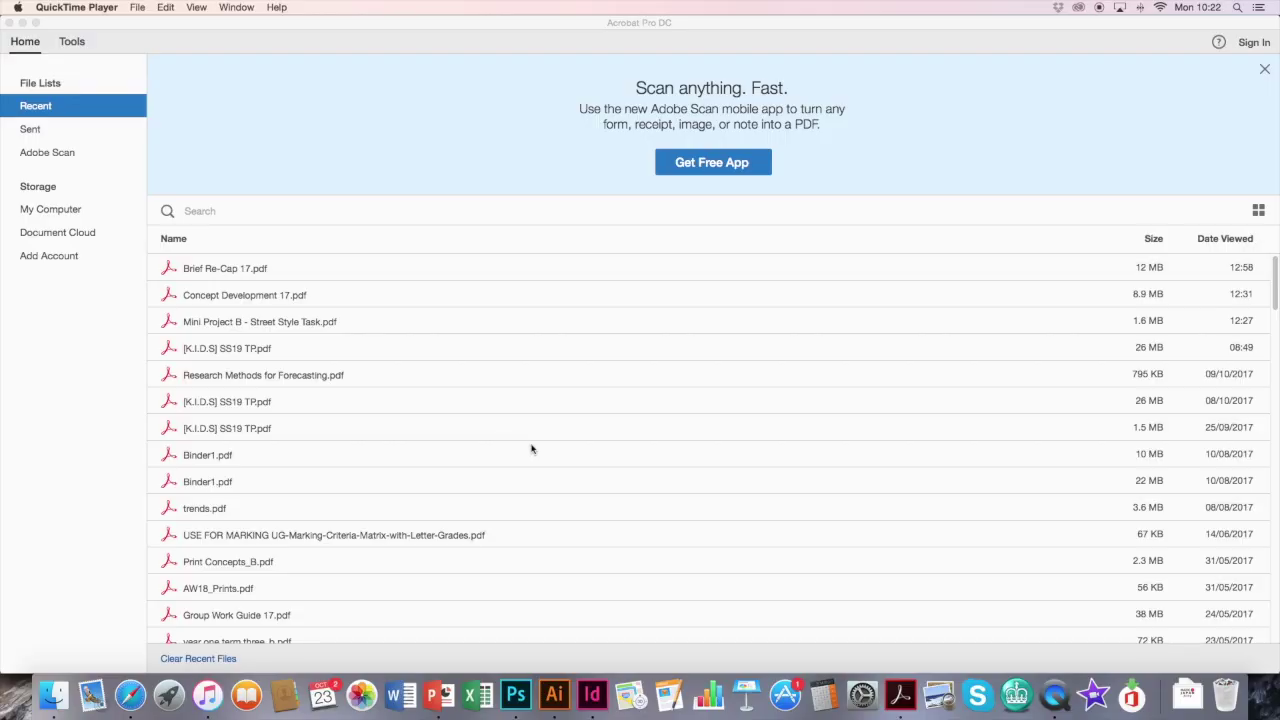
mouse_move(875, 666)
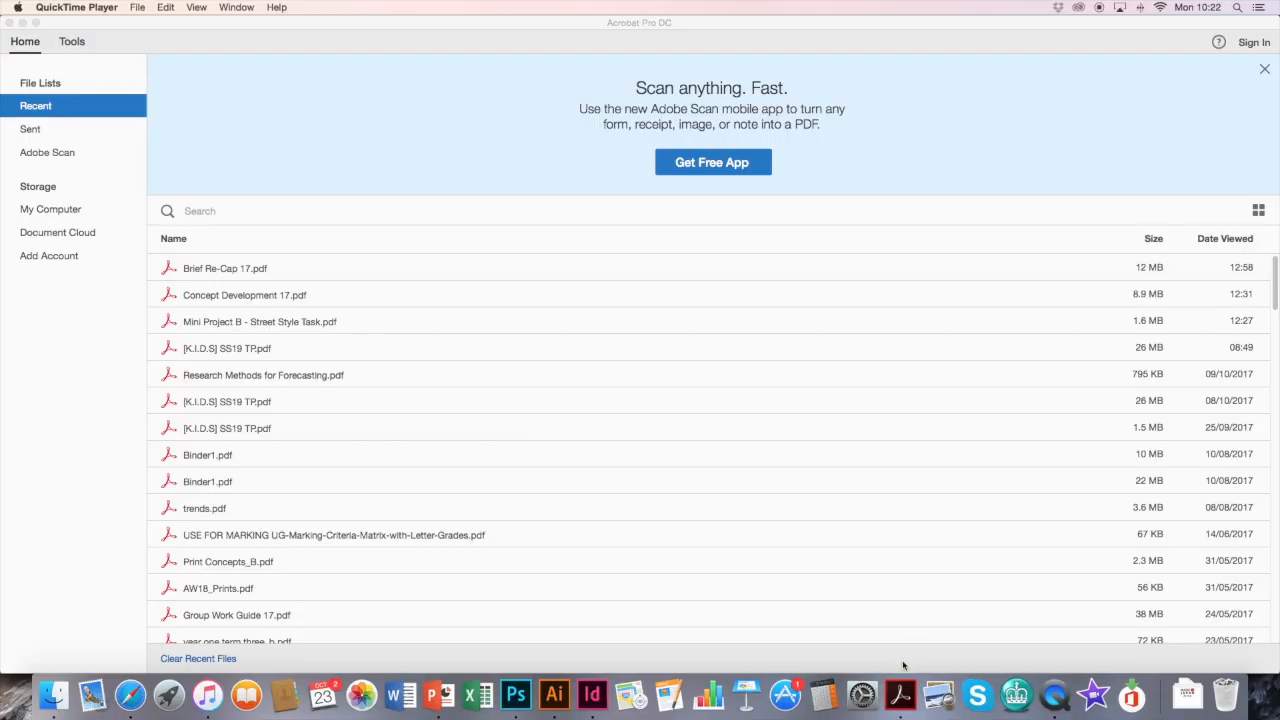
mouse_move(901, 696)
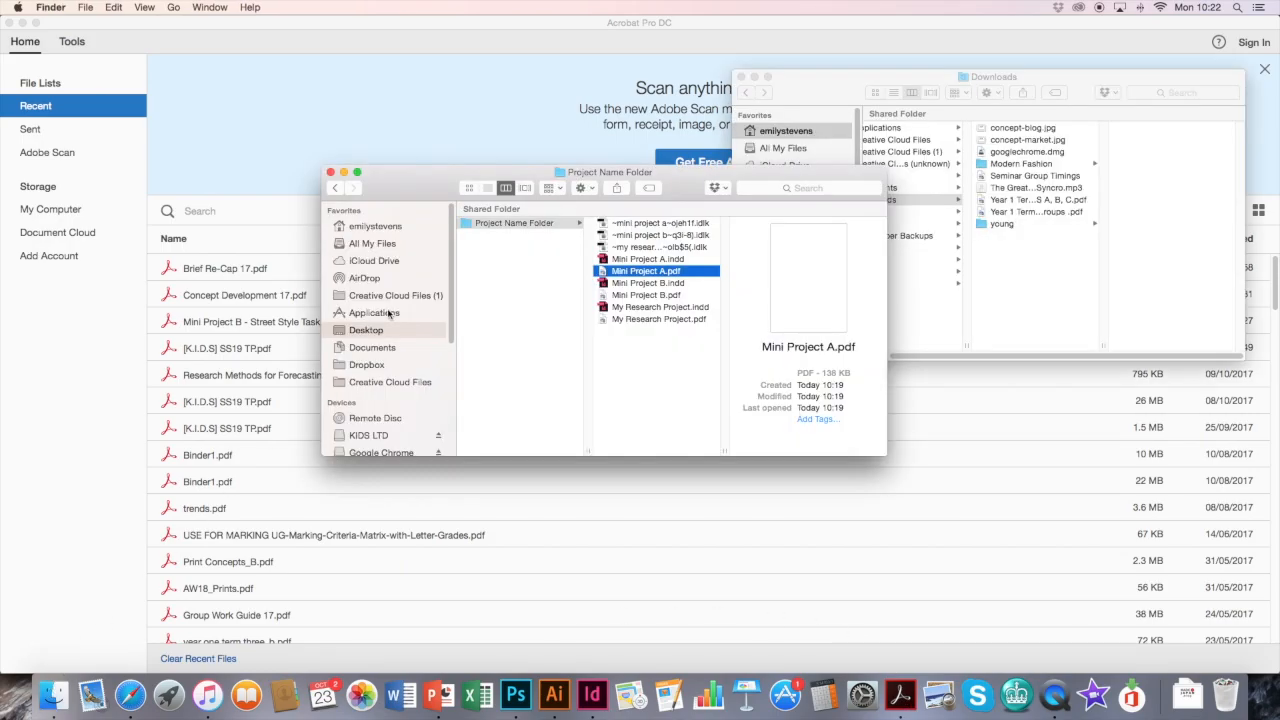
left_click(372, 312)
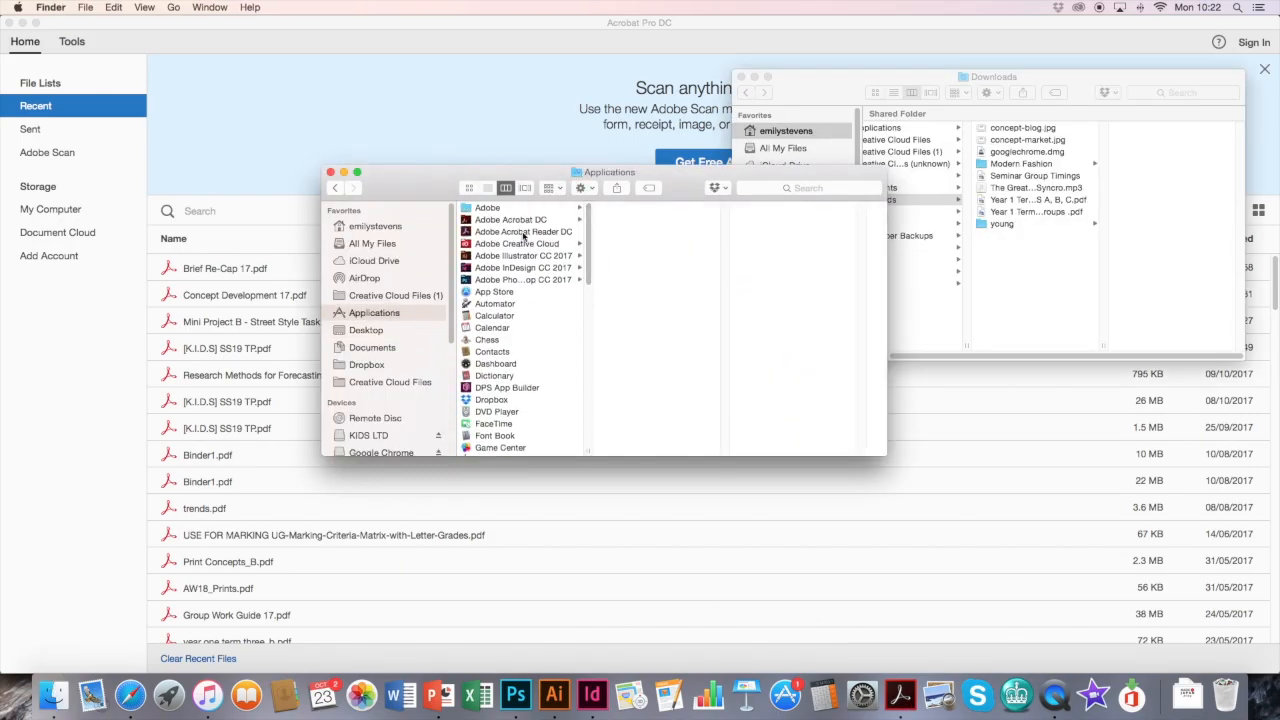
left_click(900, 695)
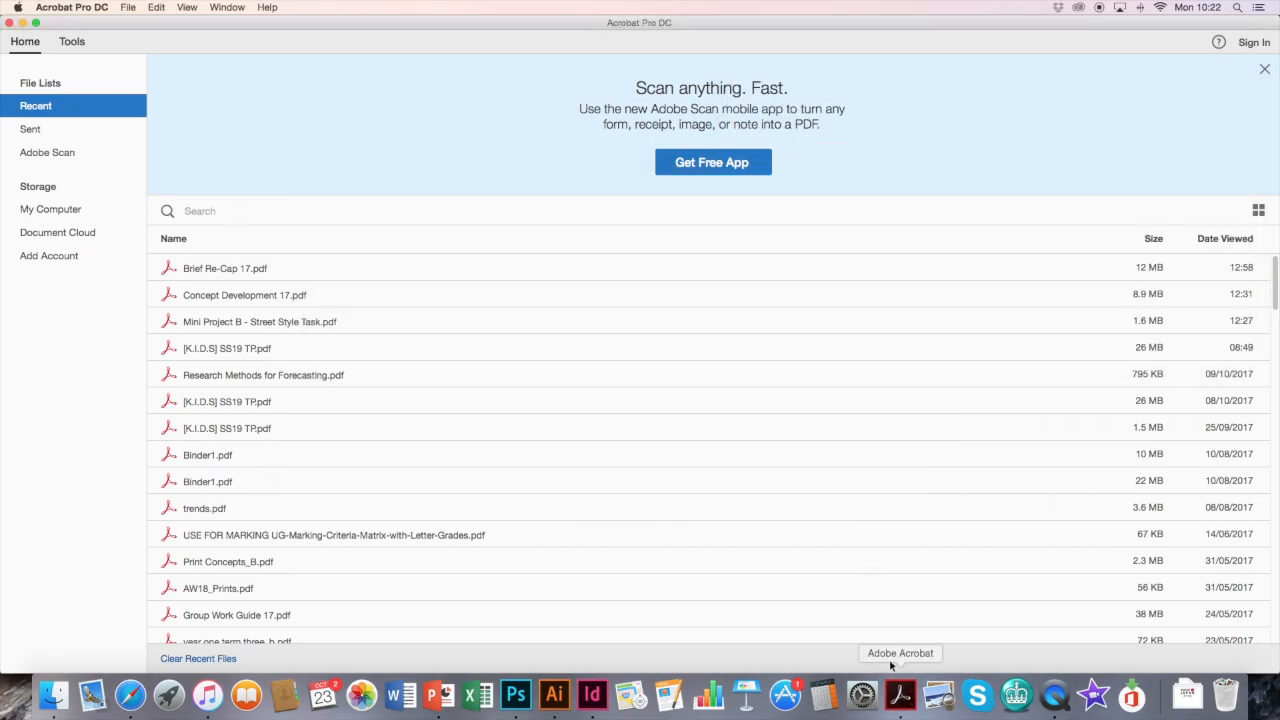
left_click(128, 7)
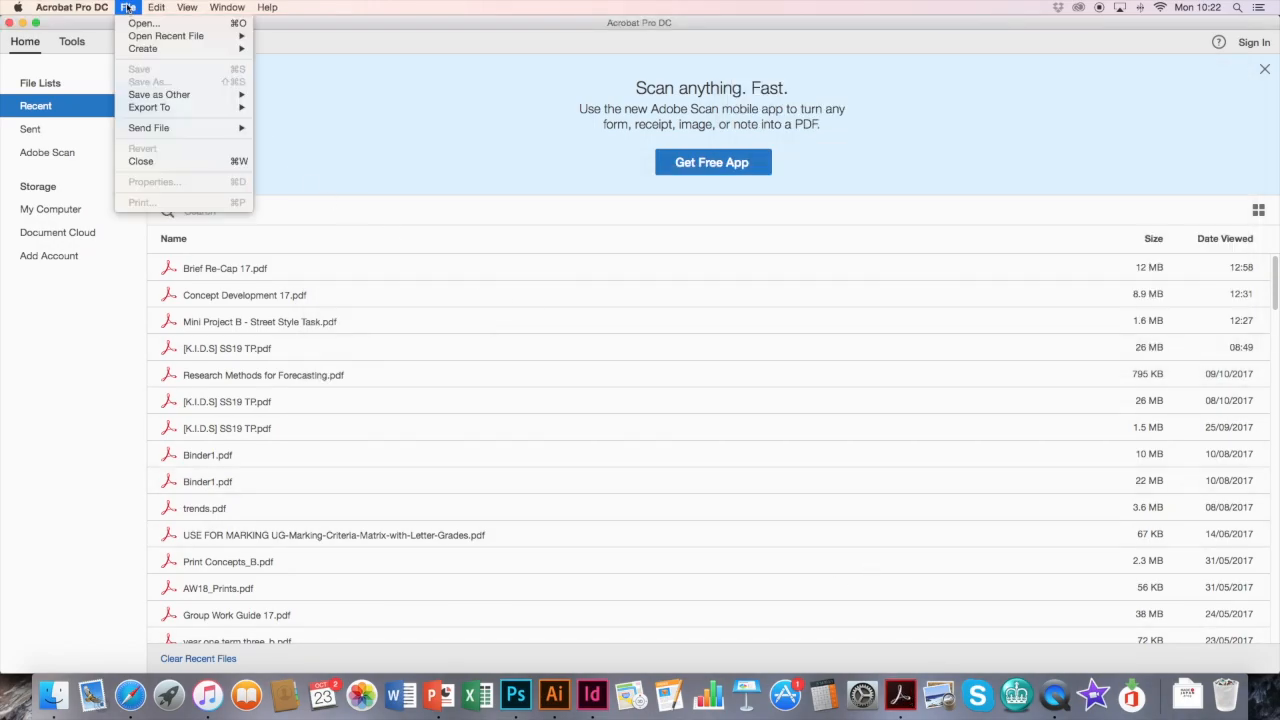
mouse_move(145, 48)
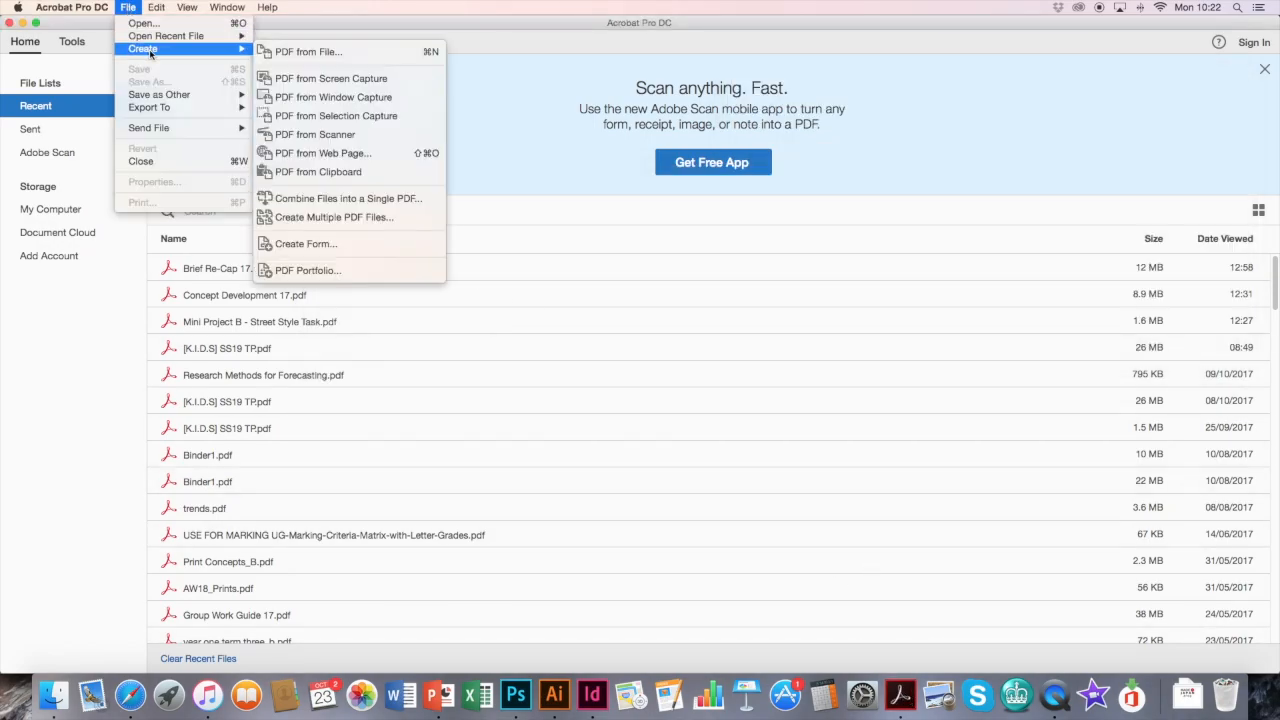
mouse_move(348, 198)
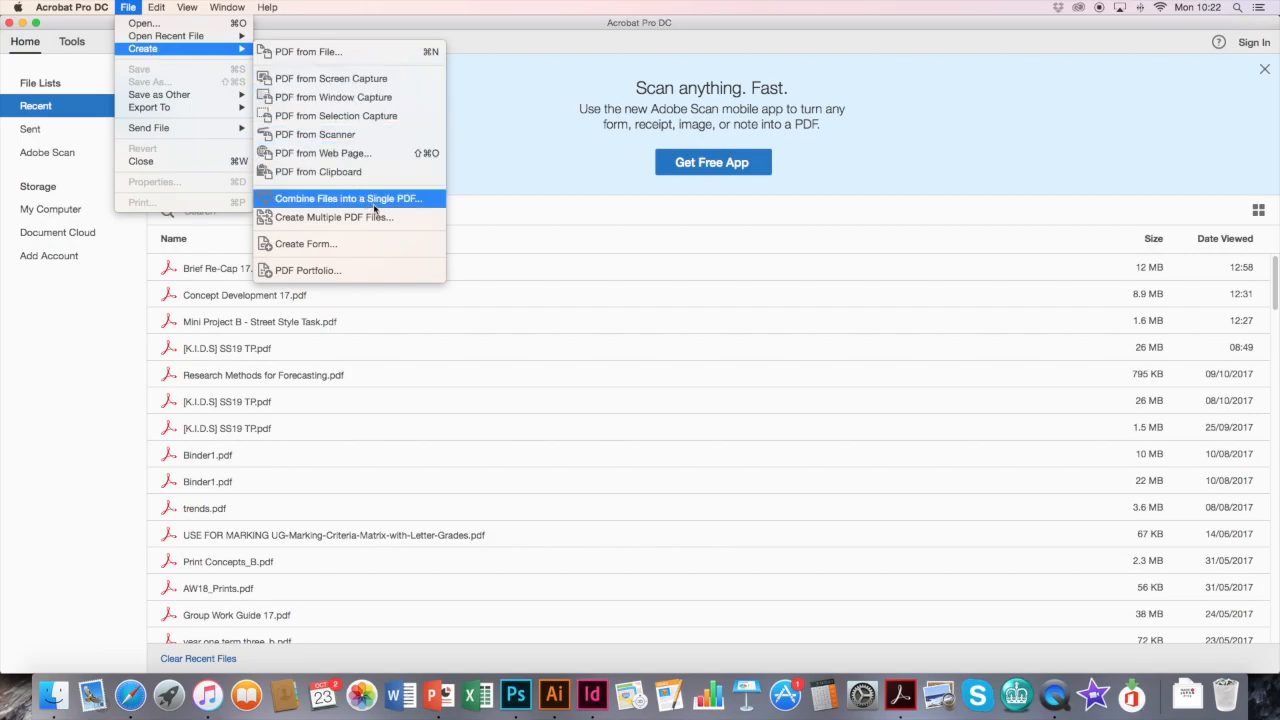
mouse_move(380, 206)
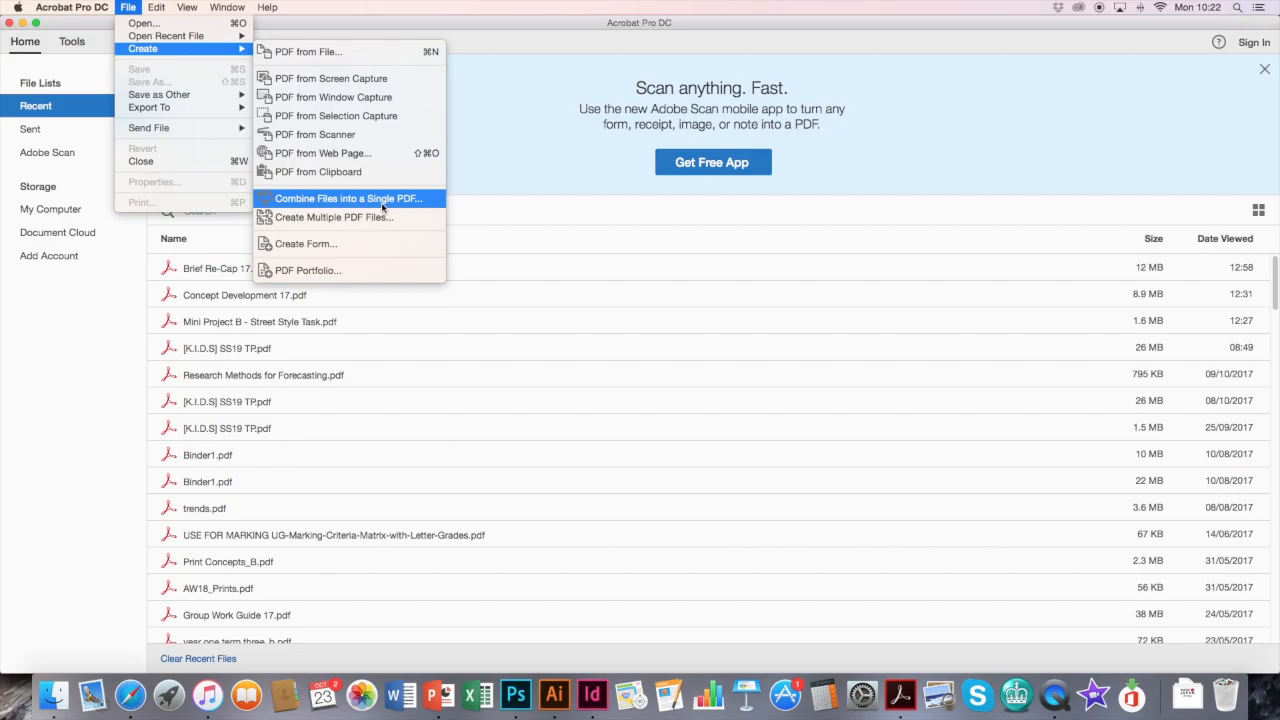
left_click(348, 198)
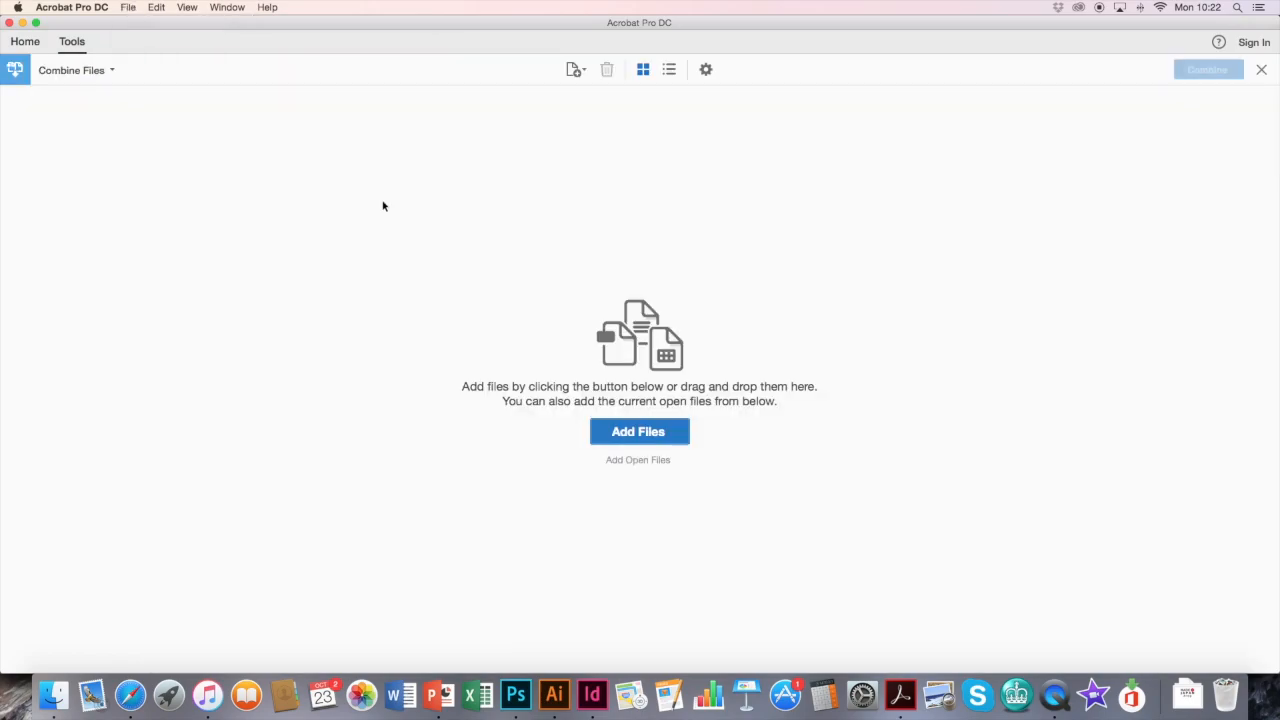
mouse_move(288, 353)
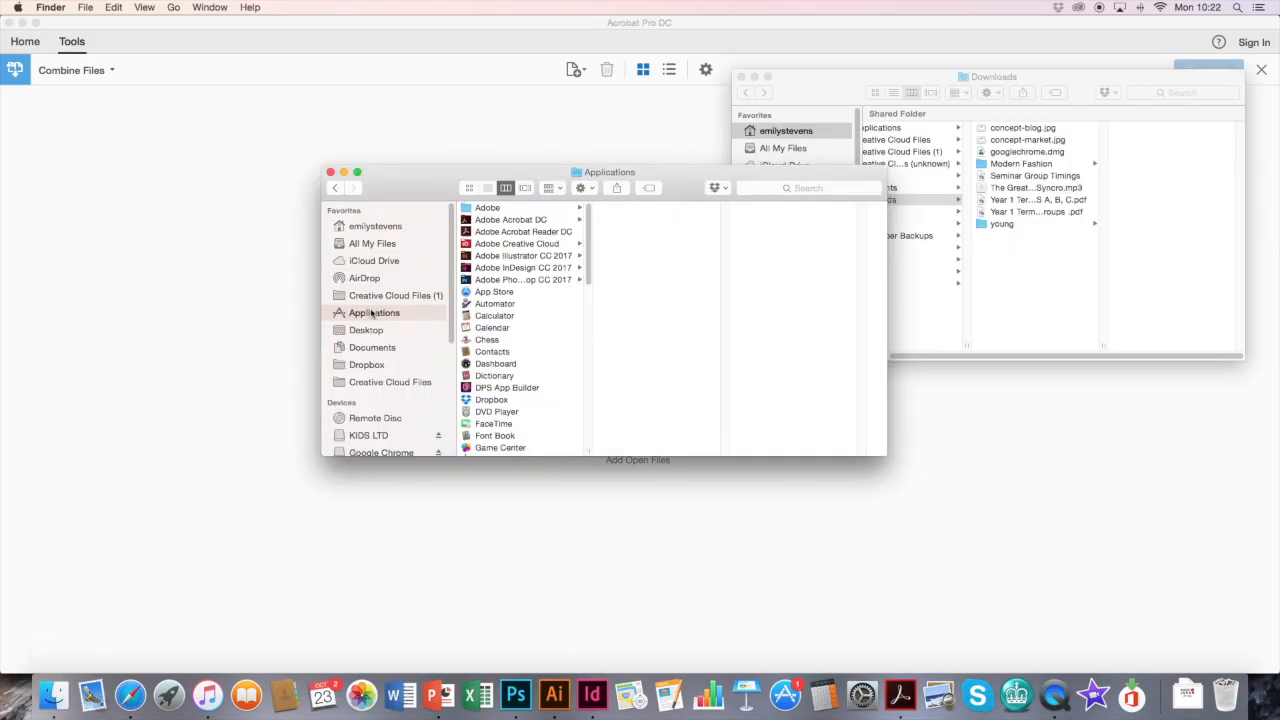
Add My Research Project.pdf, Mini Project A.pdf and Mini Project B.pdf to Combine Files
left_click(366, 329)
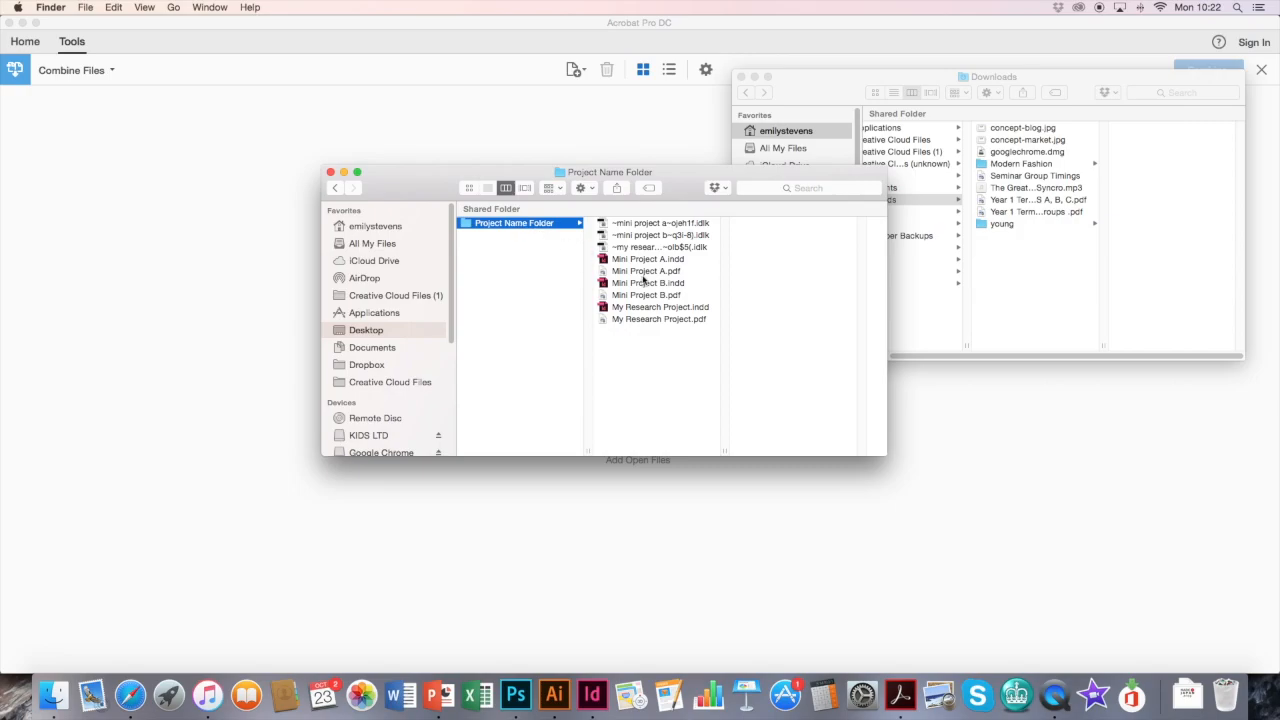
left_click(658, 319)
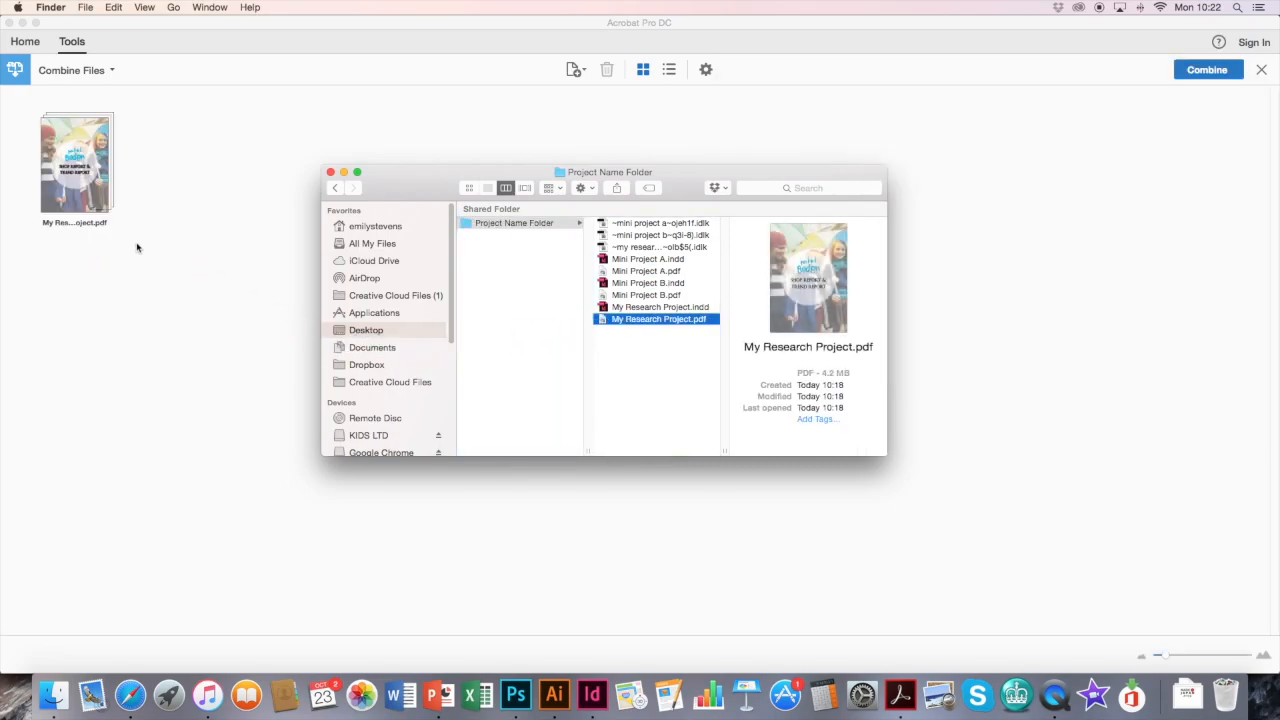
left_click(646, 294)
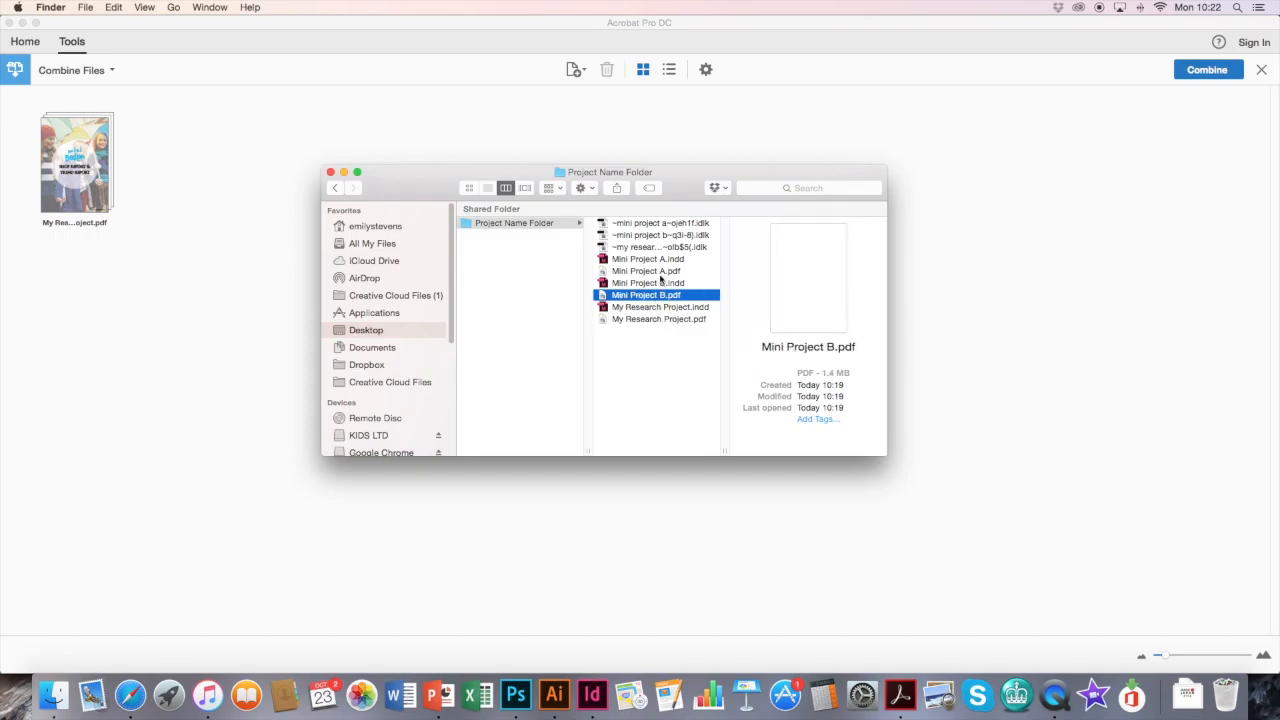
left_click(645, 270)
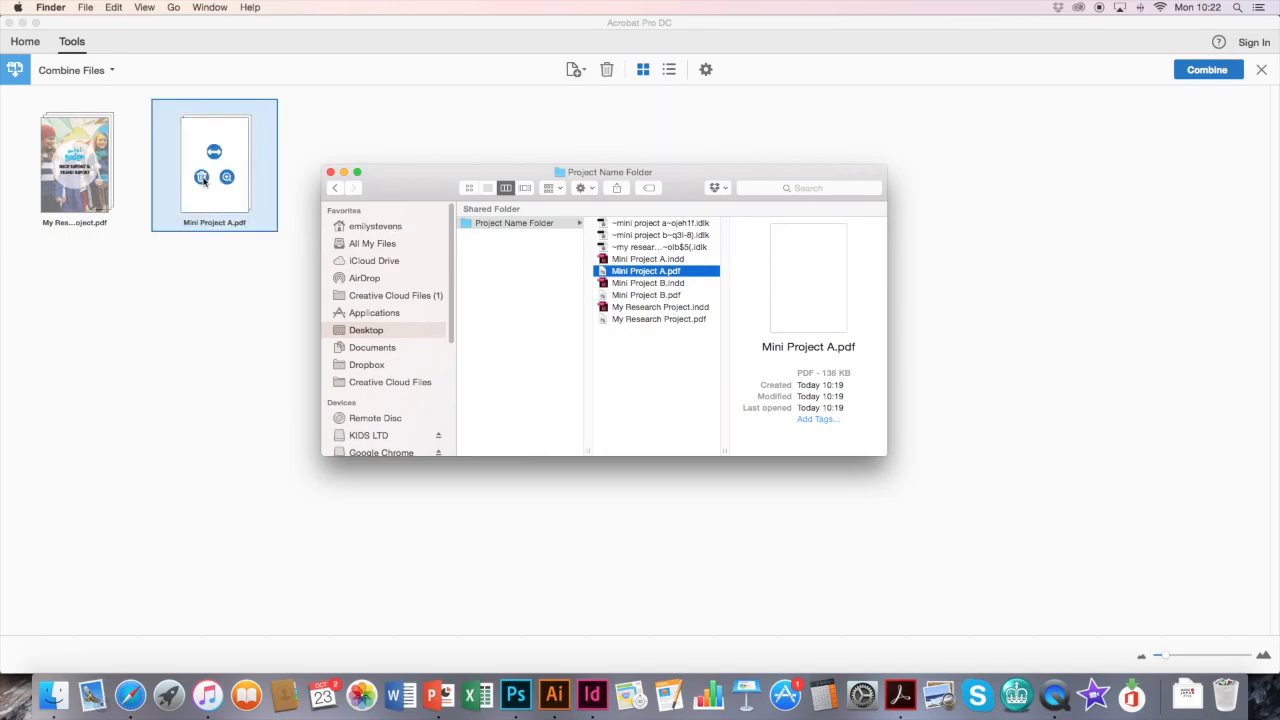
left_click(645, 294)
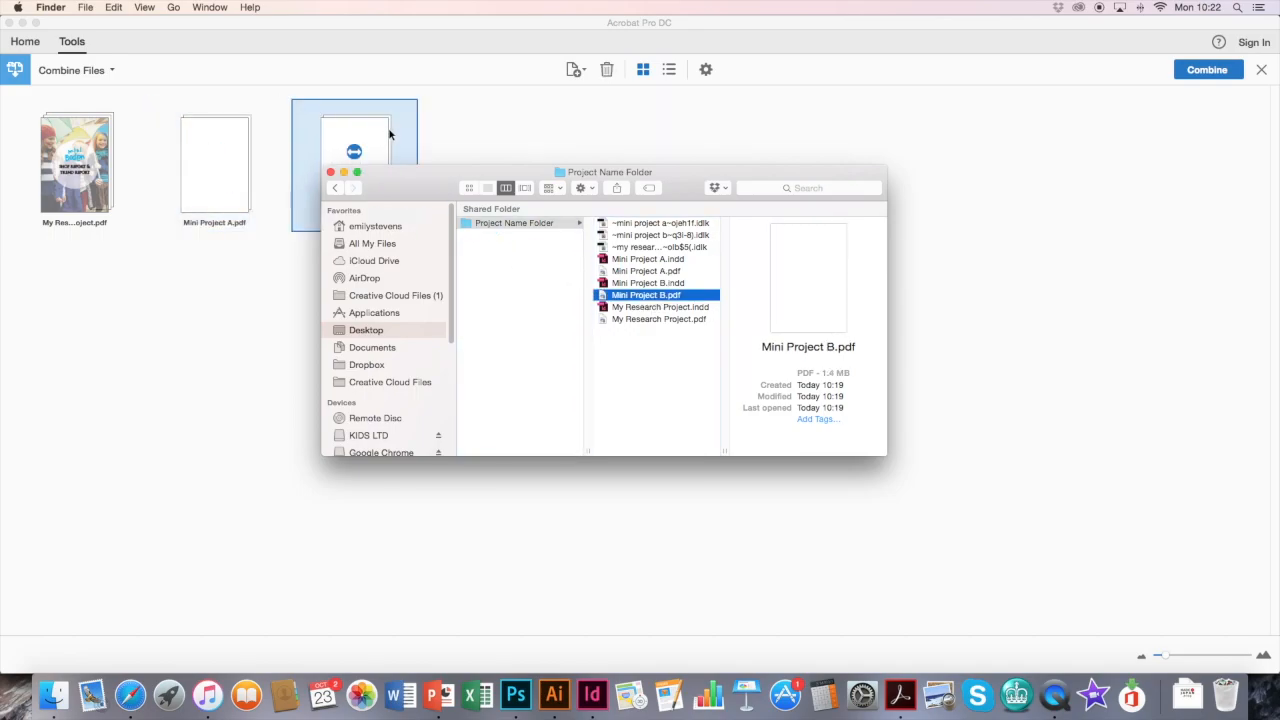
left_click(344, 172)
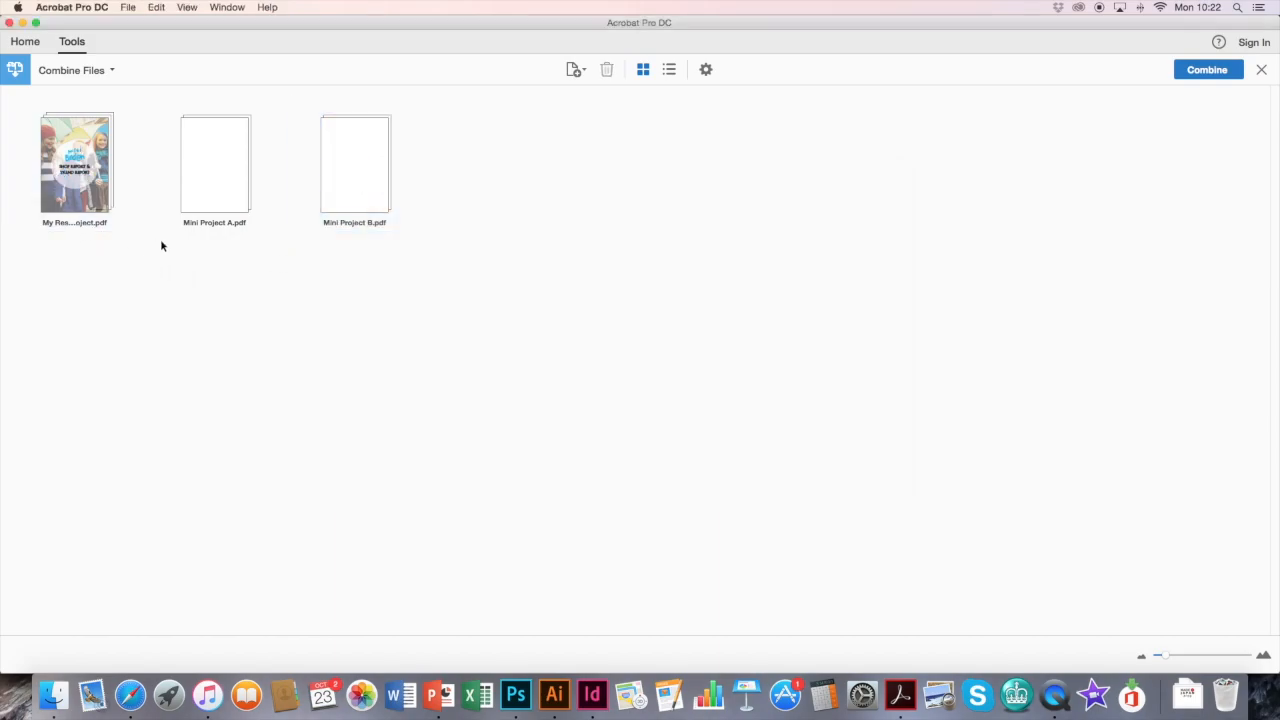
left_click(354, 163)
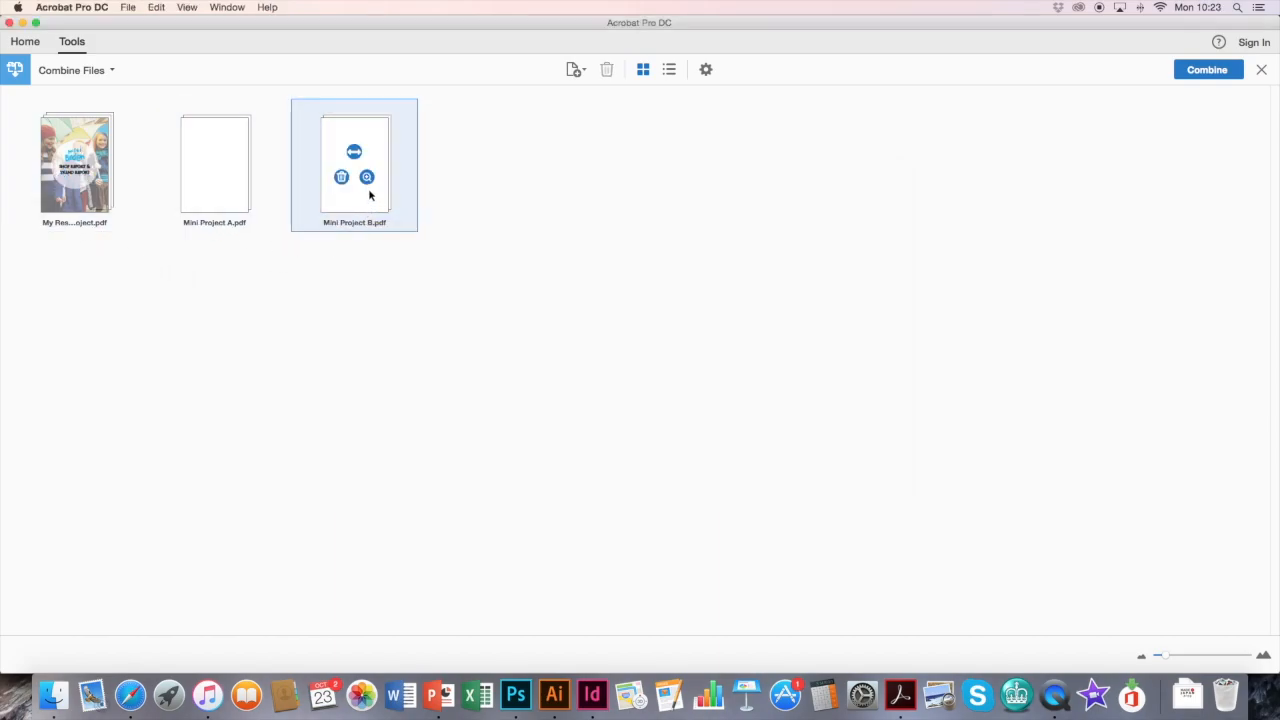
mouse_move(959, 224)
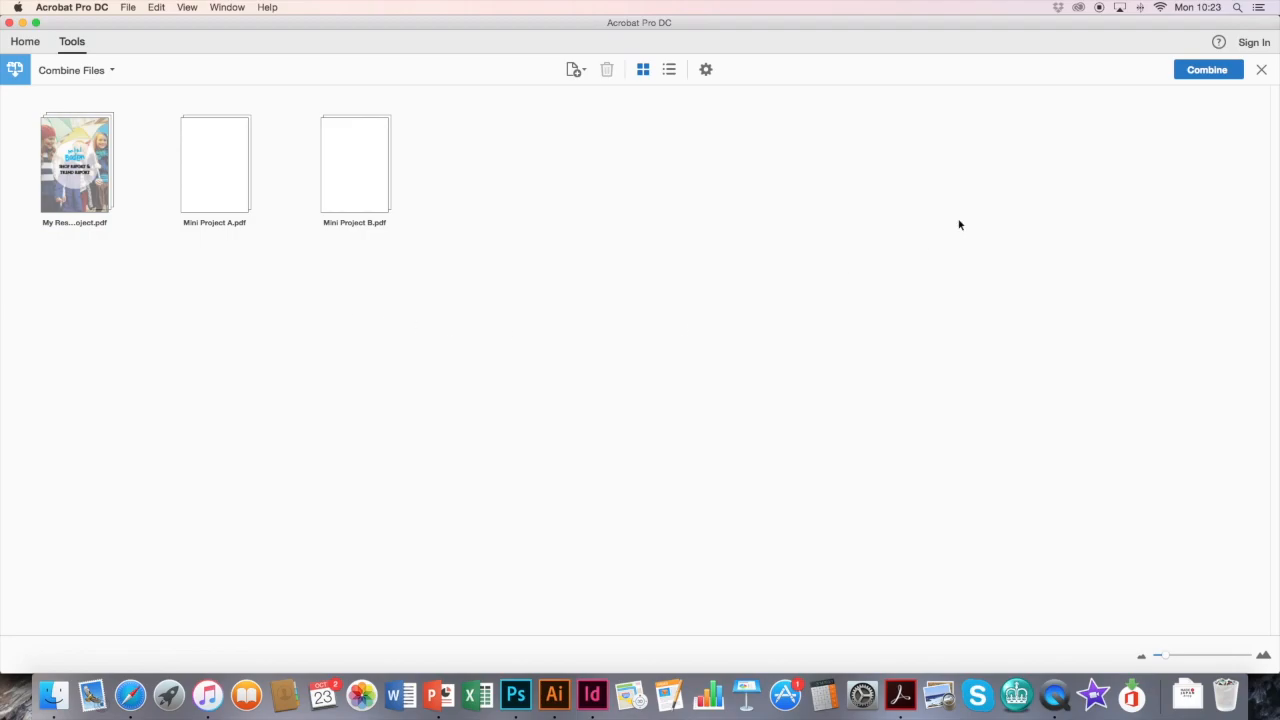
left_click(1208, 69)
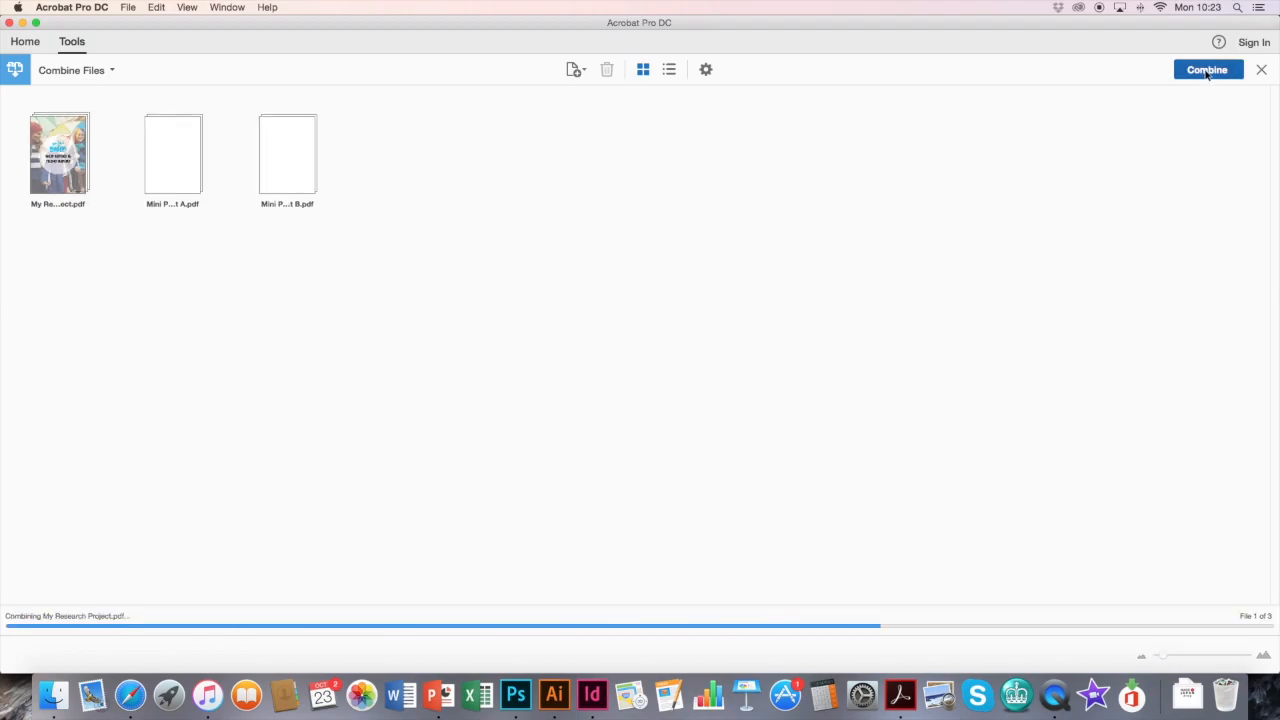
left_click(1207, 69)
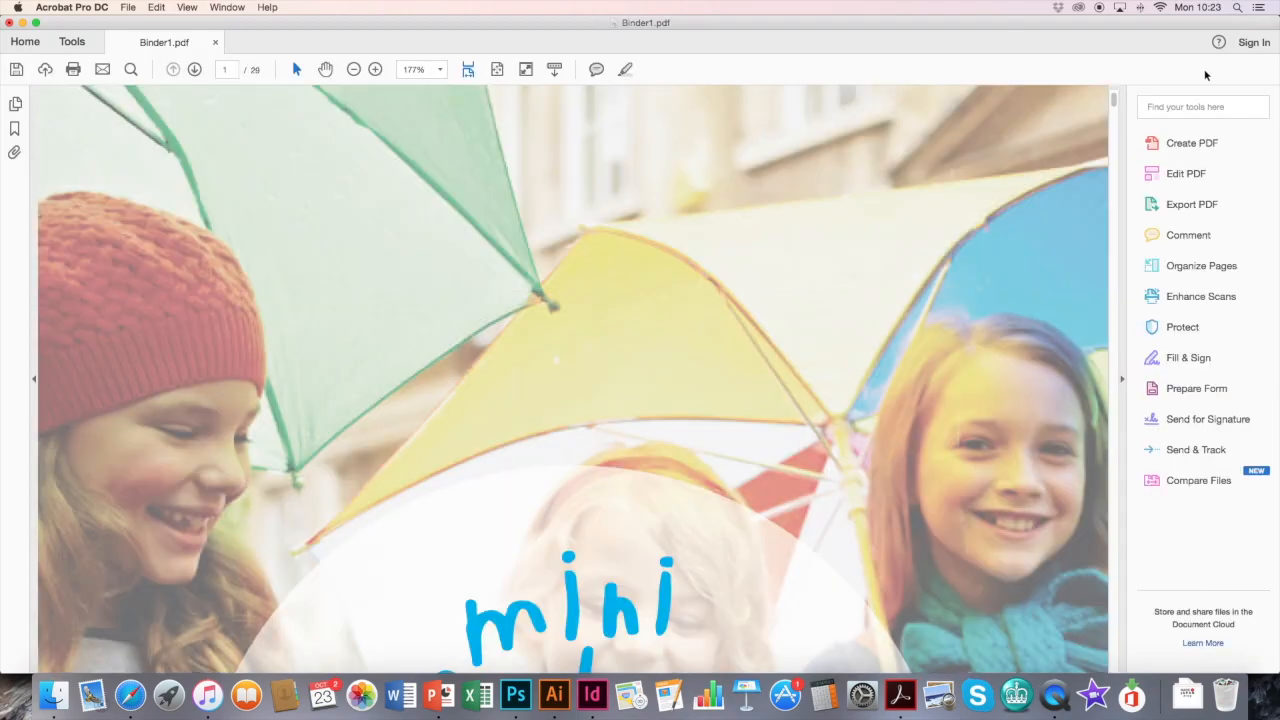
scroll("down", 3)
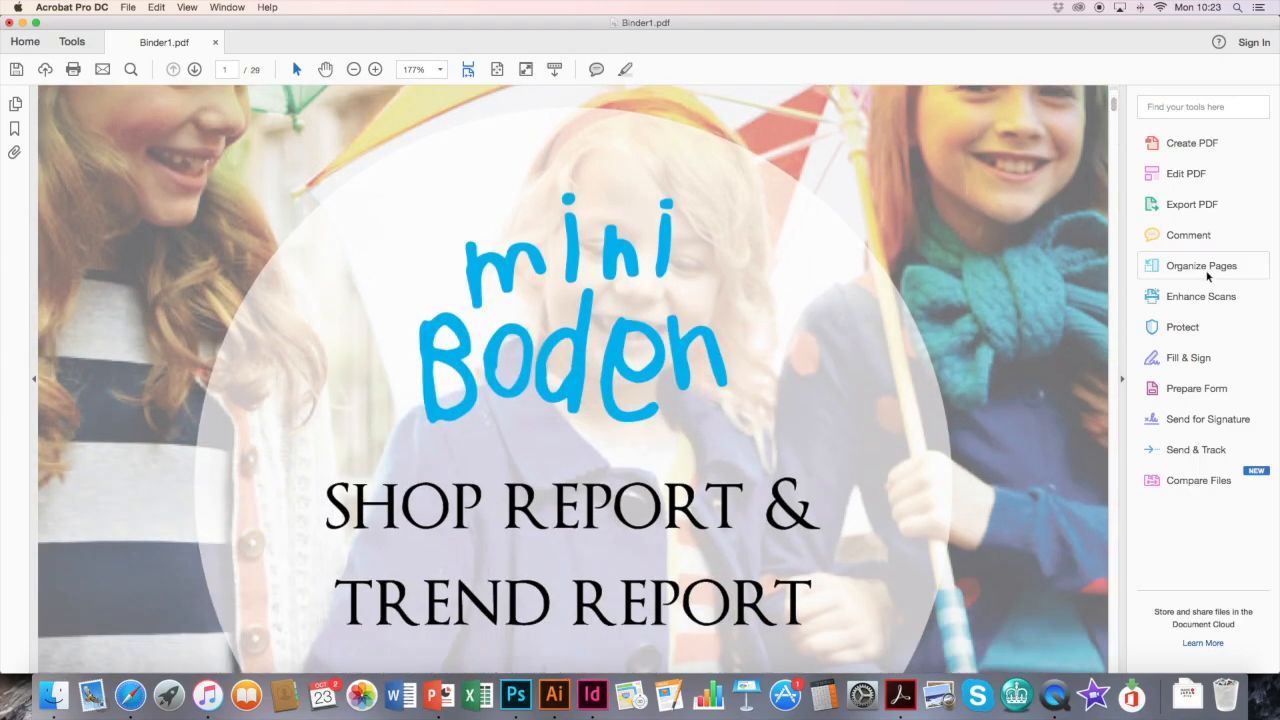
mouse_move(1122, 383)
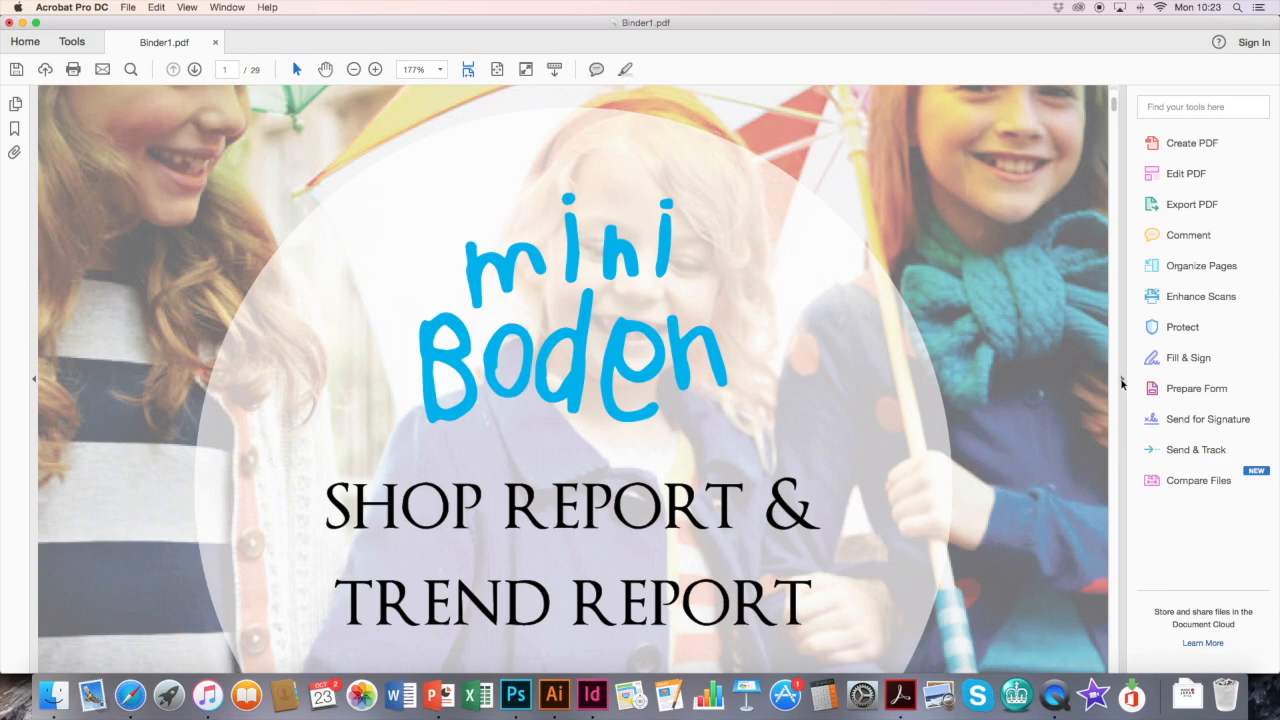
mouse_move(1201, 388)
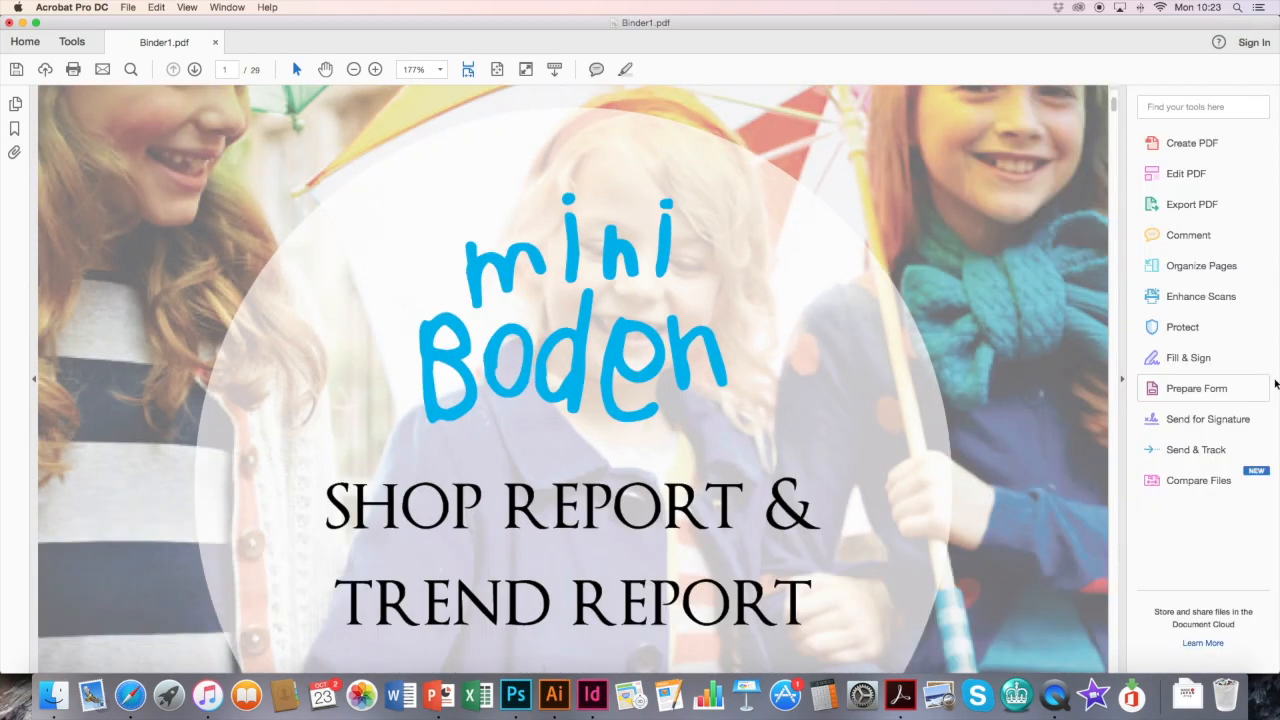
In Organize Pages, move the Mini Project A page to position 18 and delete blank pages 26-27
left_click(1201, 265)
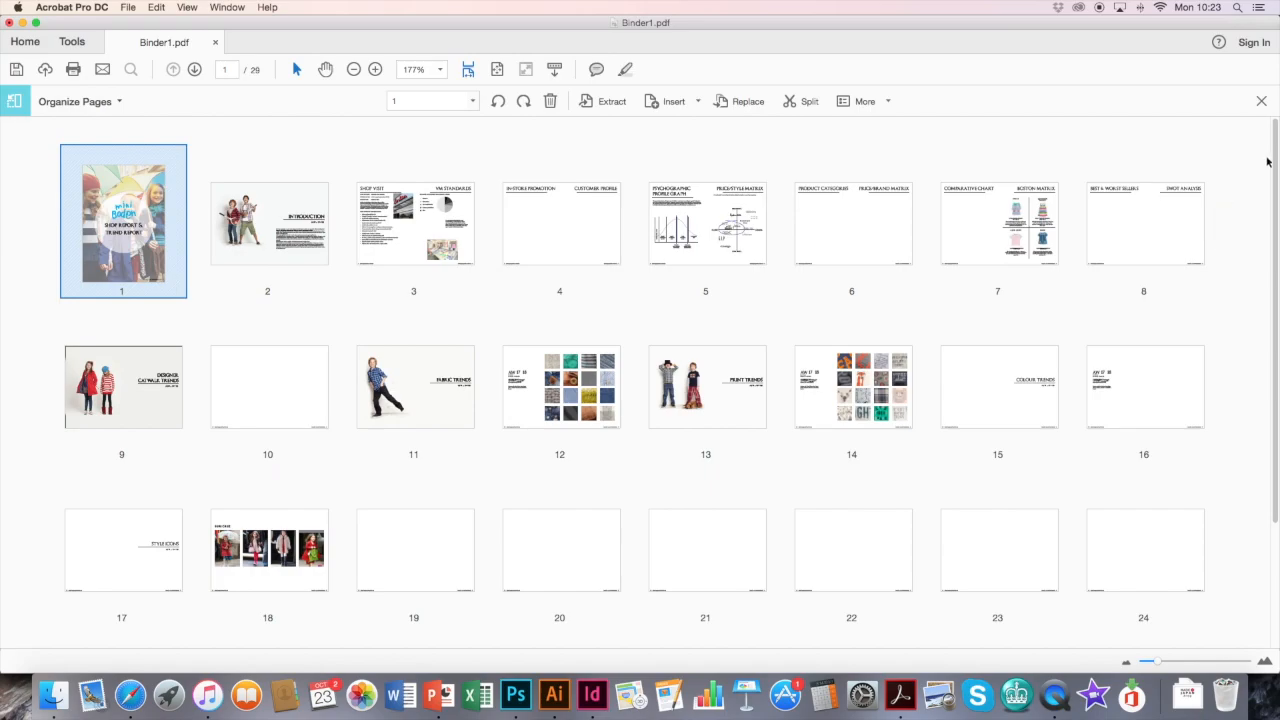
scroll("down", 3)
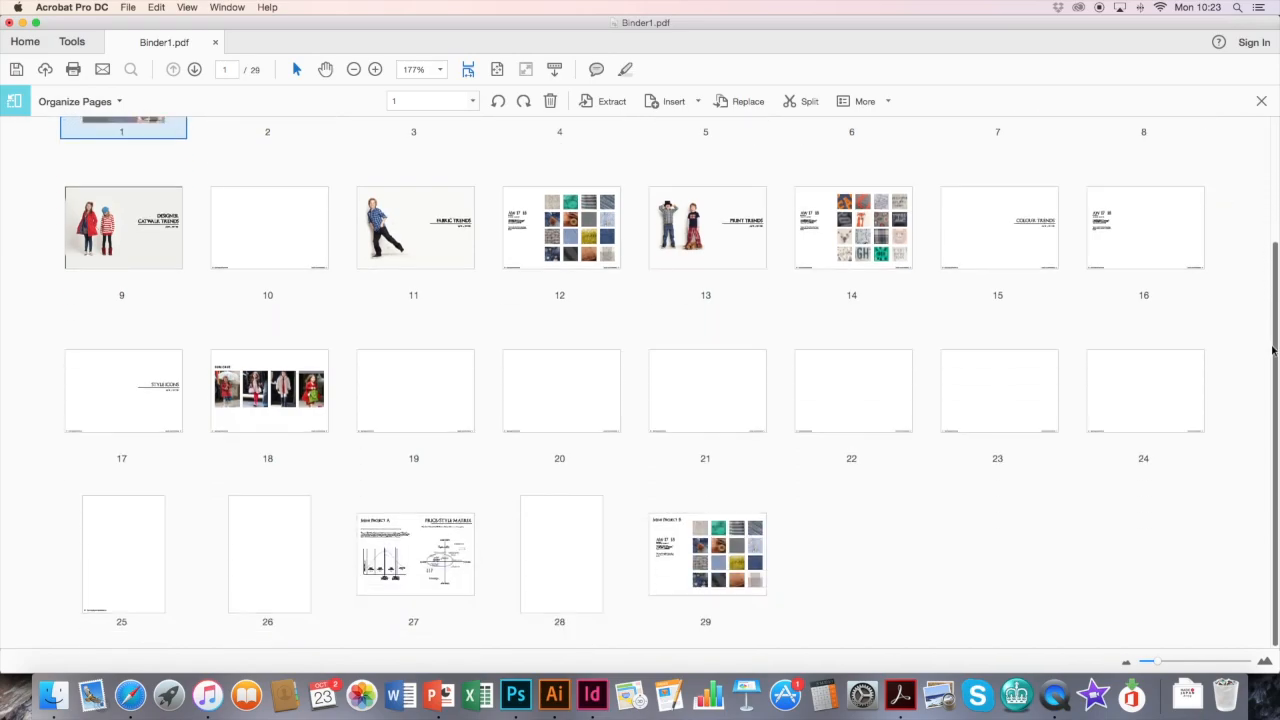
left_click(414, 554)
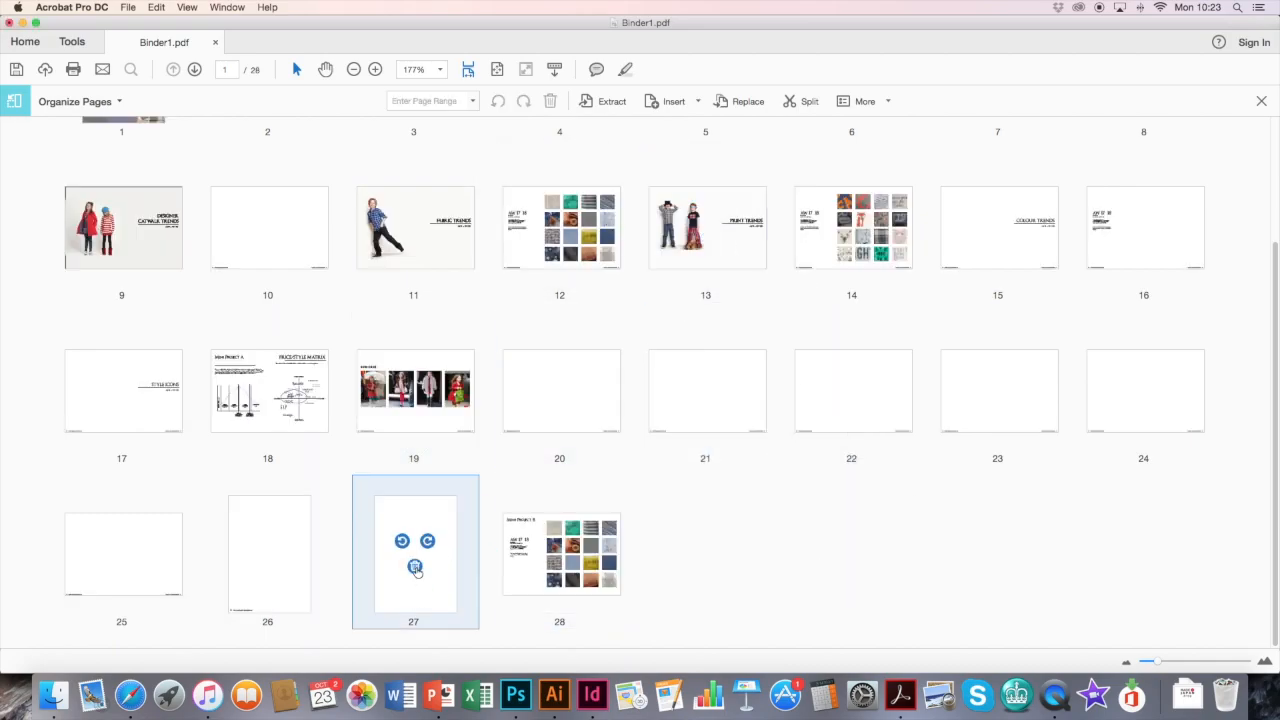
left_click(414, 566)
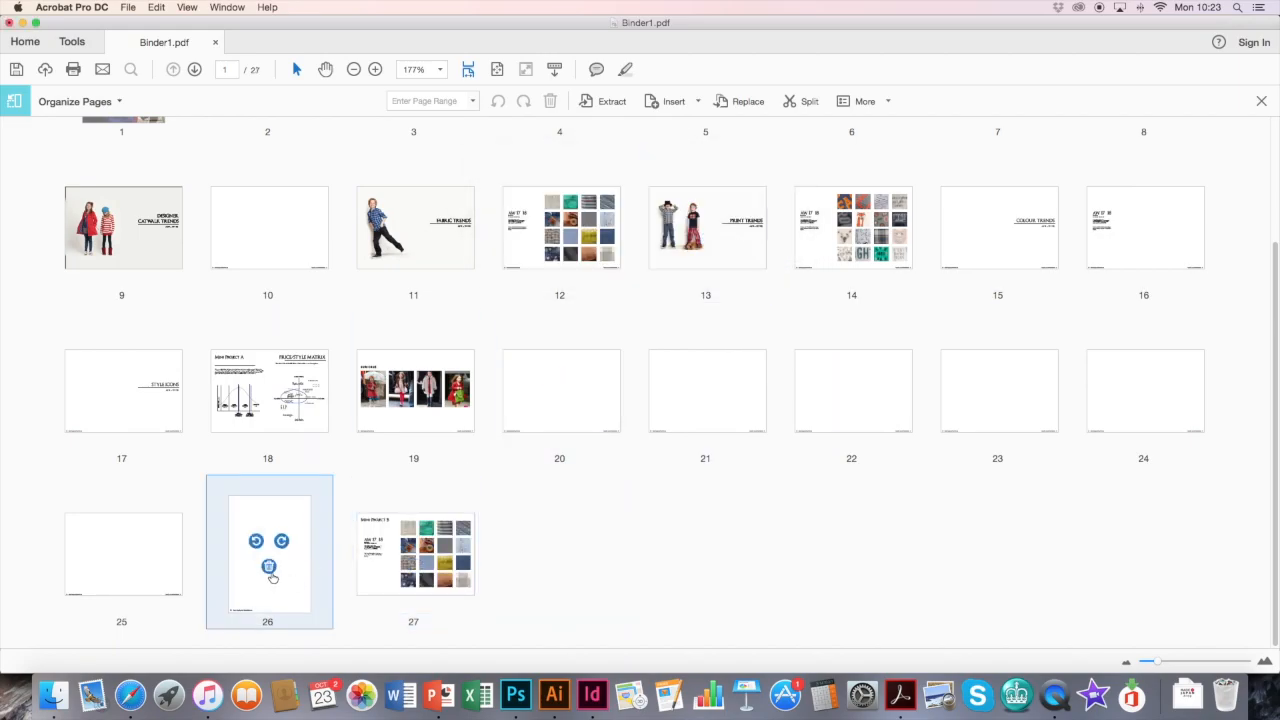
left_click(268, 566)
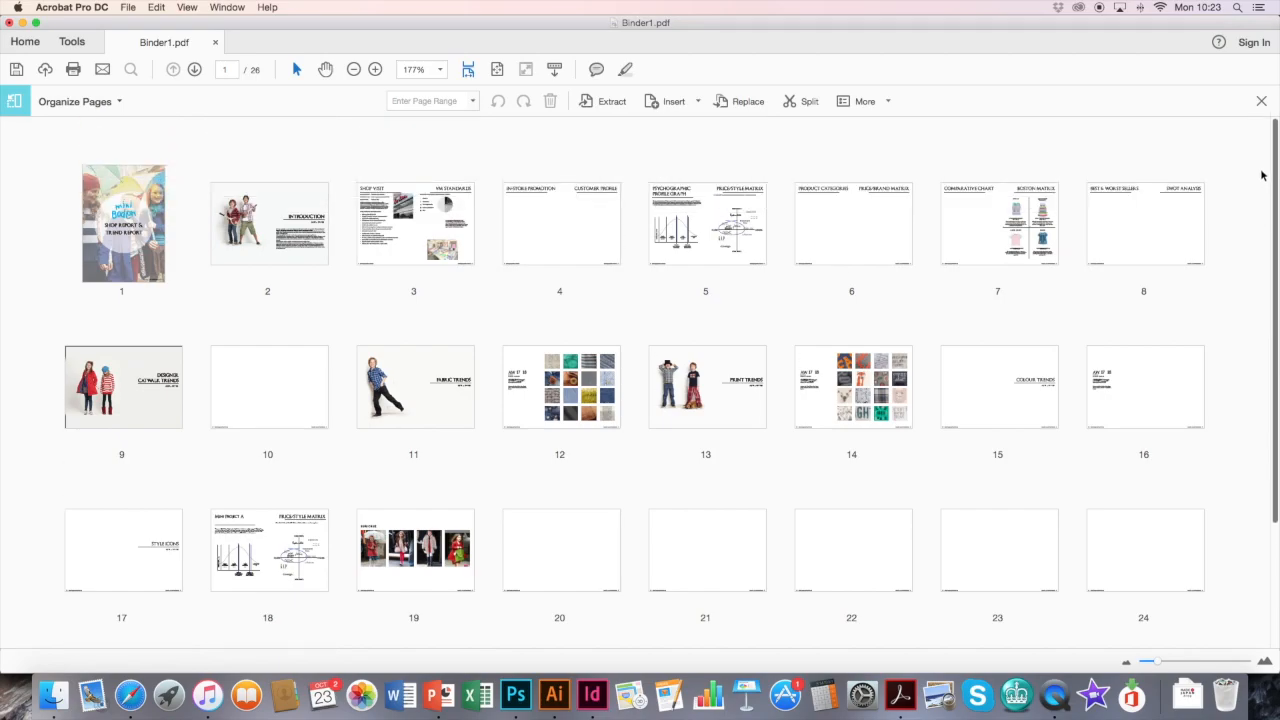
scroll("down", 3)
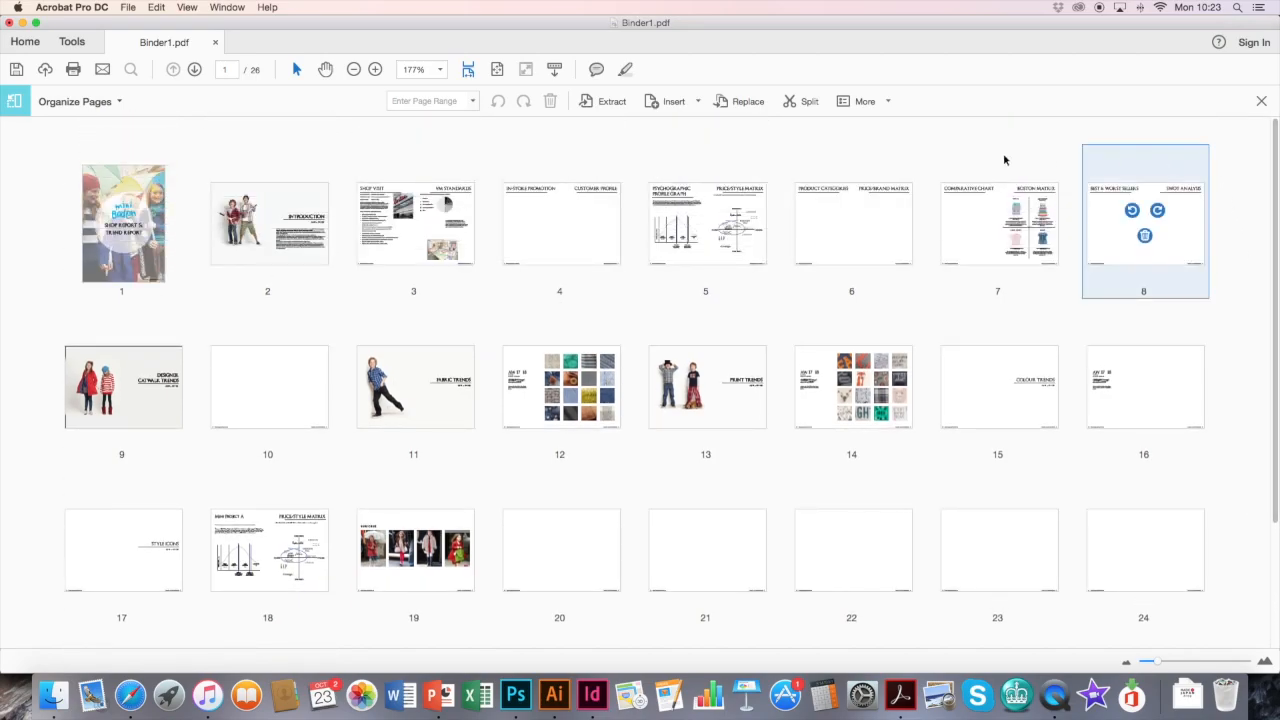
left_click(128, 8)
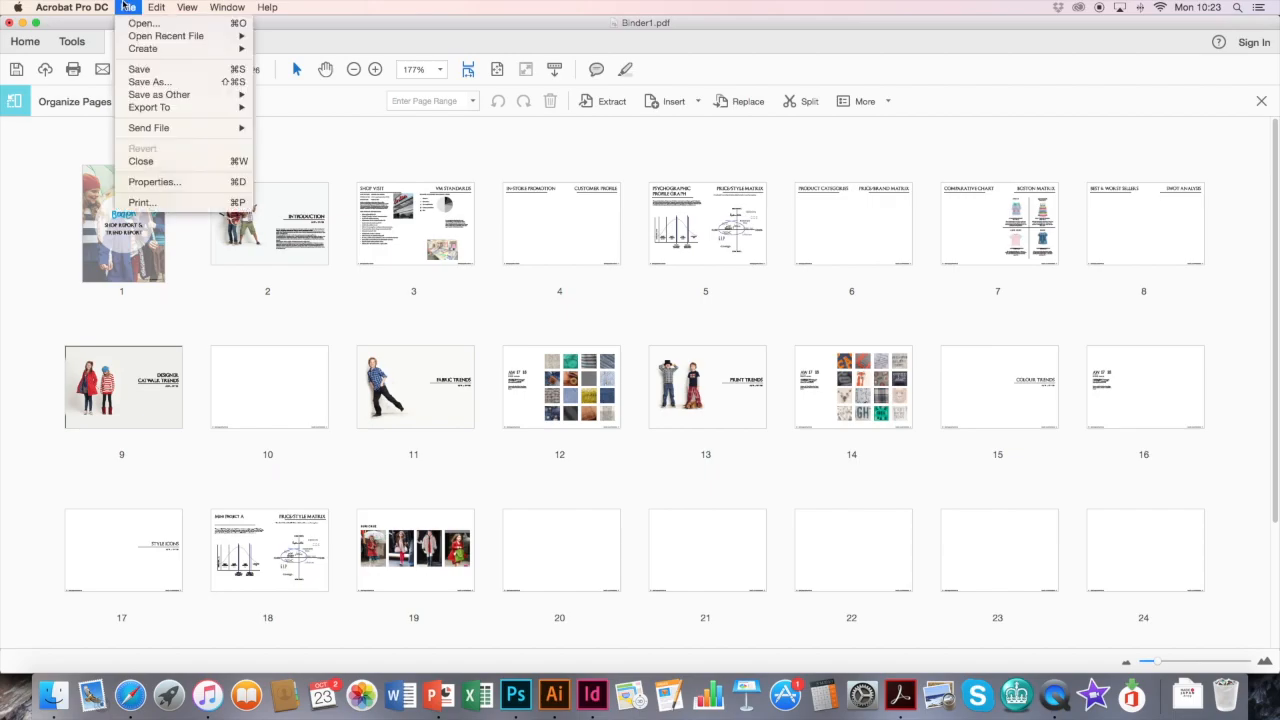
left_click(148, 81)
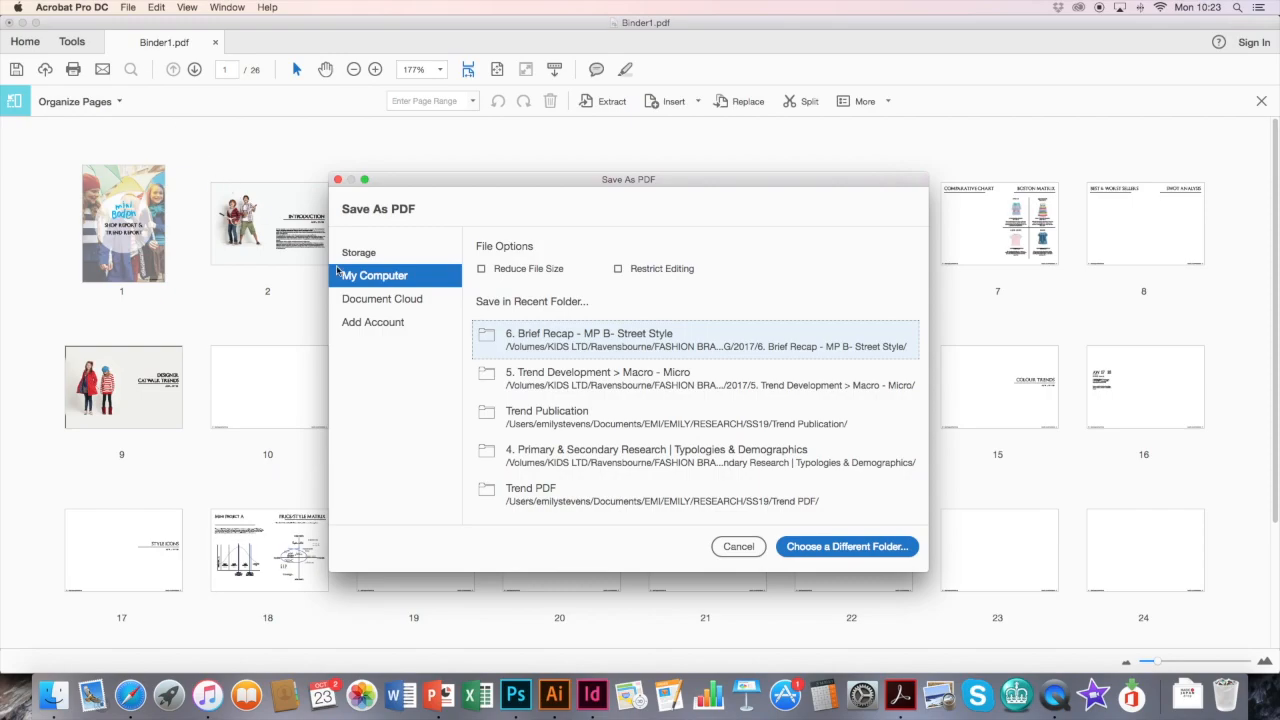
mouse_move(846, 546)
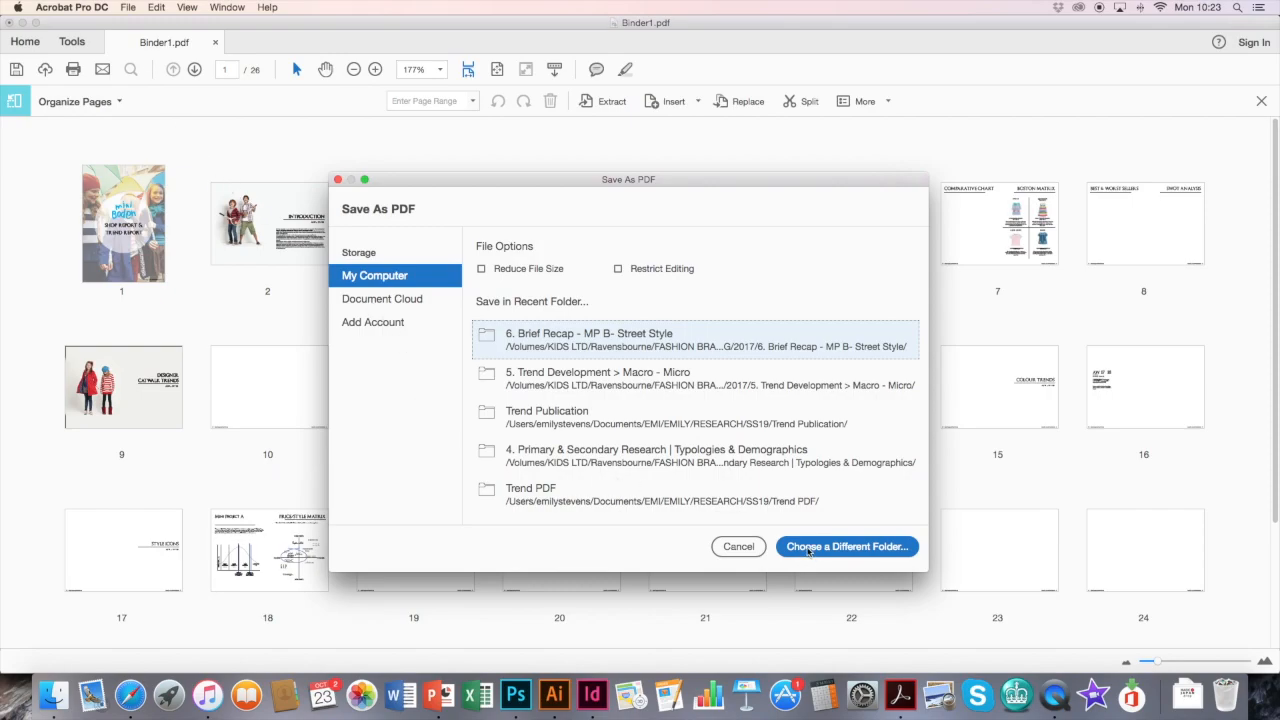
left_click(847, 546)
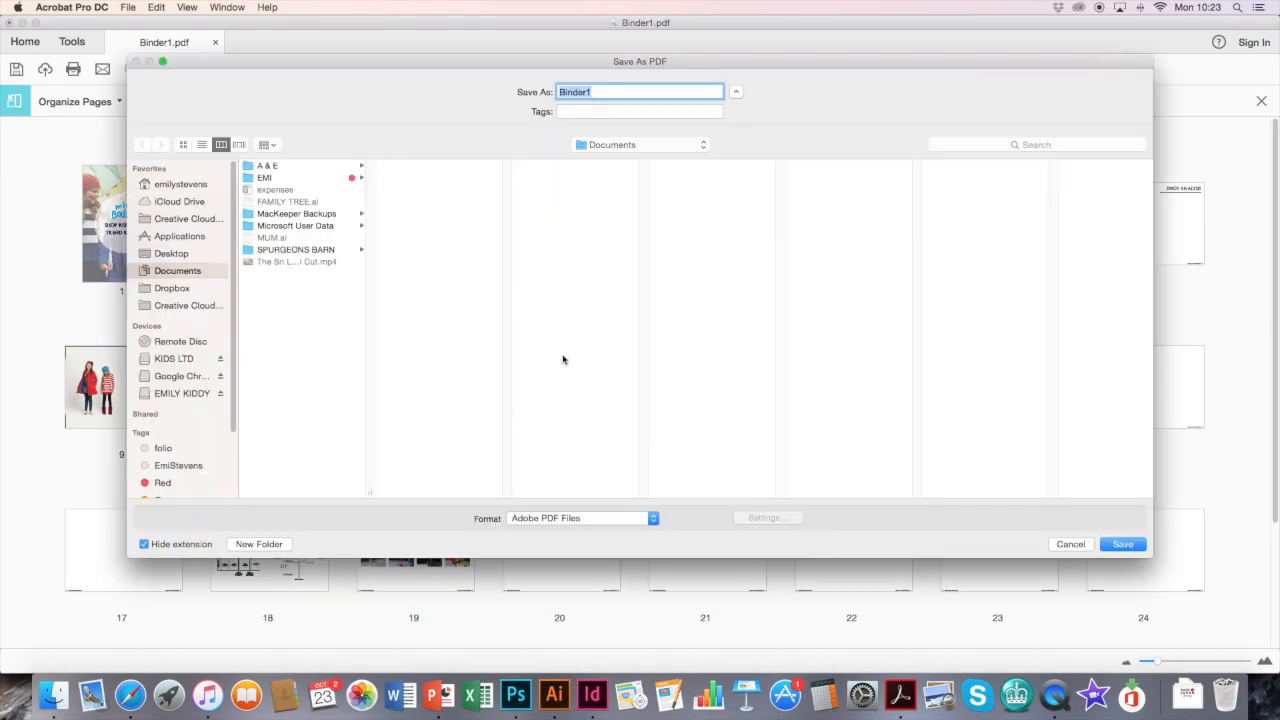
left_click(171, 253)
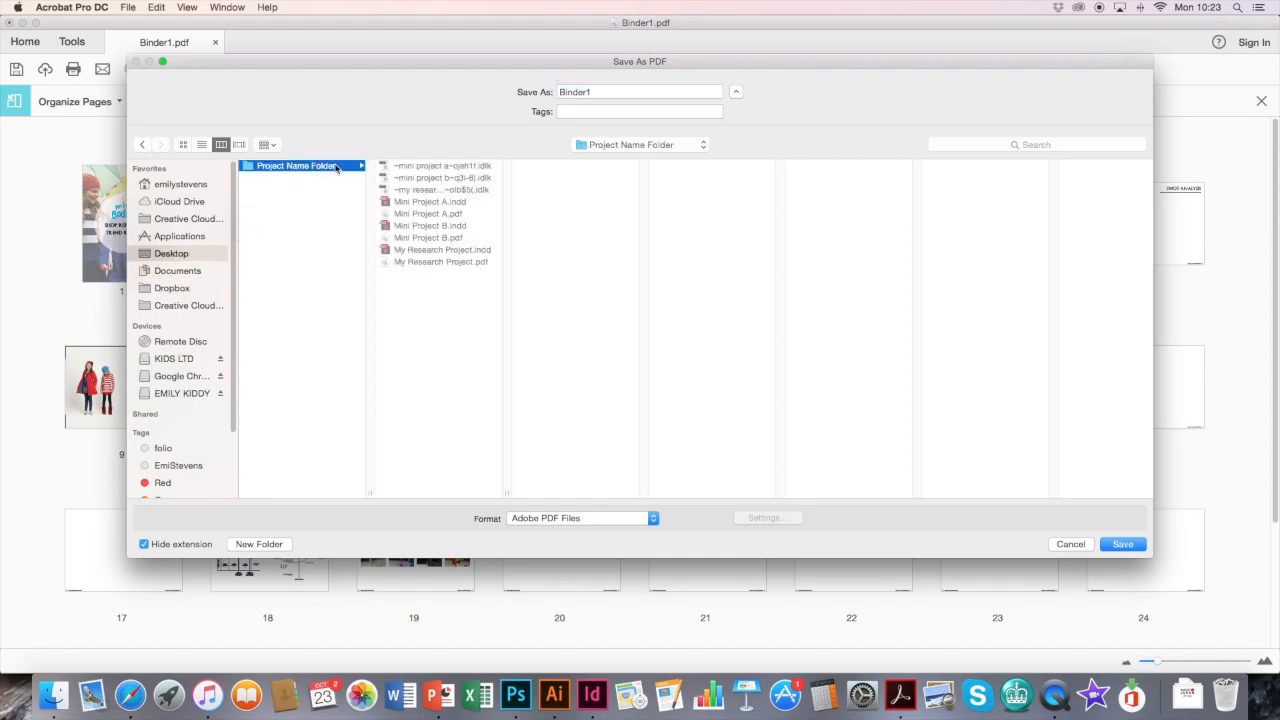
left_click(637, 89)
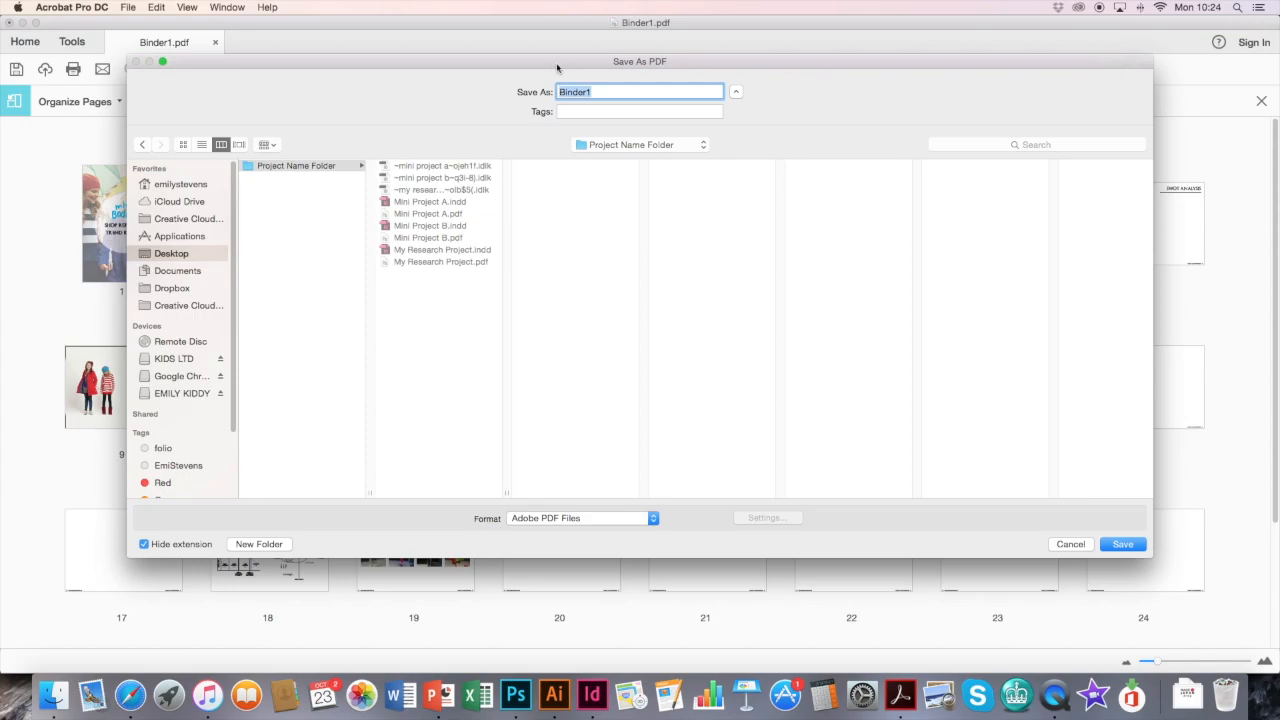
type("Emily Stevens -")
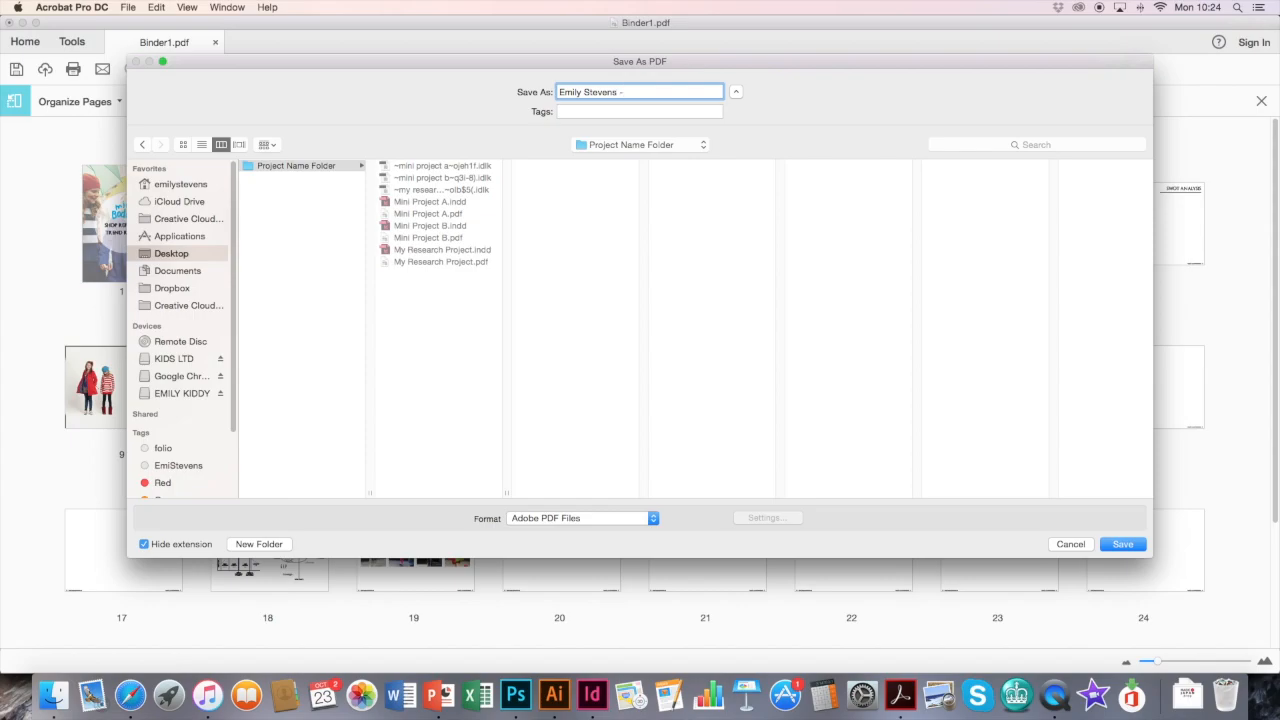
type("Pro")
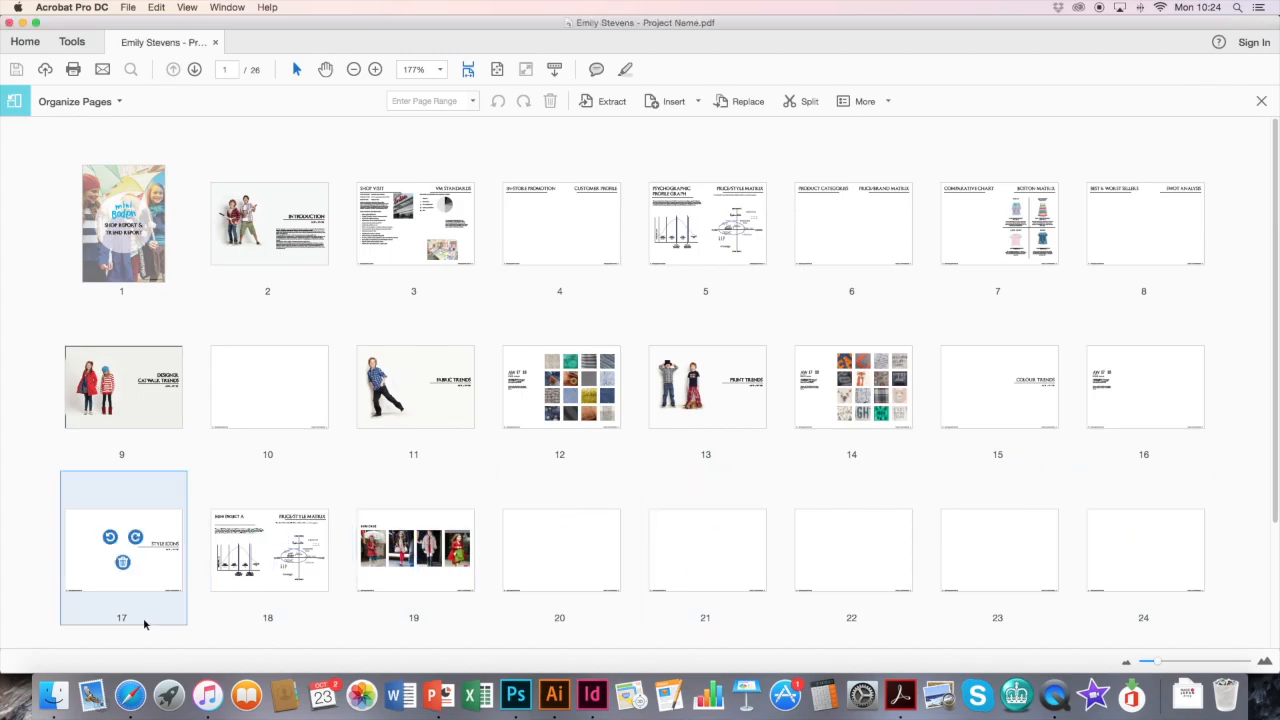
Select 'Emily Stevens - Project Name.pdf' (4.2 MB) in Finder's Project Name Folder
left_click(706, 549)
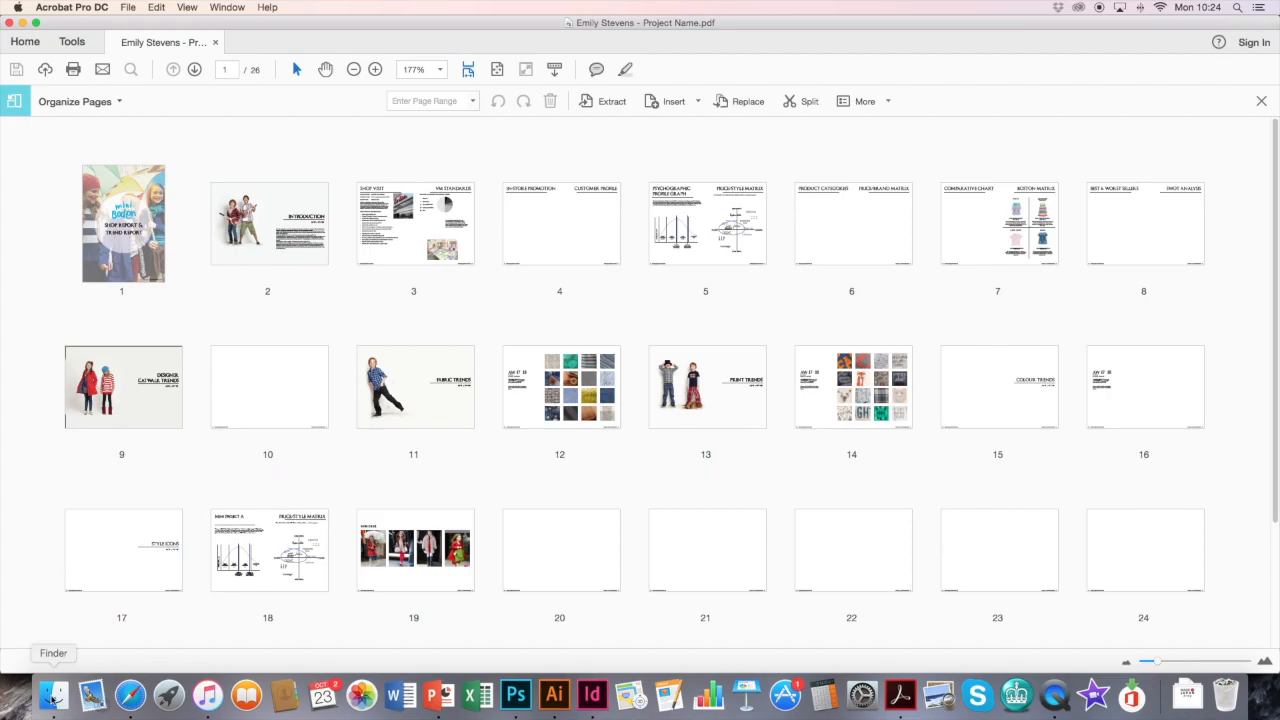
left_click(54, 687)
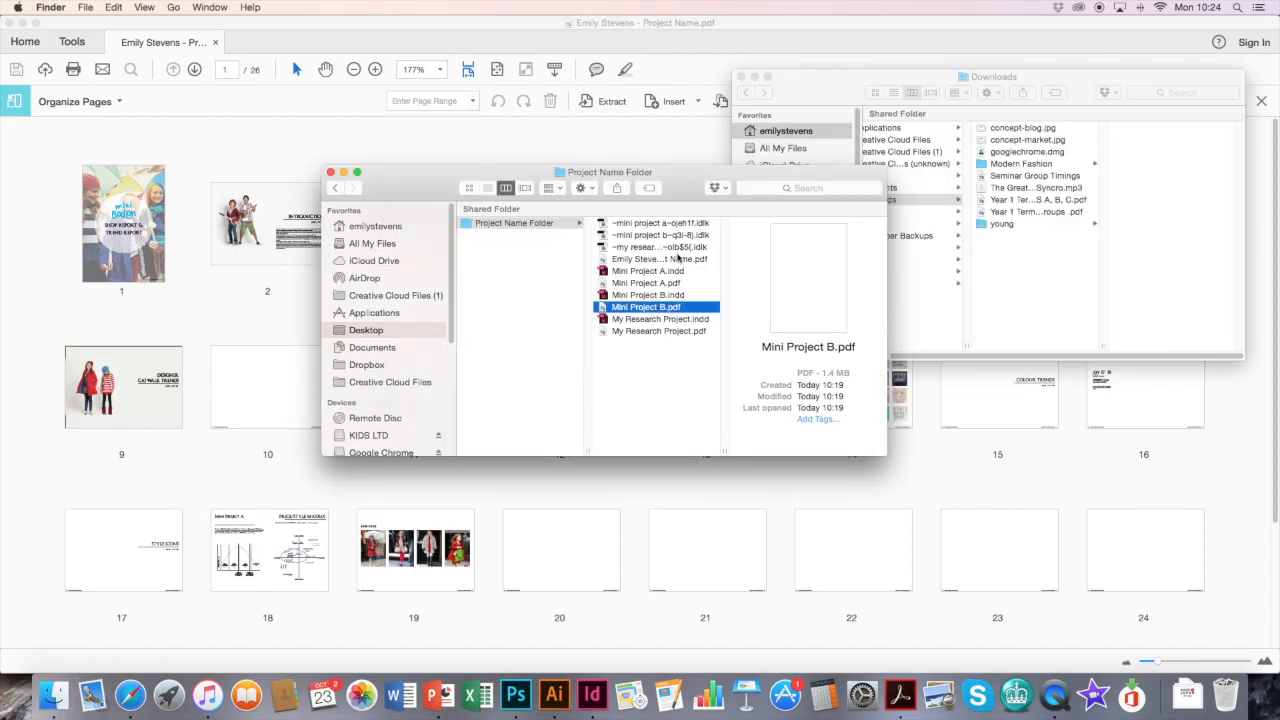
left_click(654, 258)
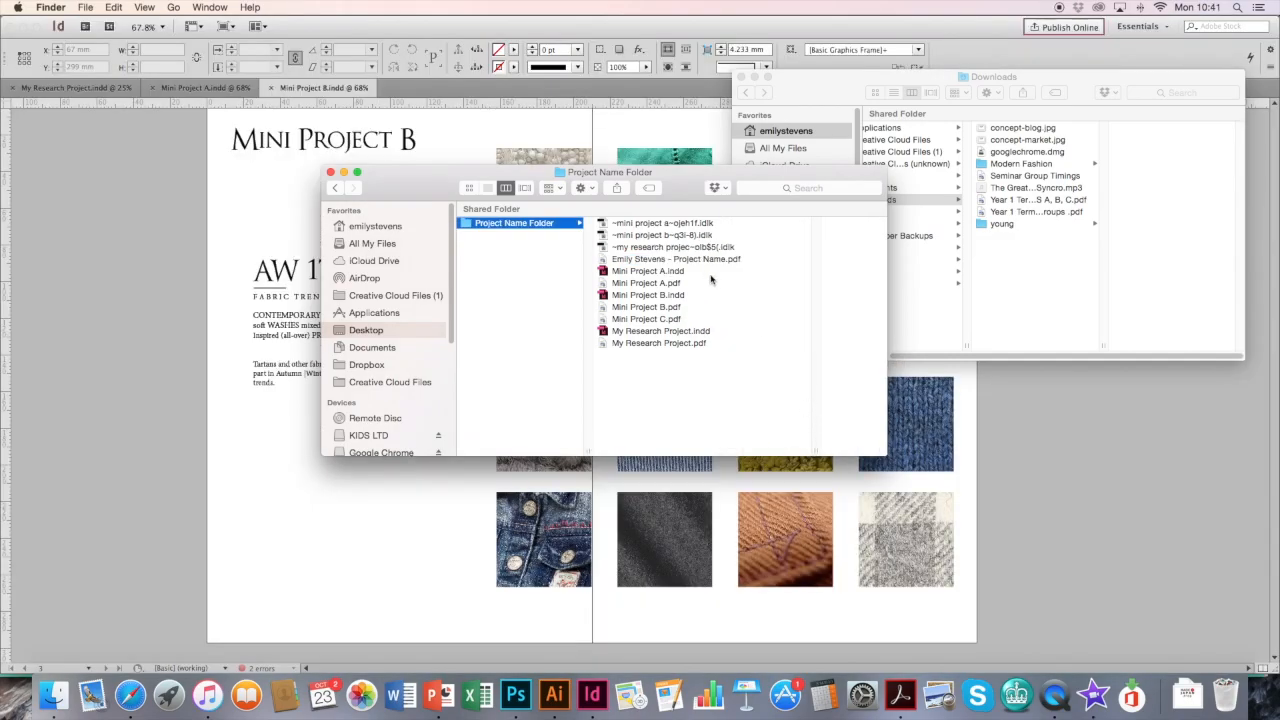
left_click(672, 258)
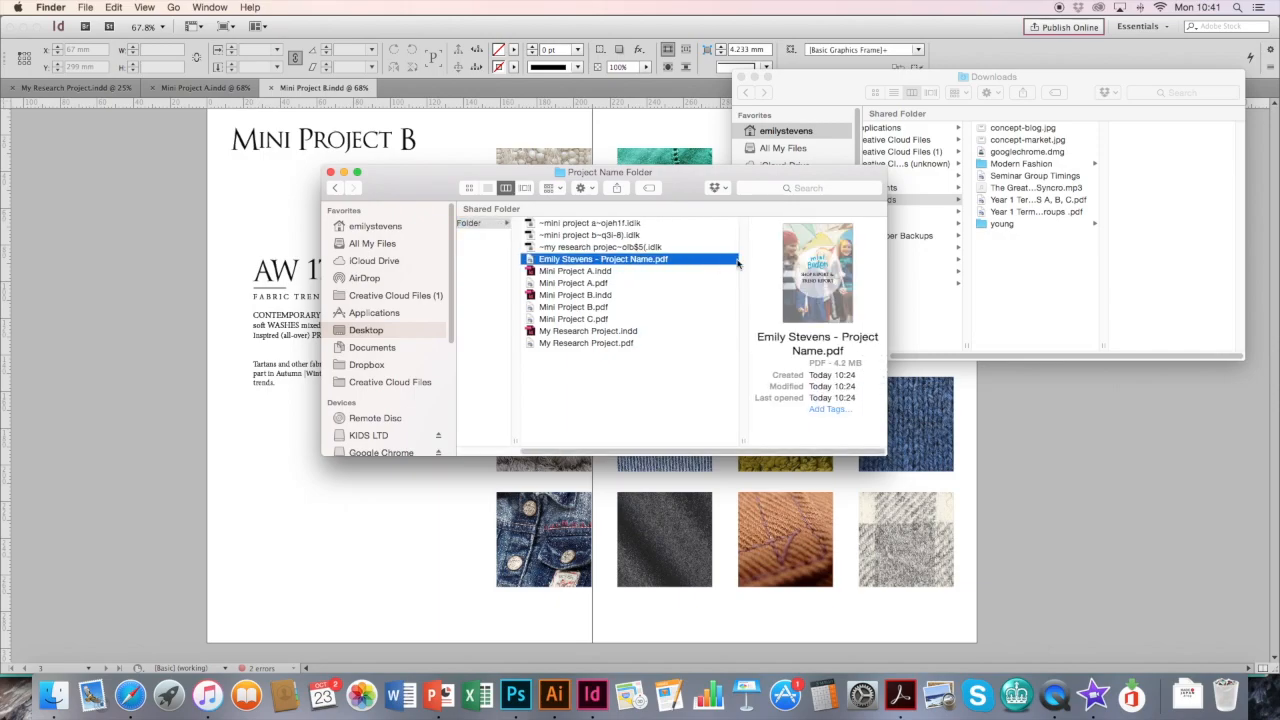
mouse_move(627, 265)
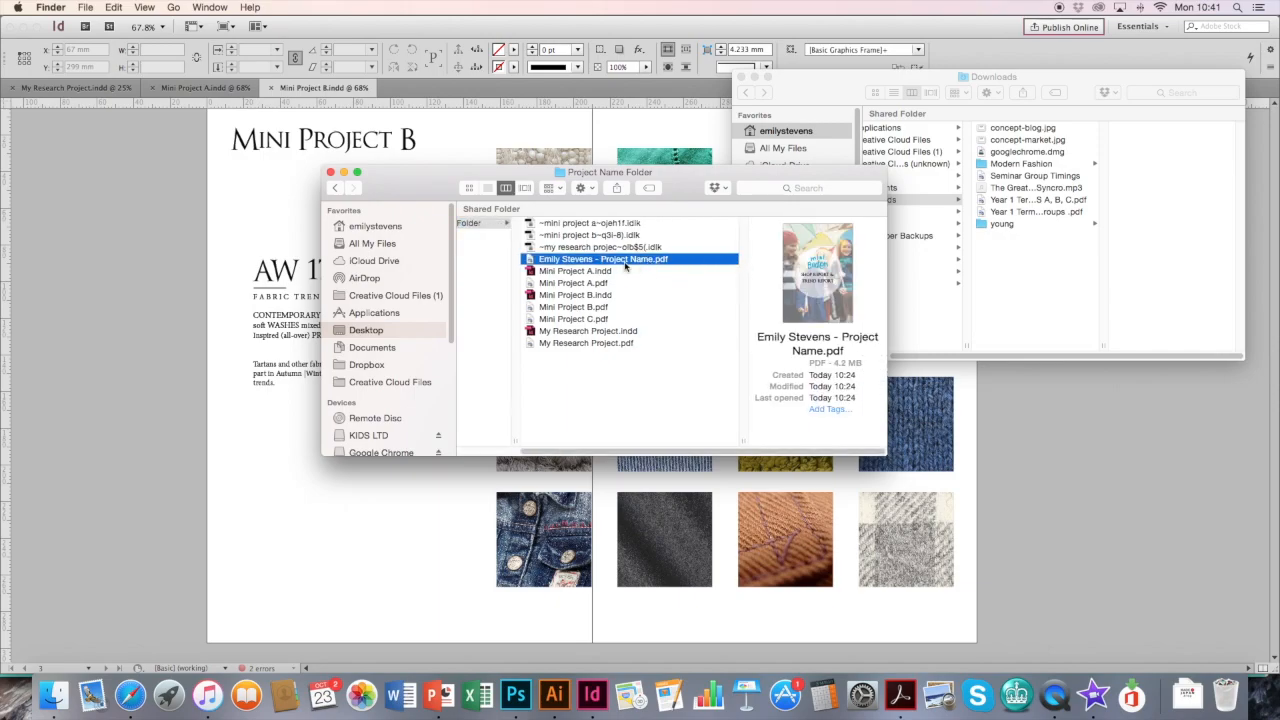
mouse_move(643, 265)
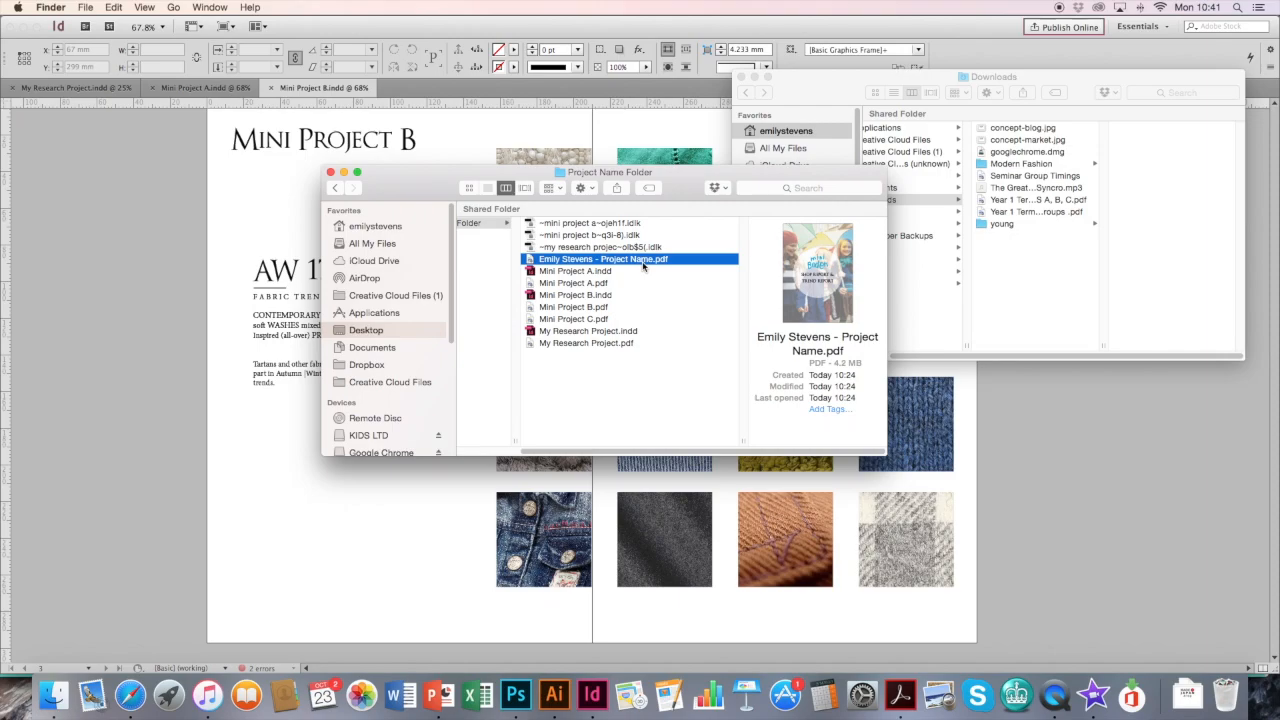
double_click(613, 258)
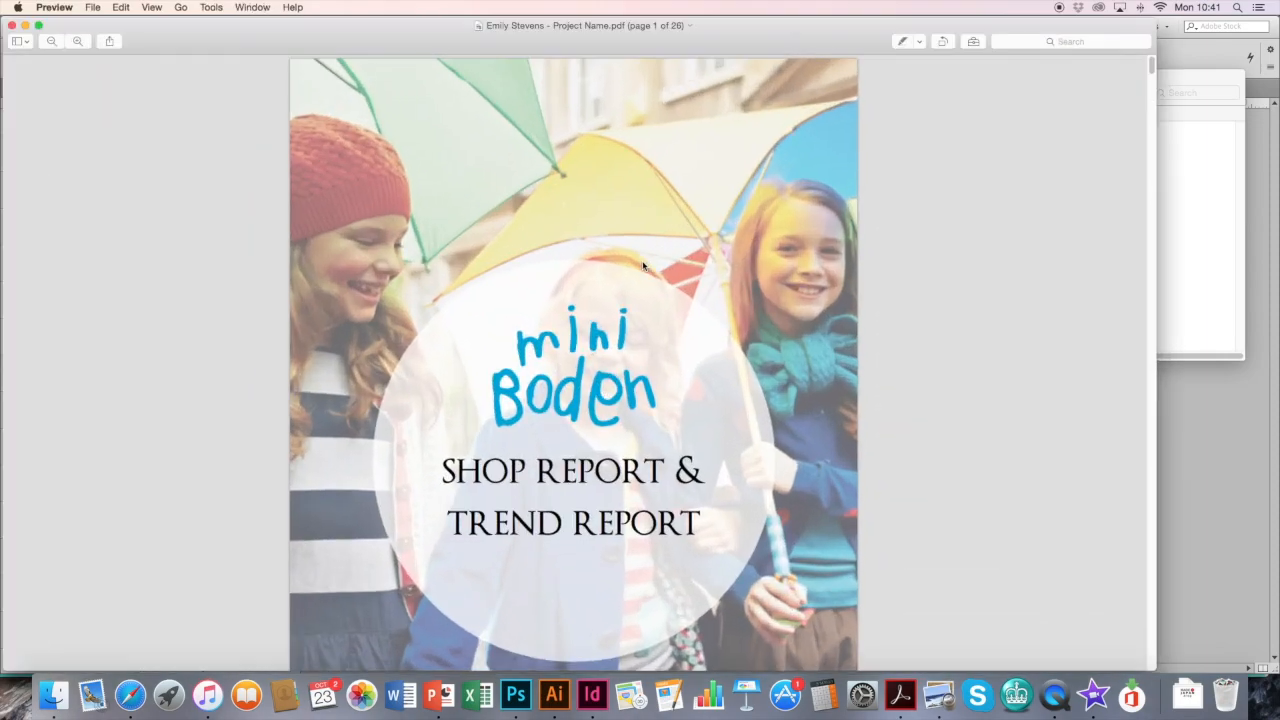
left_click(50, 43)
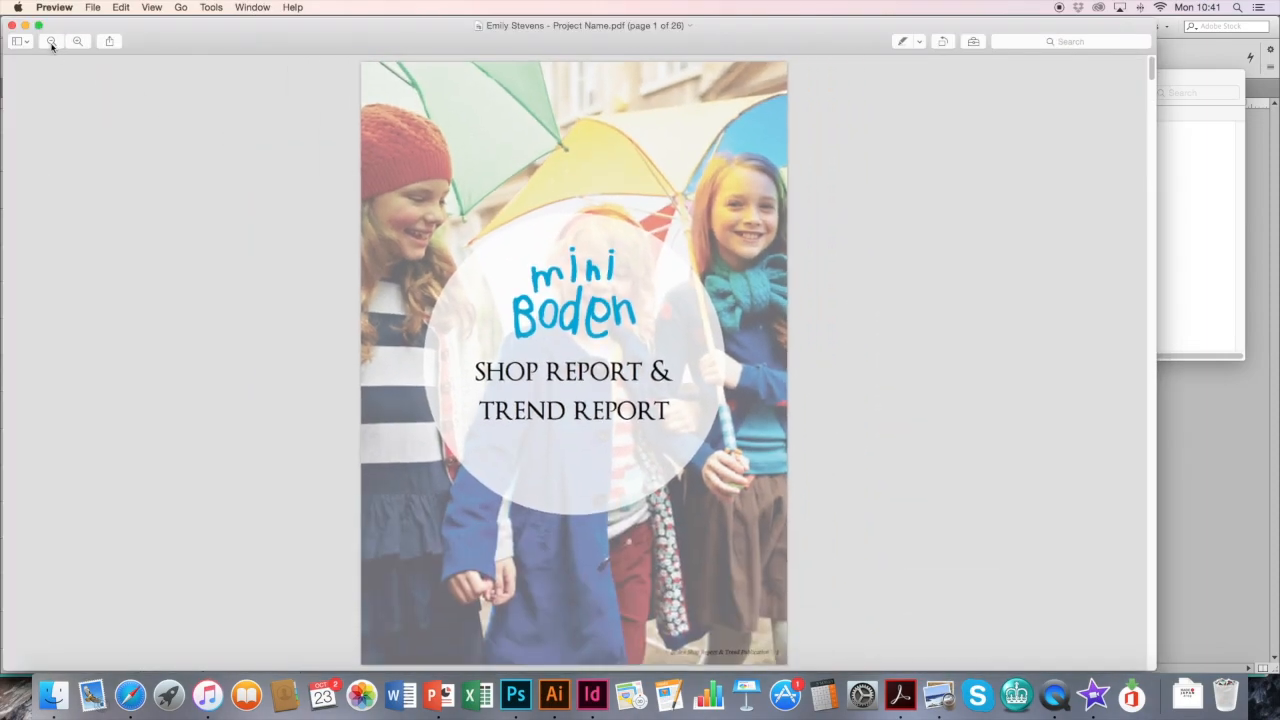
scroll("down", 3)
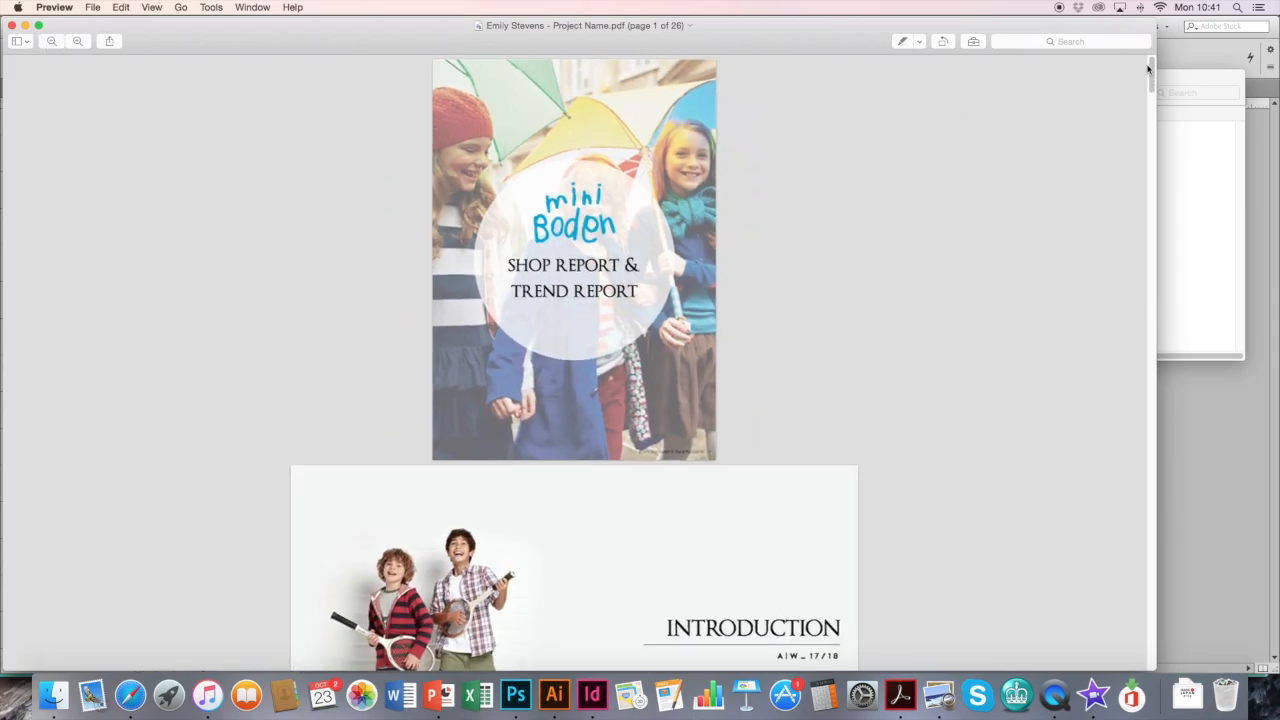
scroll("down", 3)
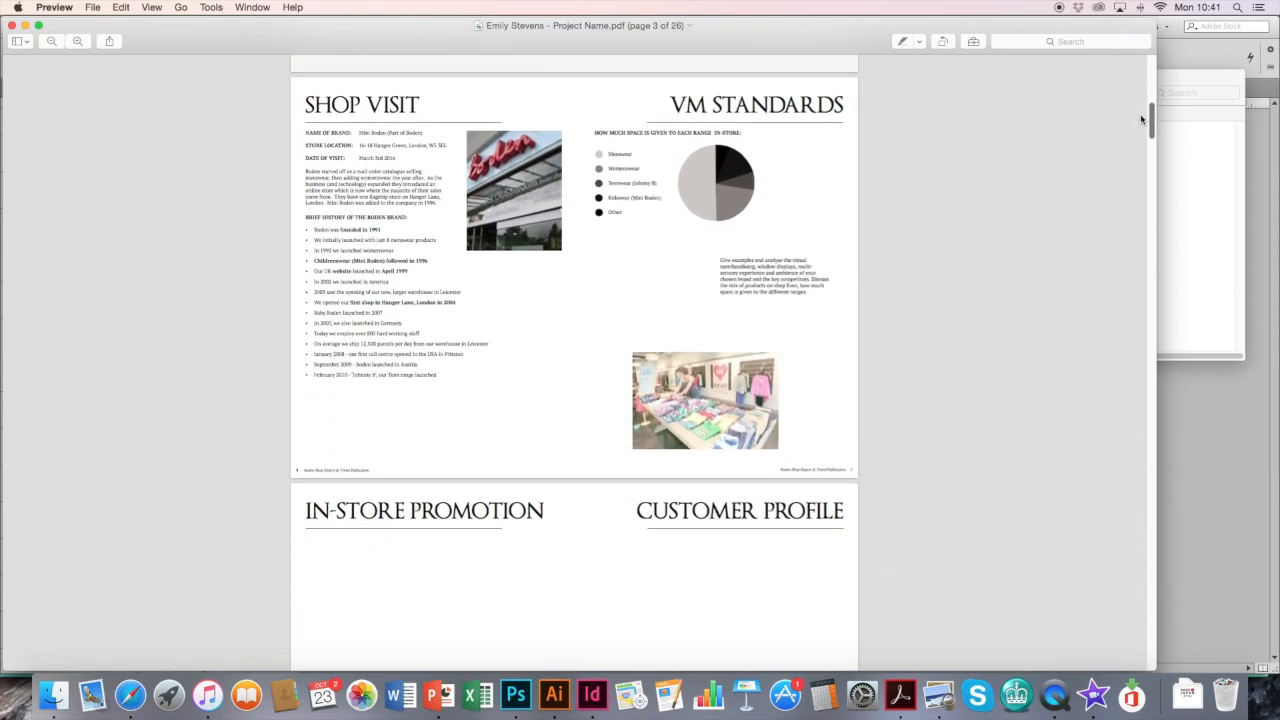
scroll("down", 3)
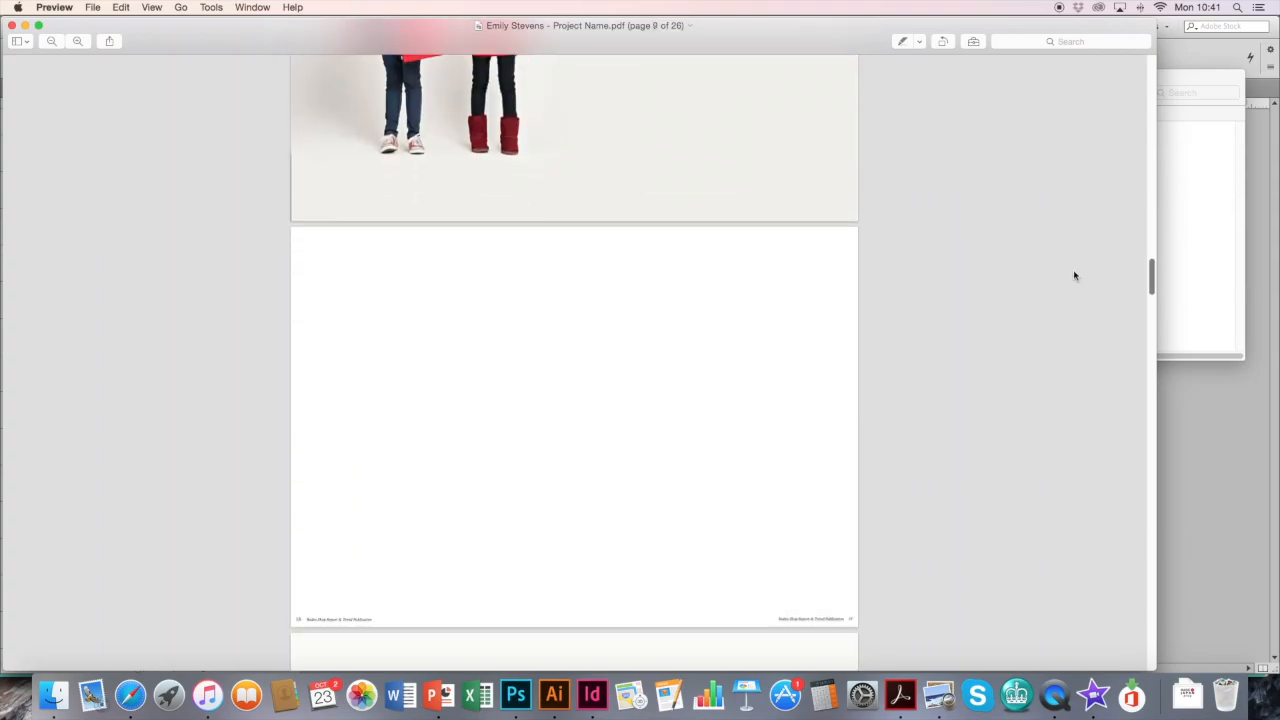
scroll("down", 3)
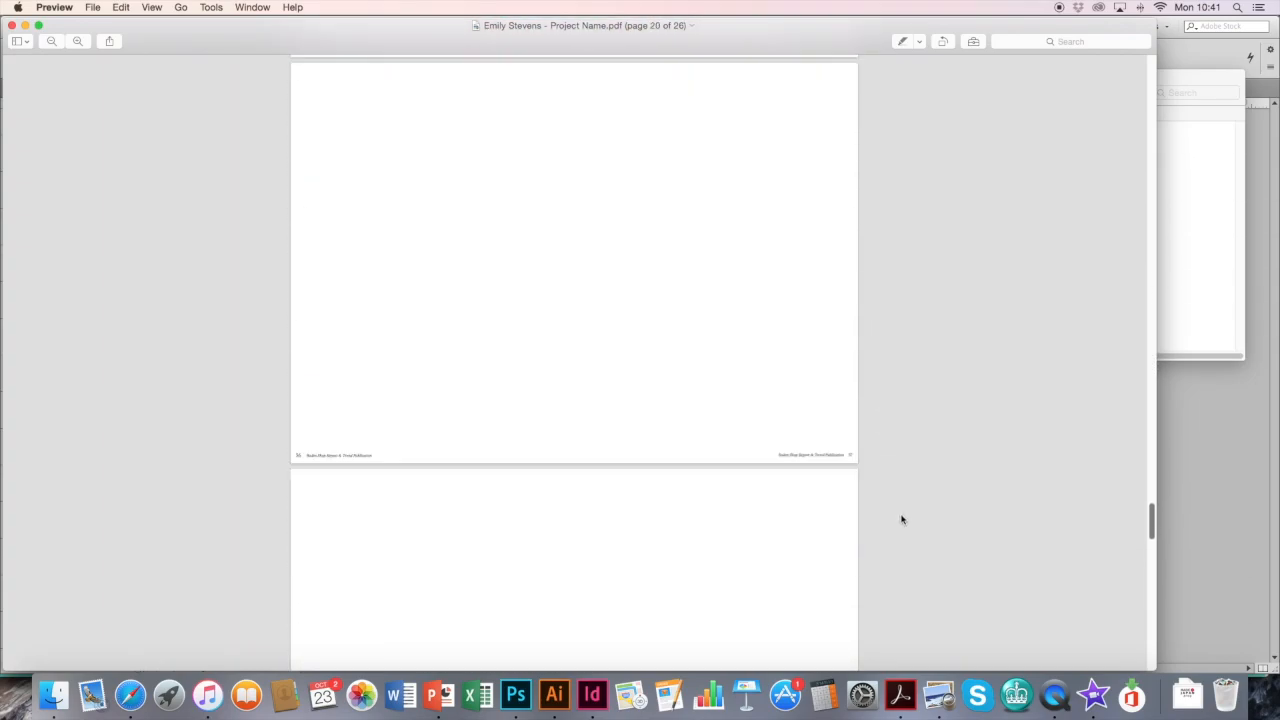
scroll("down", 3)
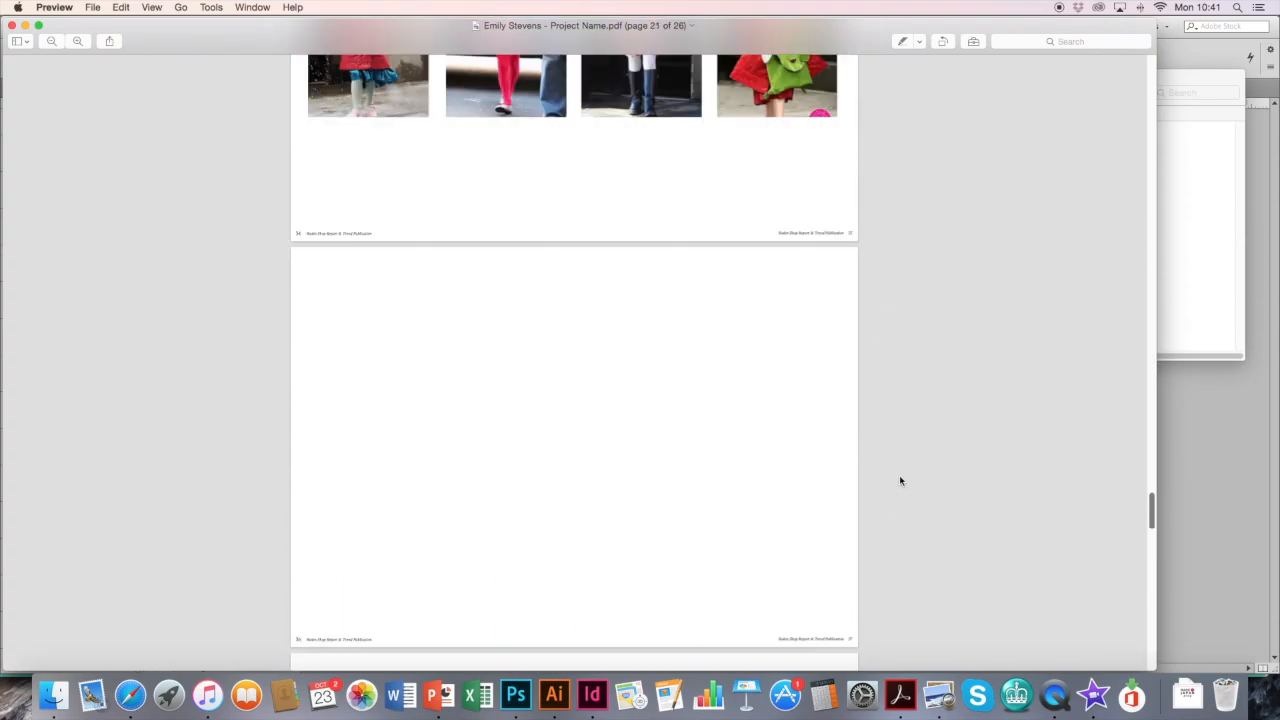